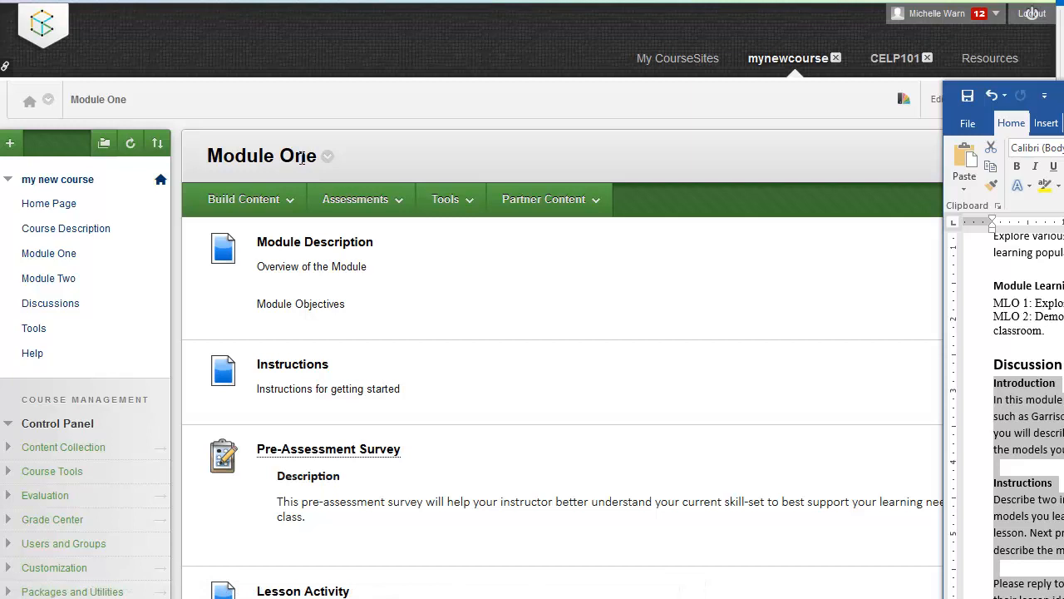
mouse_move(433, 167)
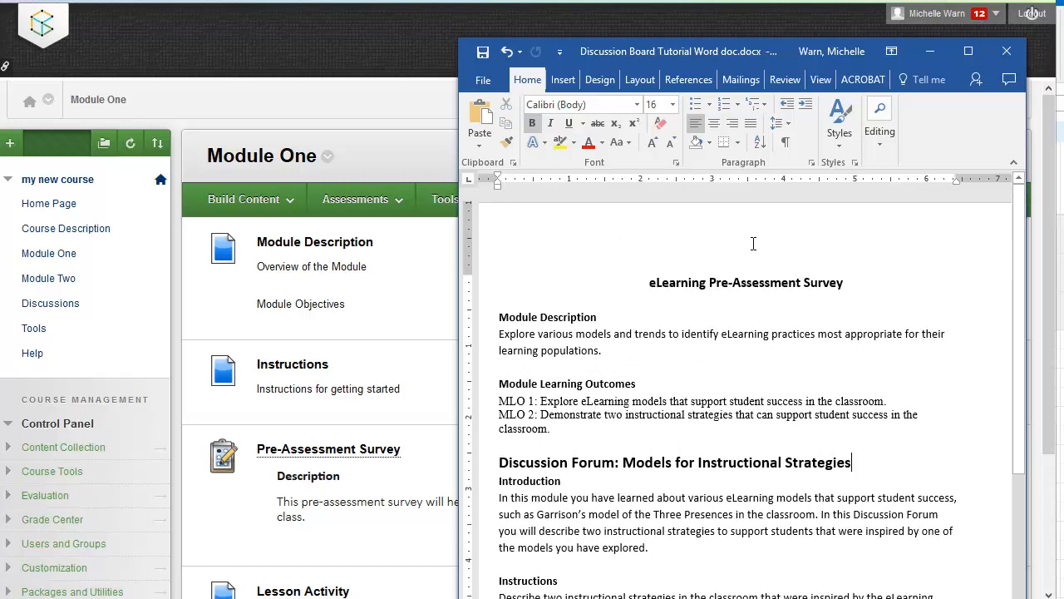
left_click(552, 429)
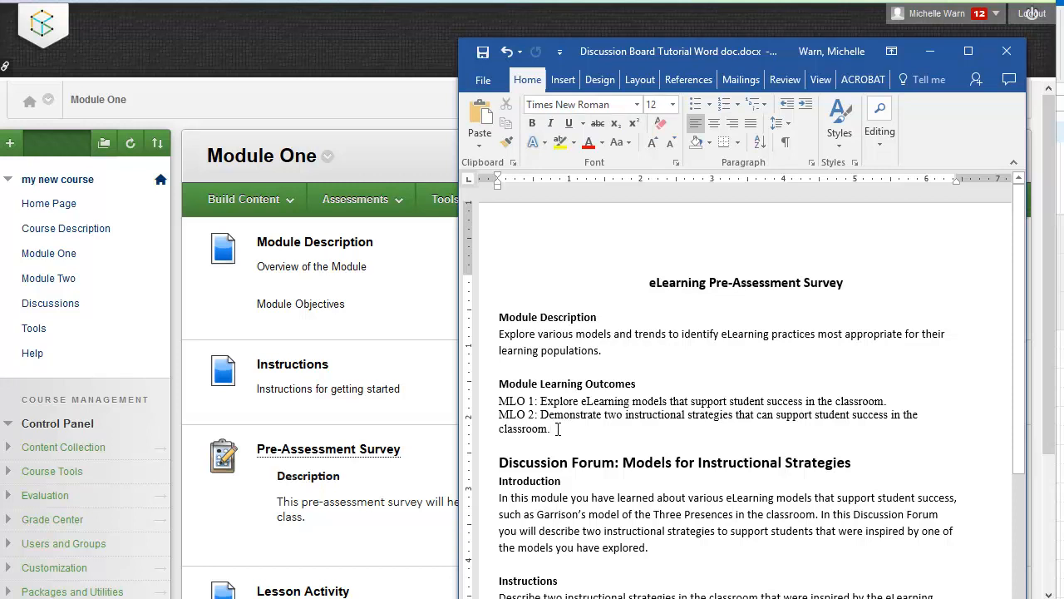
mouse_move(602, 389)
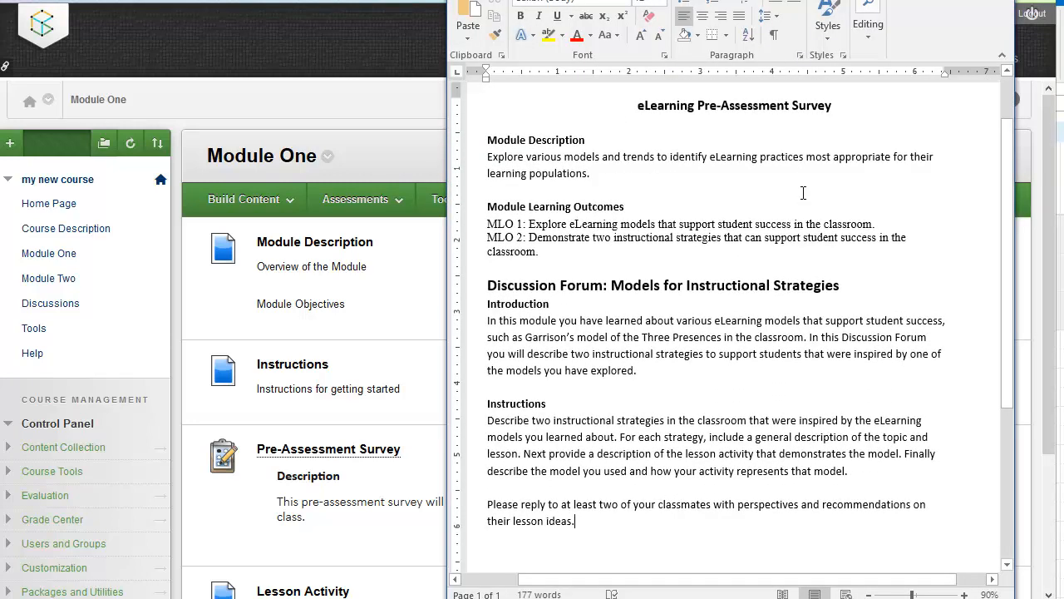
mouse_move(964, 137)
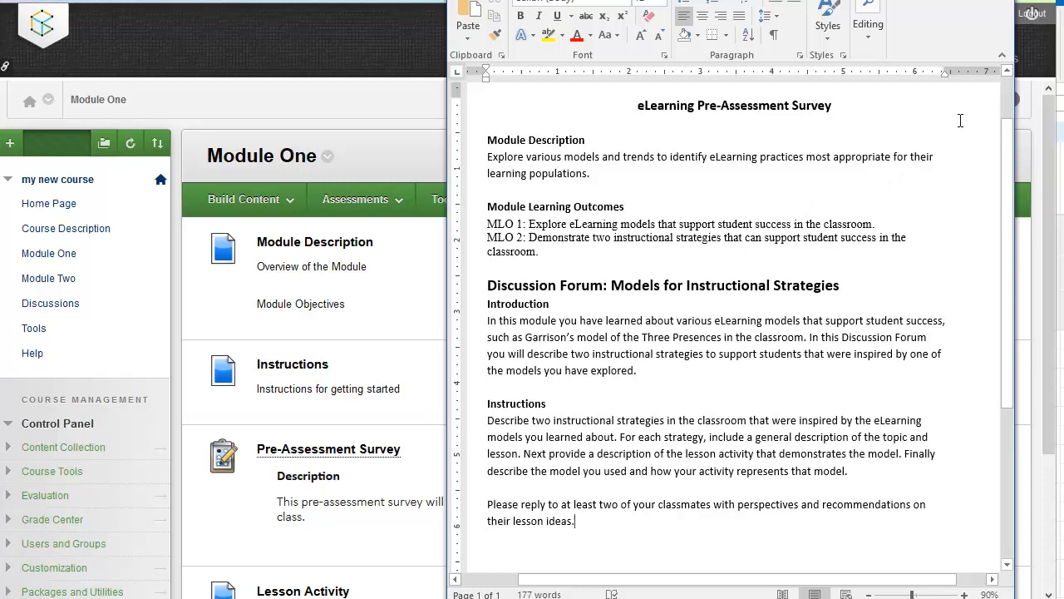
mouse_move(761, 148)
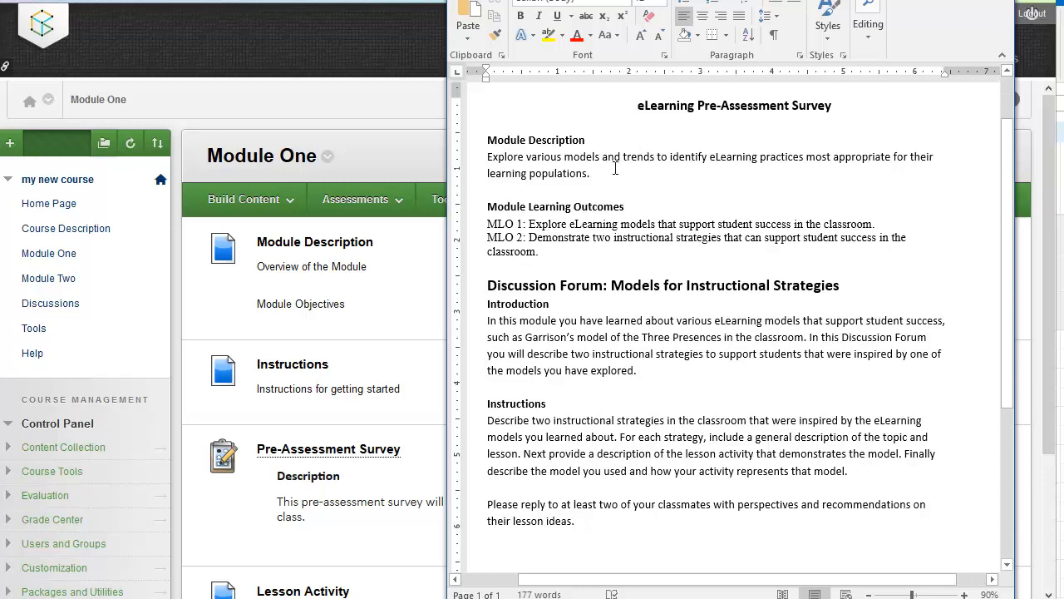
mouse_move(695, 158)
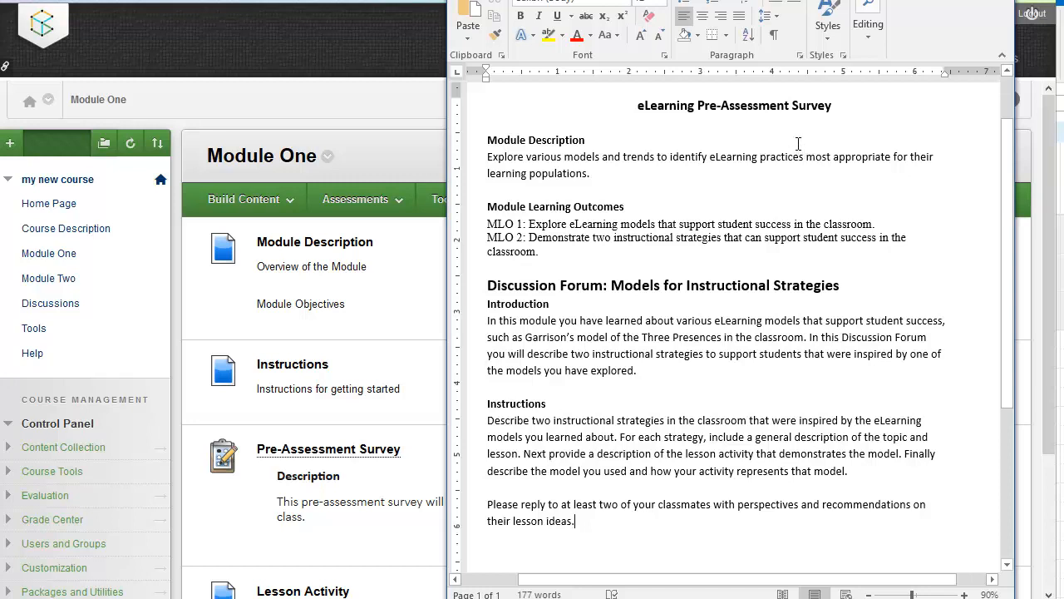
mouse_move(645, 208)
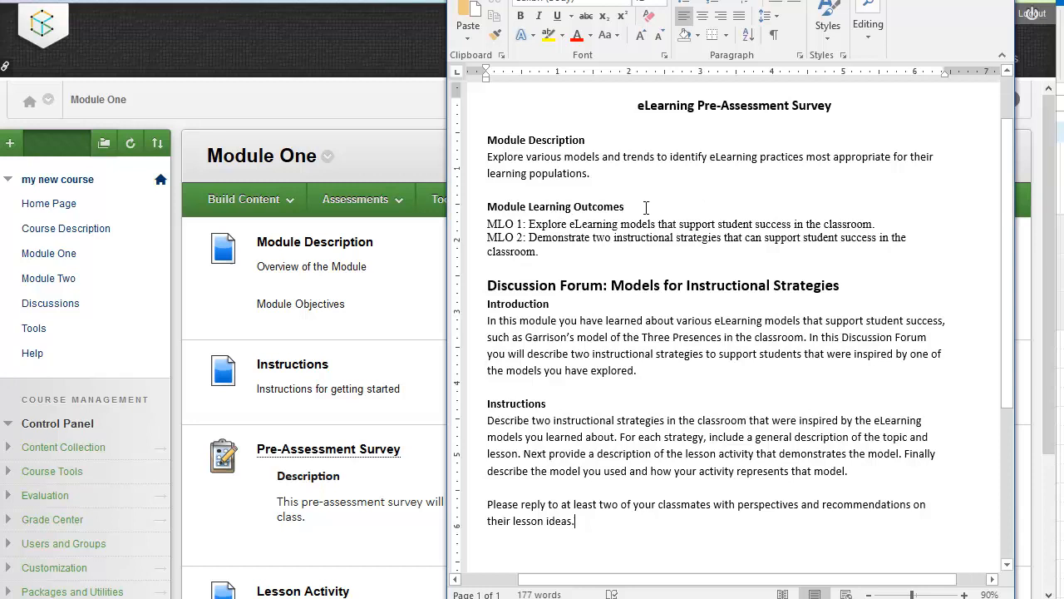
mouse_move(605, 237)
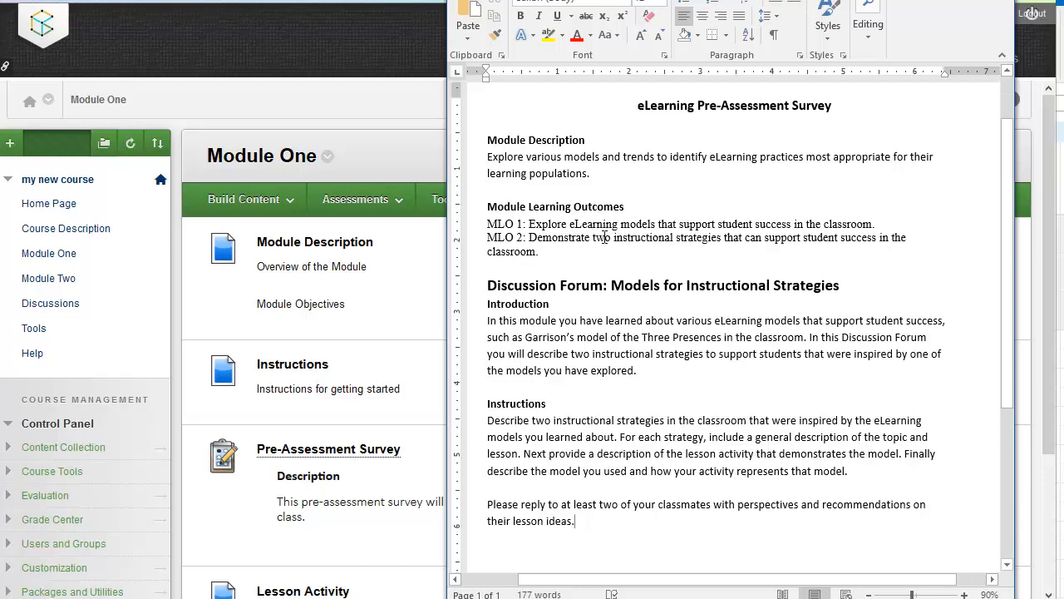
mouse_move(695, 210)
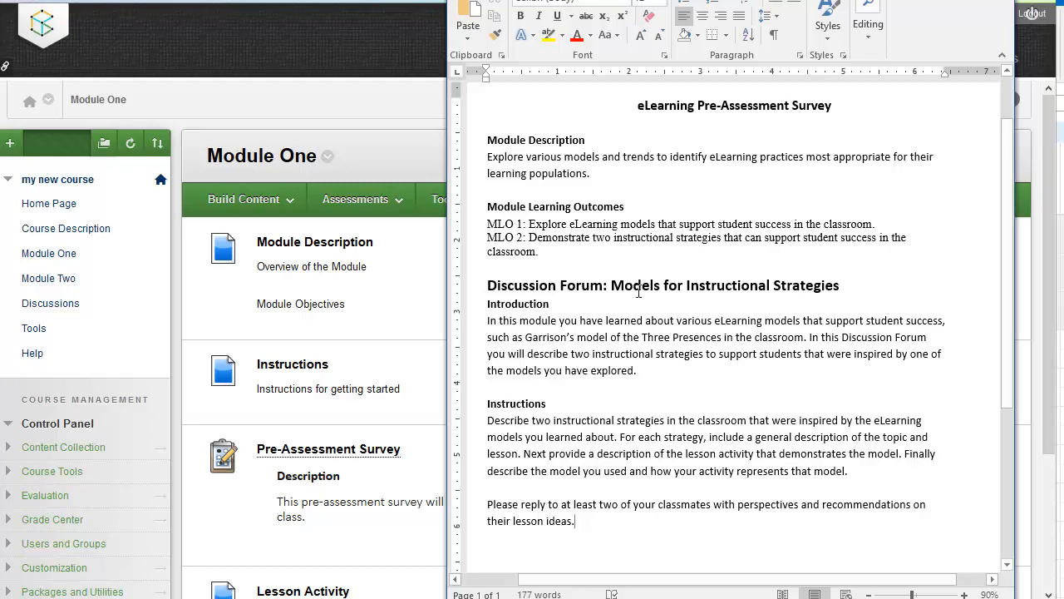
scroll("down", 3)
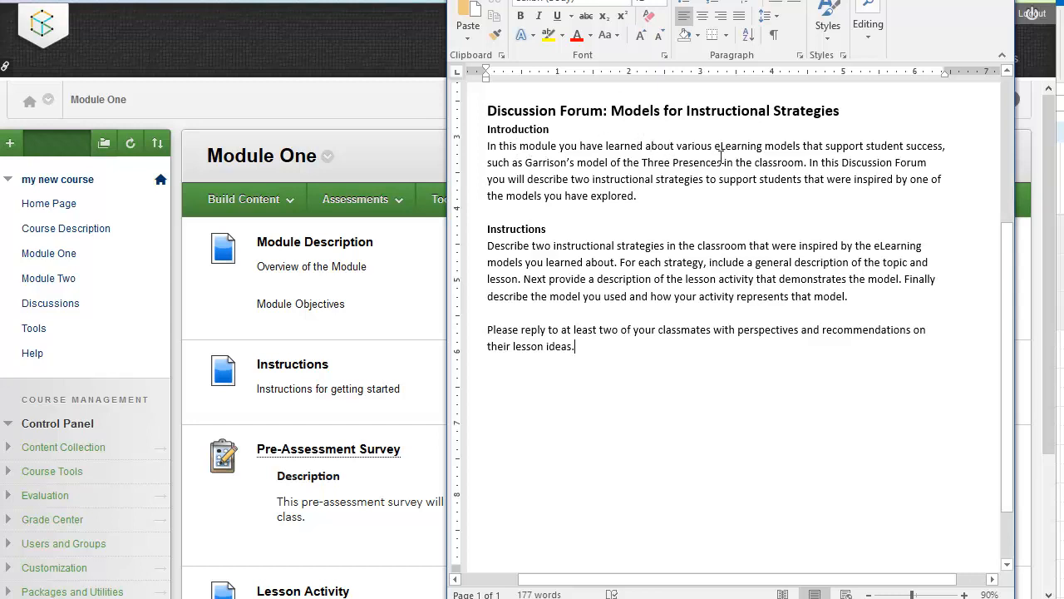
mouse_move(739, 193)
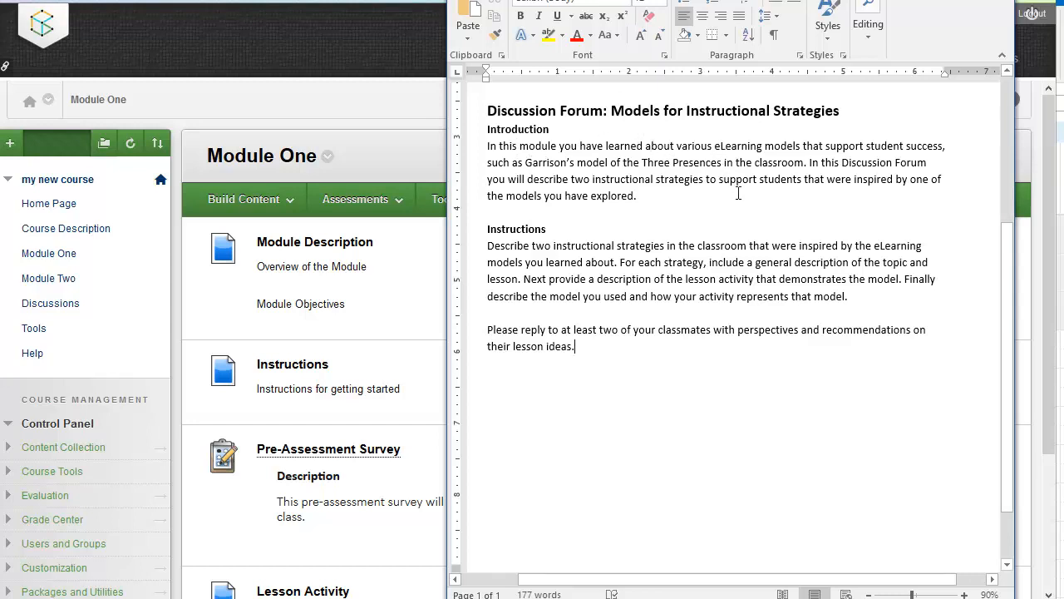
mouse_move(686, 188)
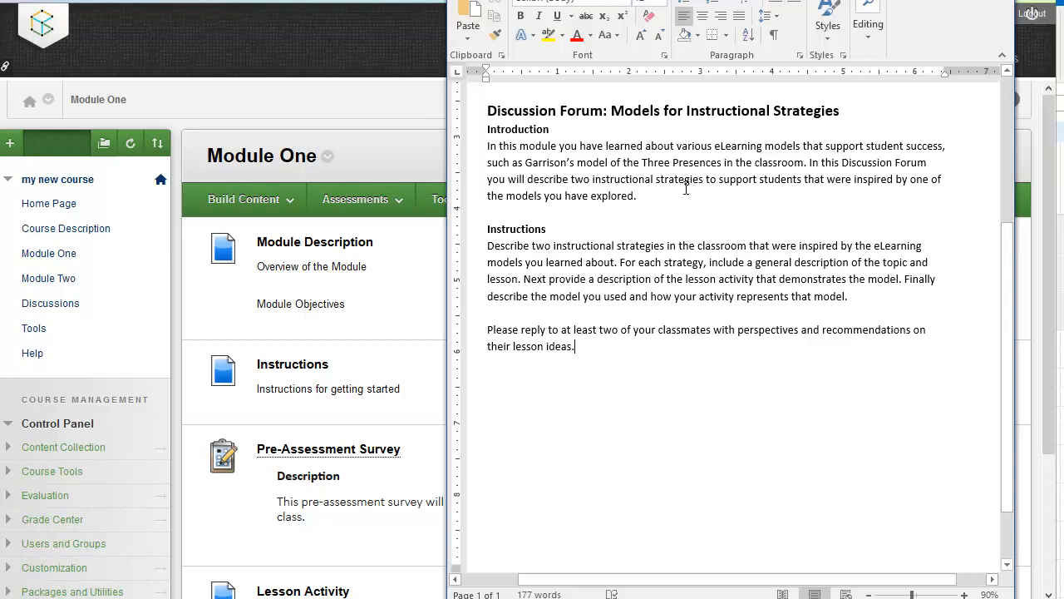
mouse_move(657, 196)
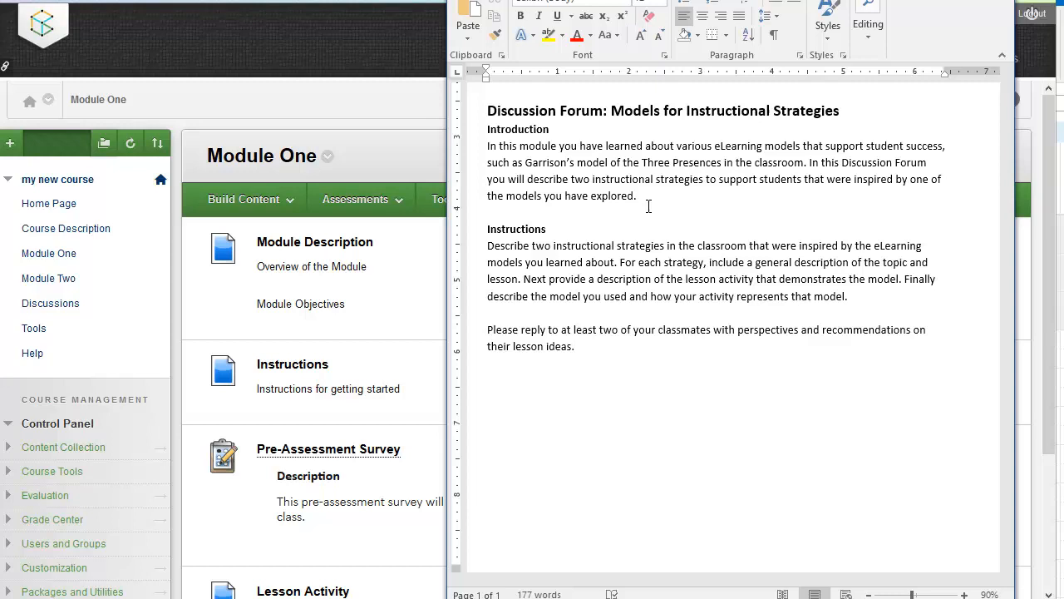
Minimize the Word window so the Module One course page is showing.
left_click(573, 346)
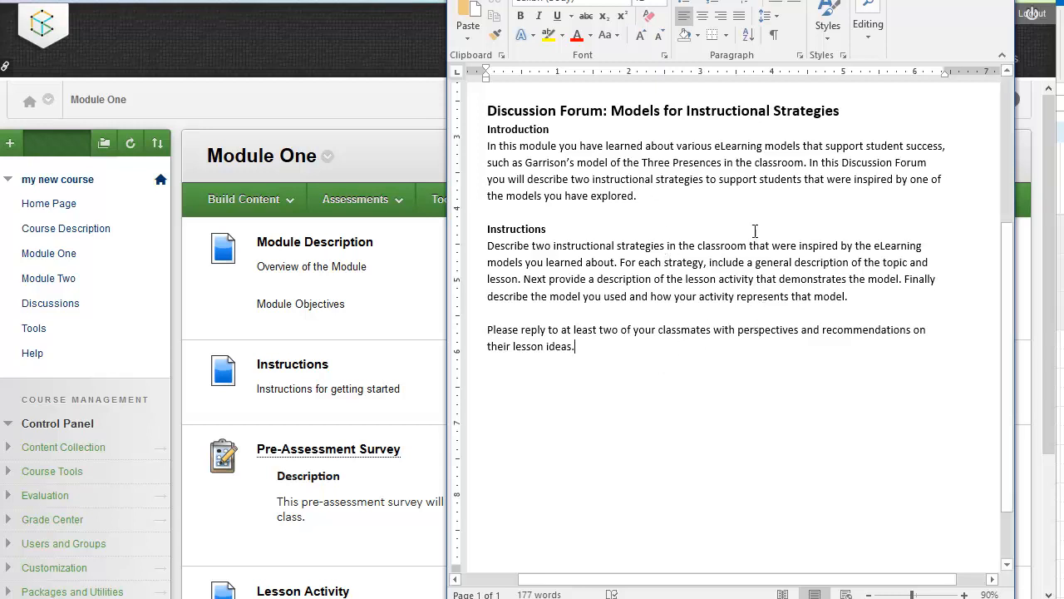
mouse_move(715, 196)
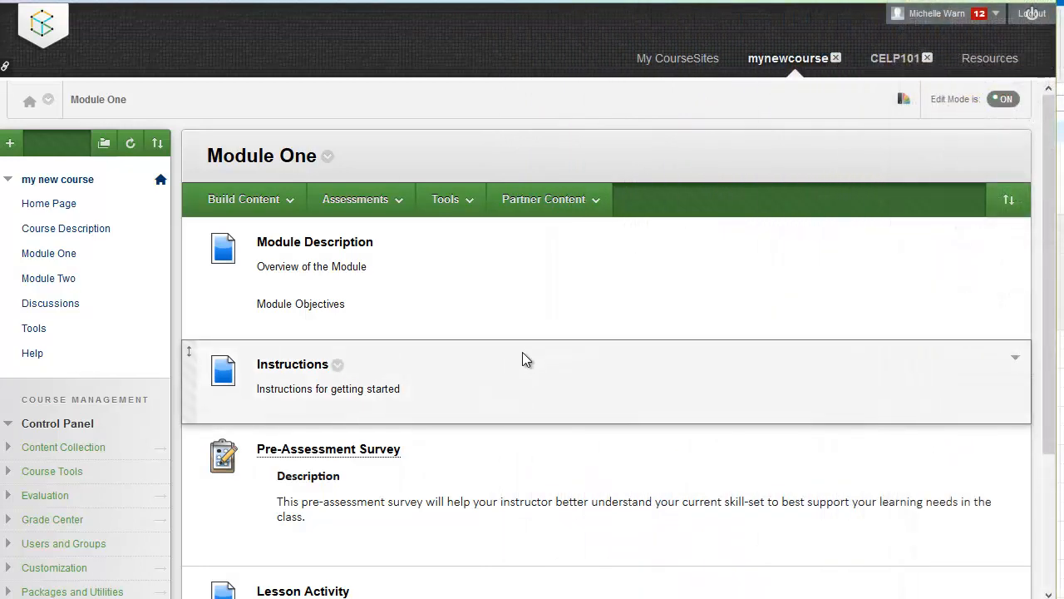
mouse_move(1021, 42)
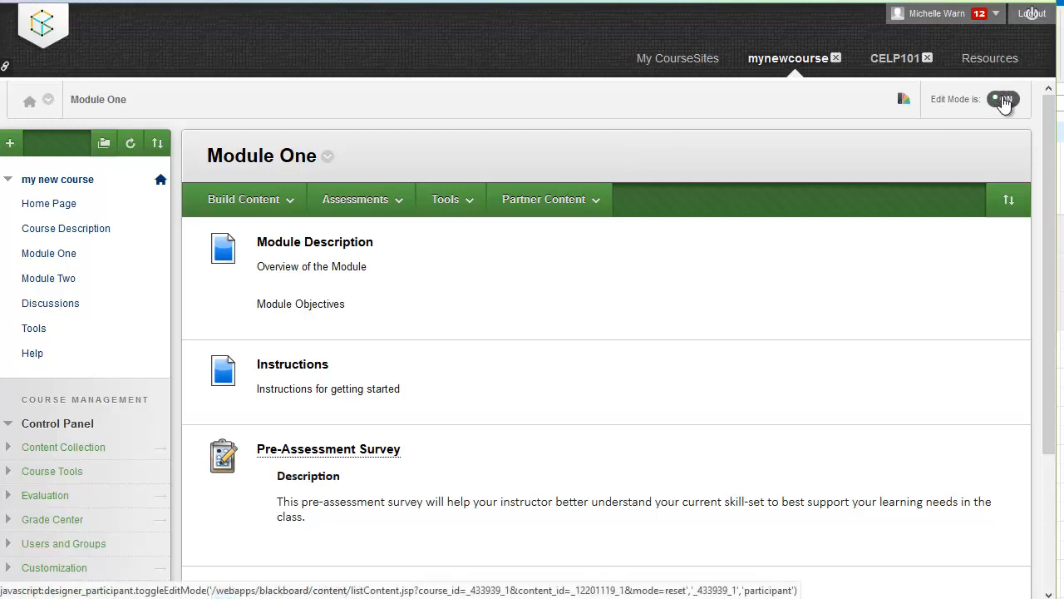
Add a Discussion Board link to Module One via Tools and begin creating a brand-new forum.
left_click(361, 200)
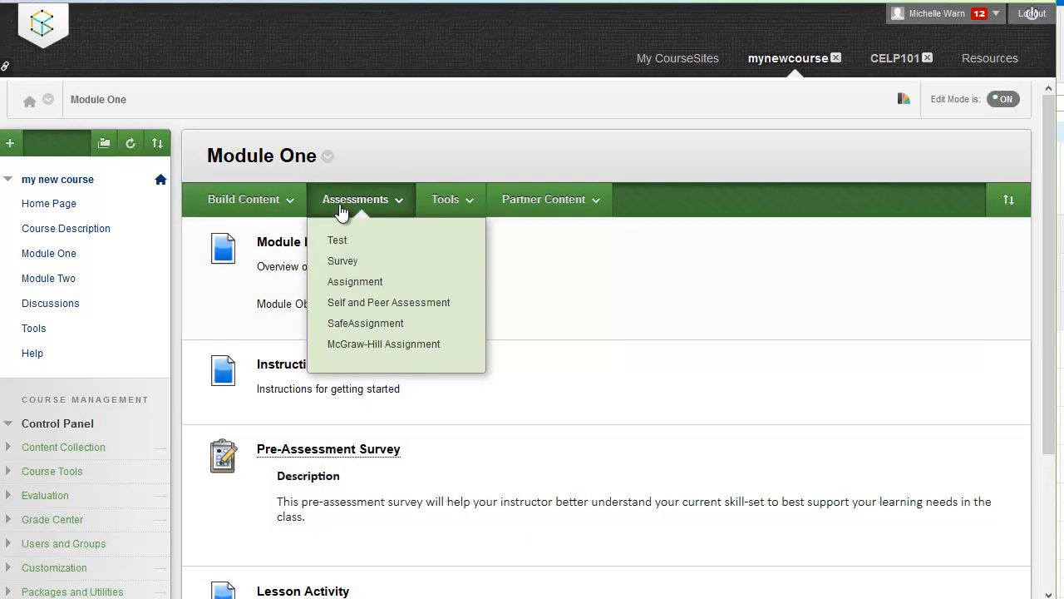
left_click(446, 200)
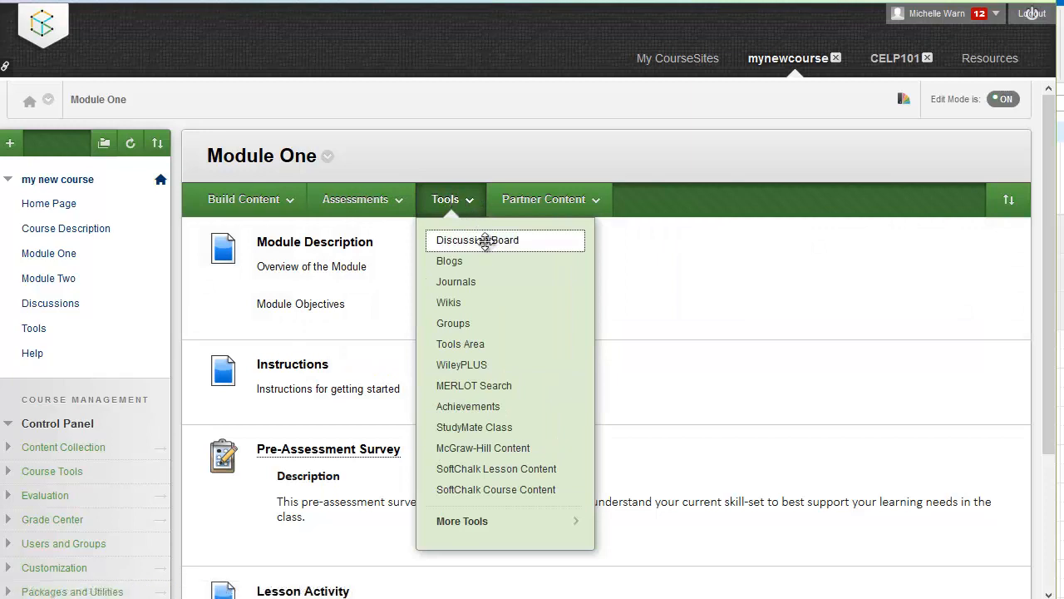
left_click(478, 239)
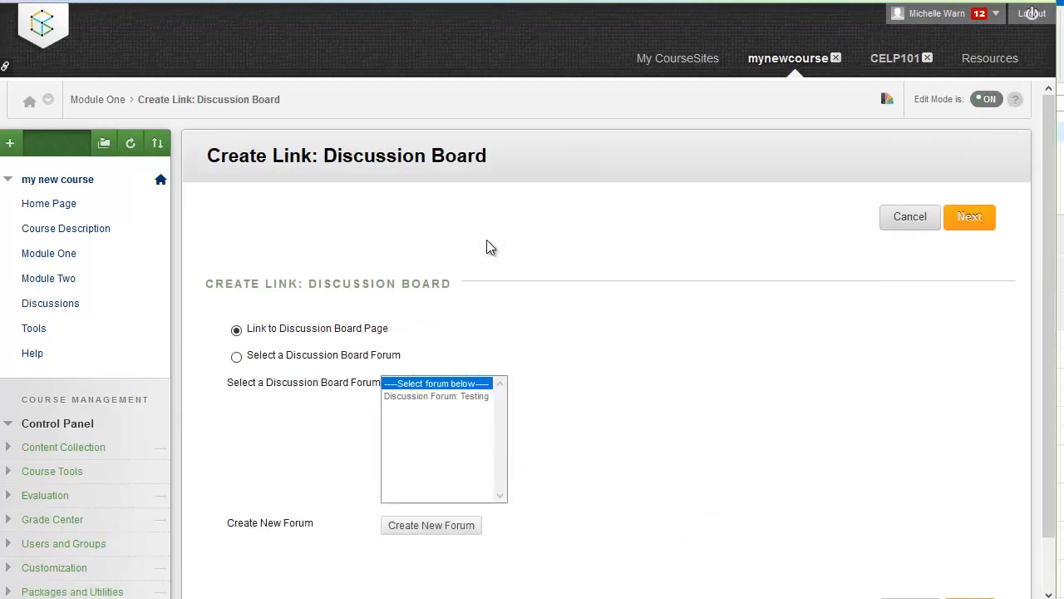
mouse_move(429, 400)
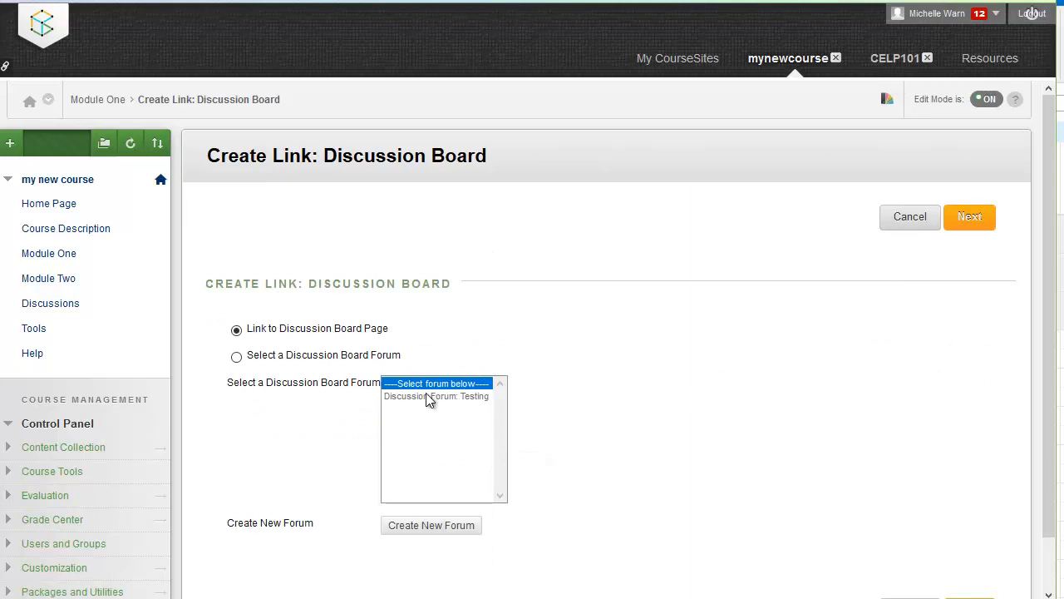
mouse_move(486, 401)
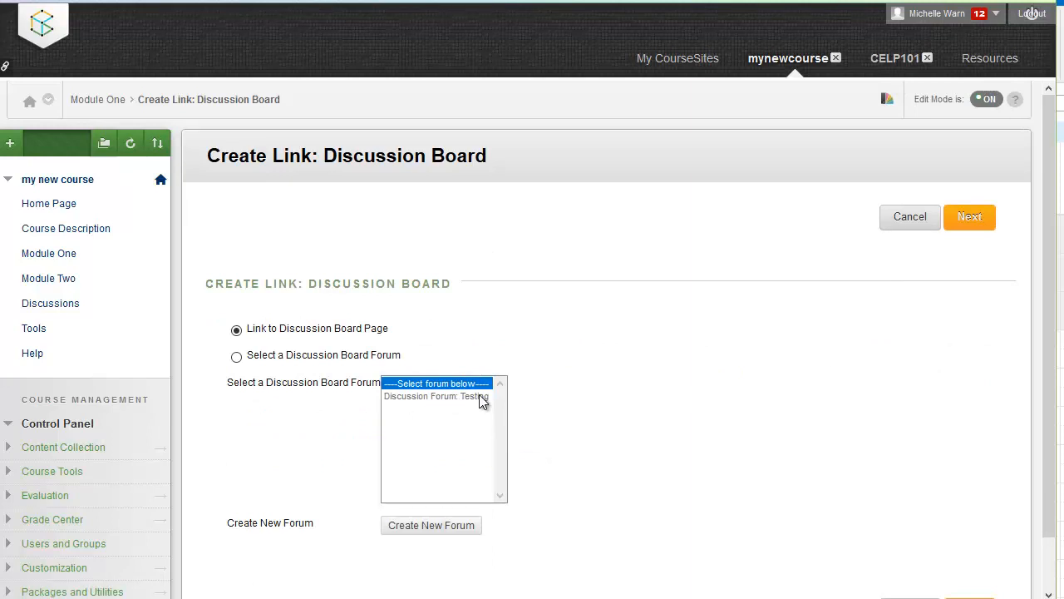
mouse_move(431, 525)
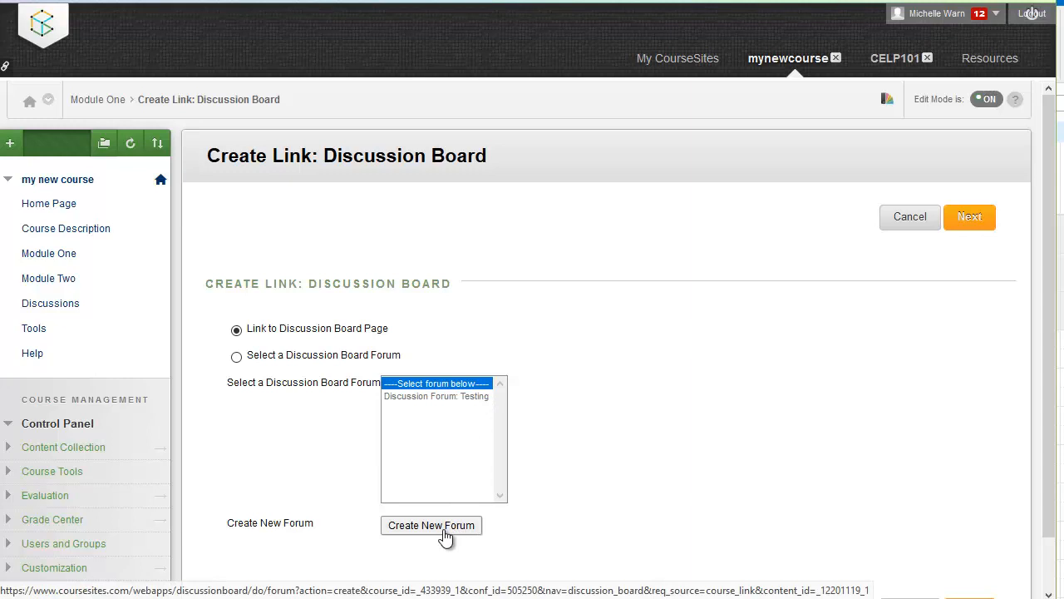
left_click(430, 526)
type("Discussion Forum: Models for Instructional Strategies")
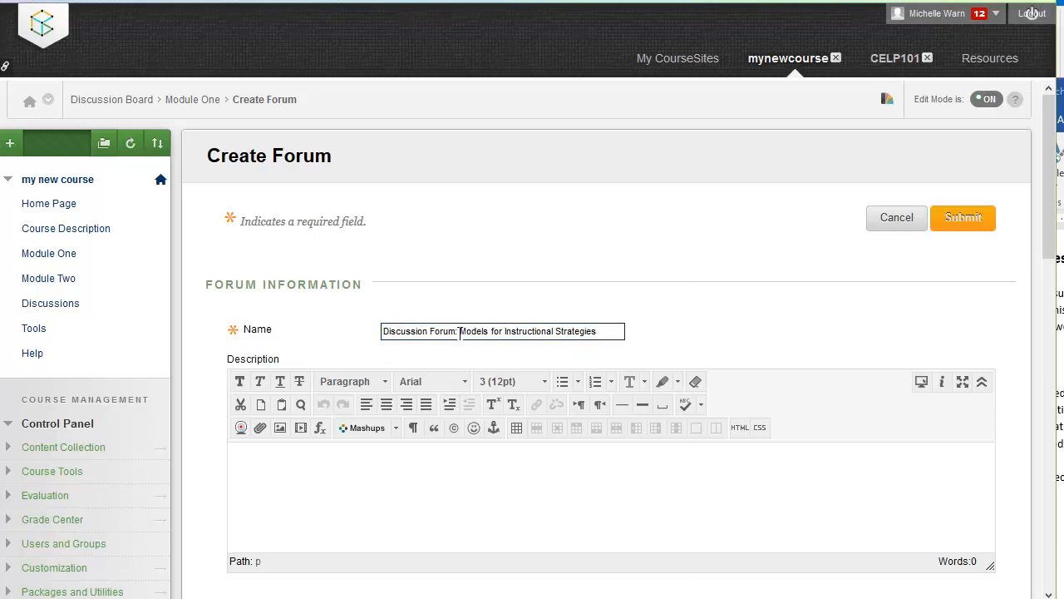
Select text in the forum name field to adjust the pasted title.
left_click(499, 330)
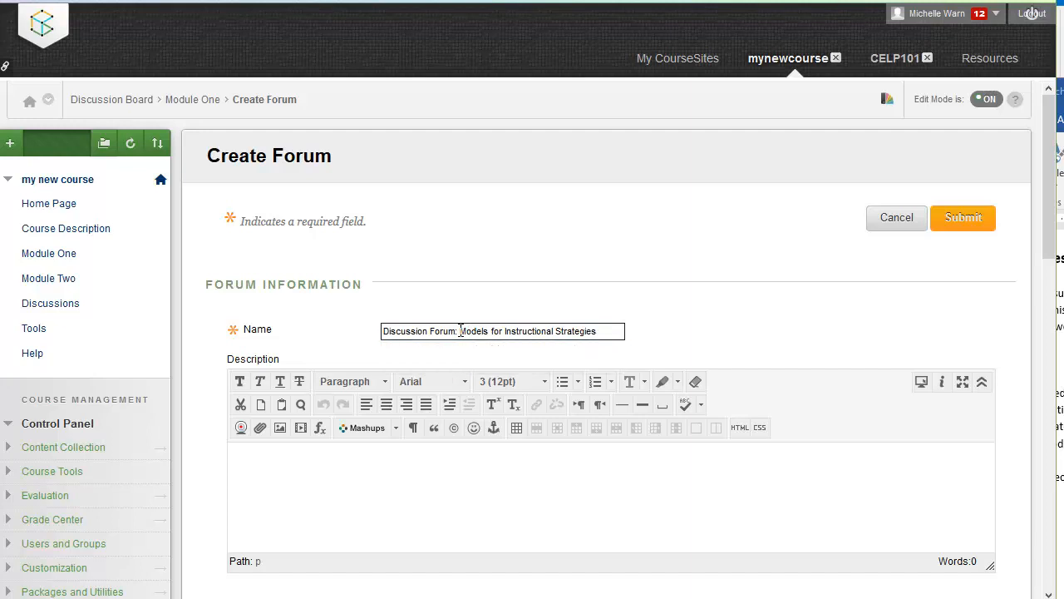
double_click(419, 330)
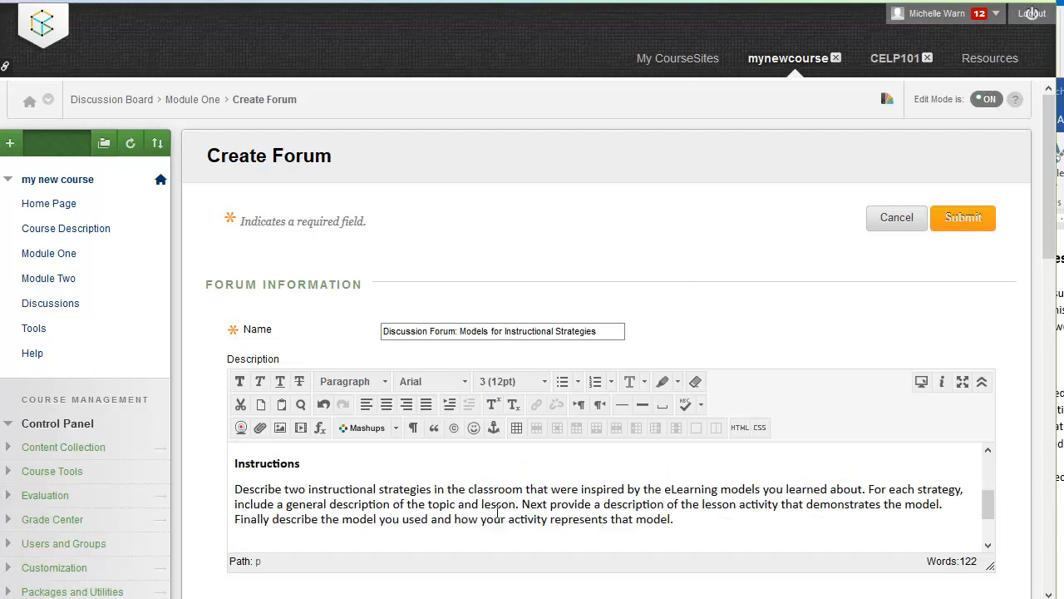
Review the pasted Introduction and Instructions text in the Description editor.
scroll("down", 3)
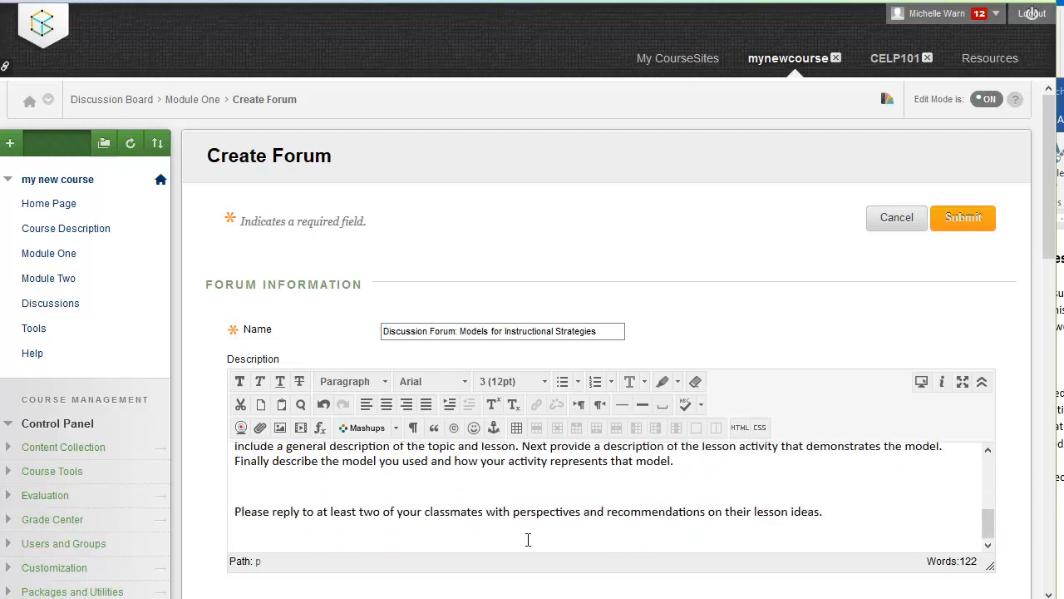
scroll("down", 3)
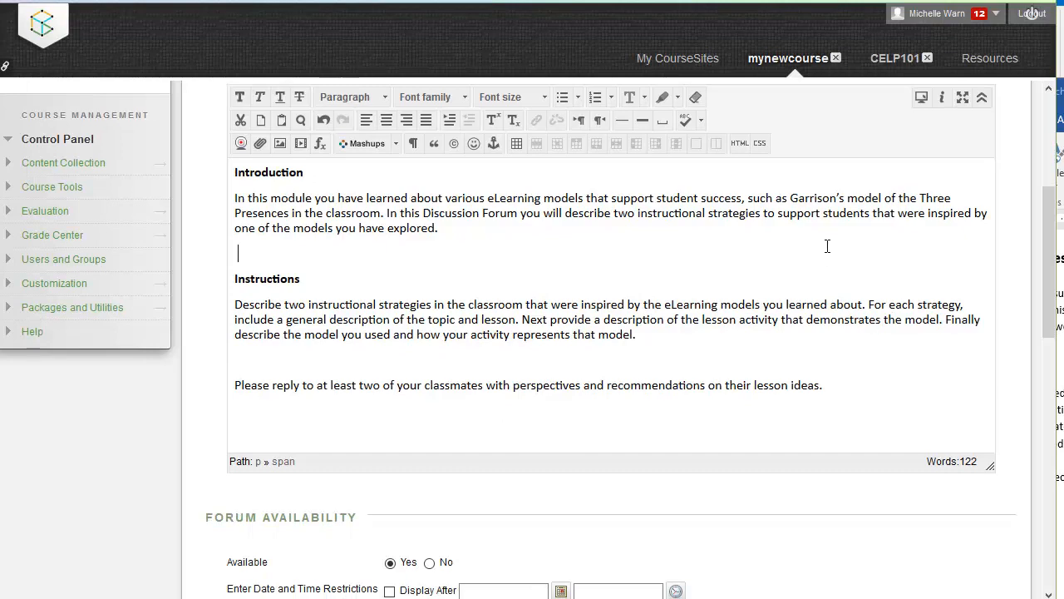
scroll("up", 3)
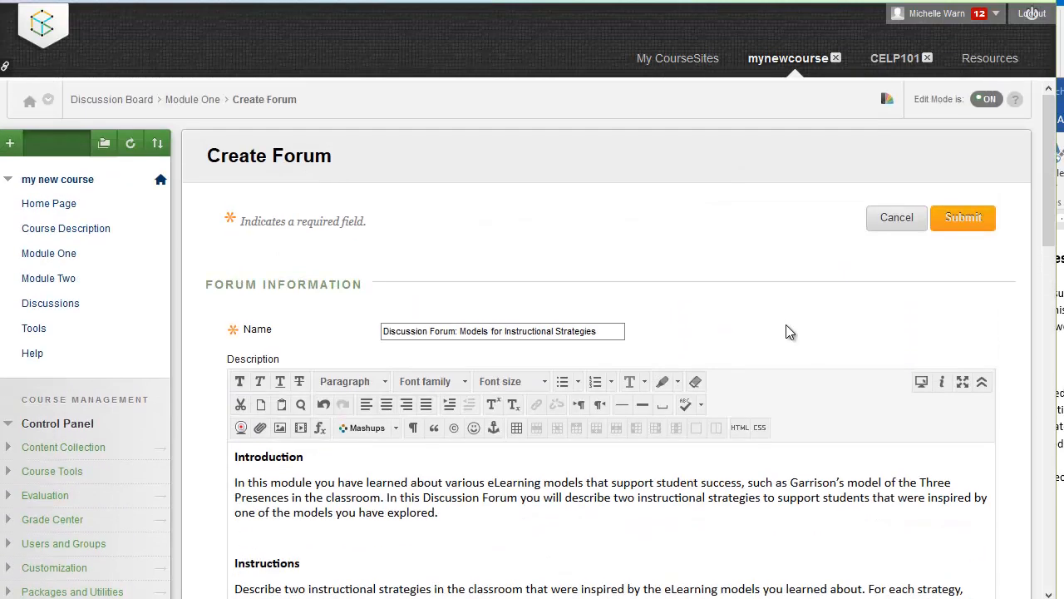
scroll("down", 3)
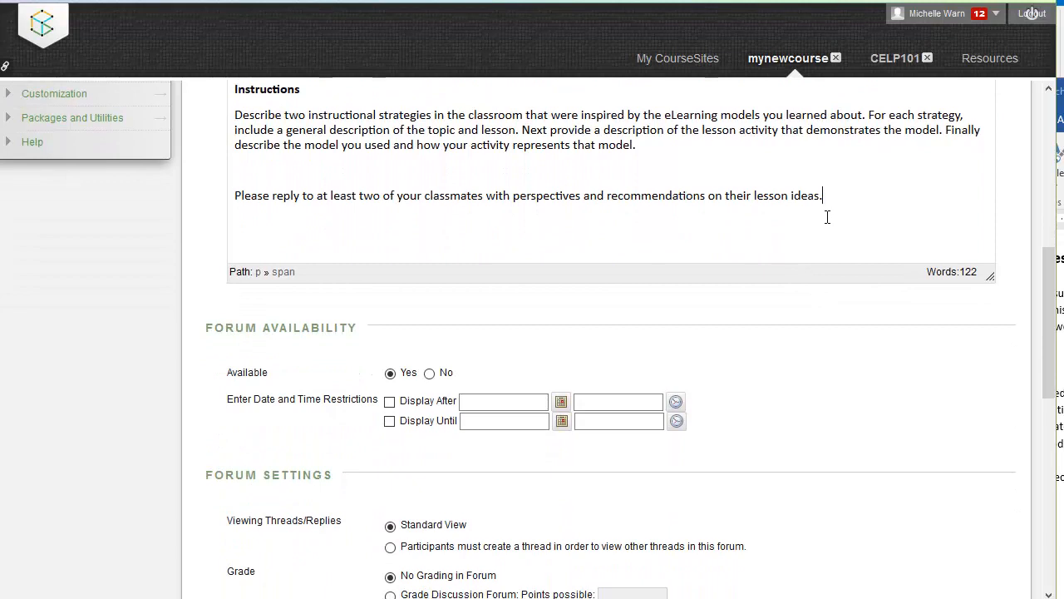
mouse_move(841, 206)
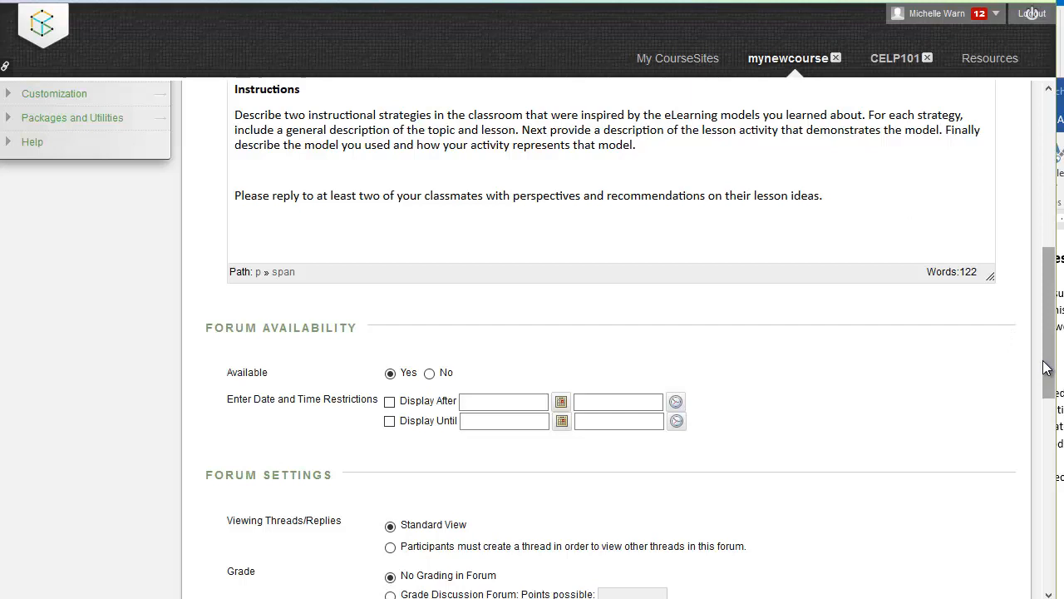
Under Forum Settings, grade the forum with 5 points possible.
scroll("down", 3)
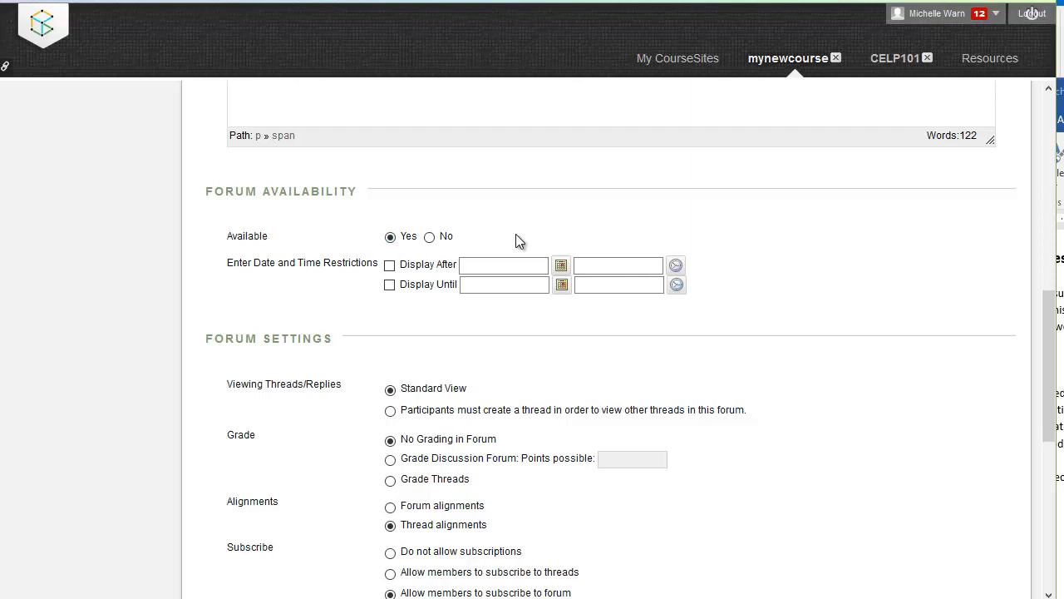
mouse_move(401, 319)
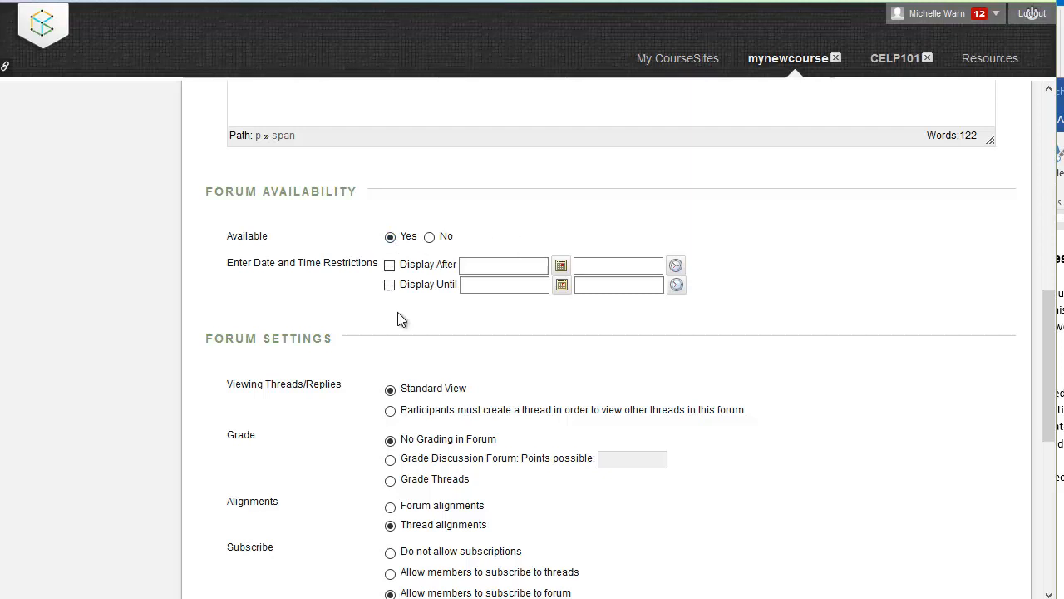
scroll("down", 3)
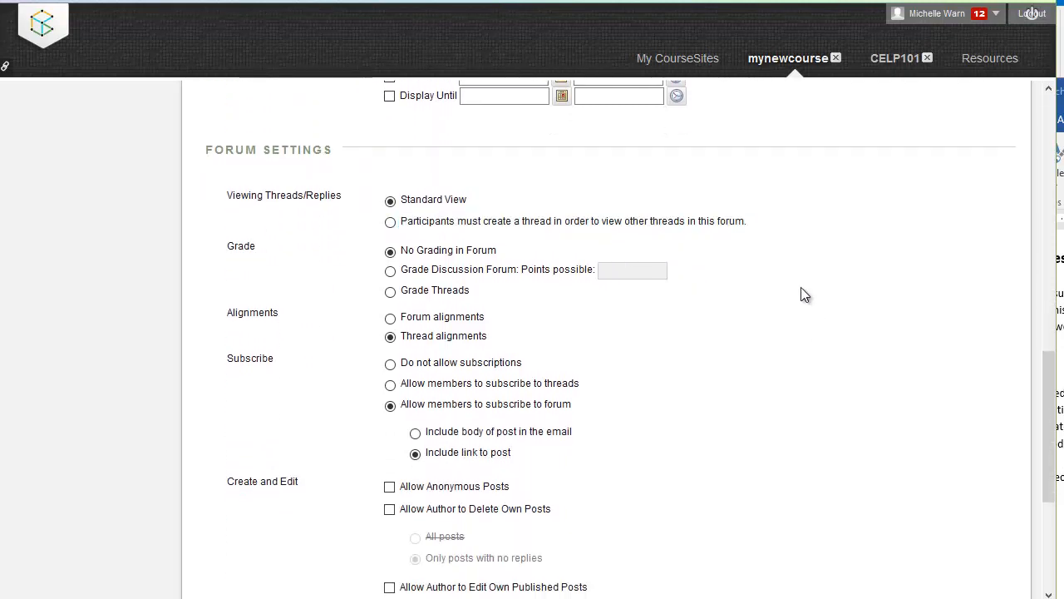
mouse_move(652, 217)
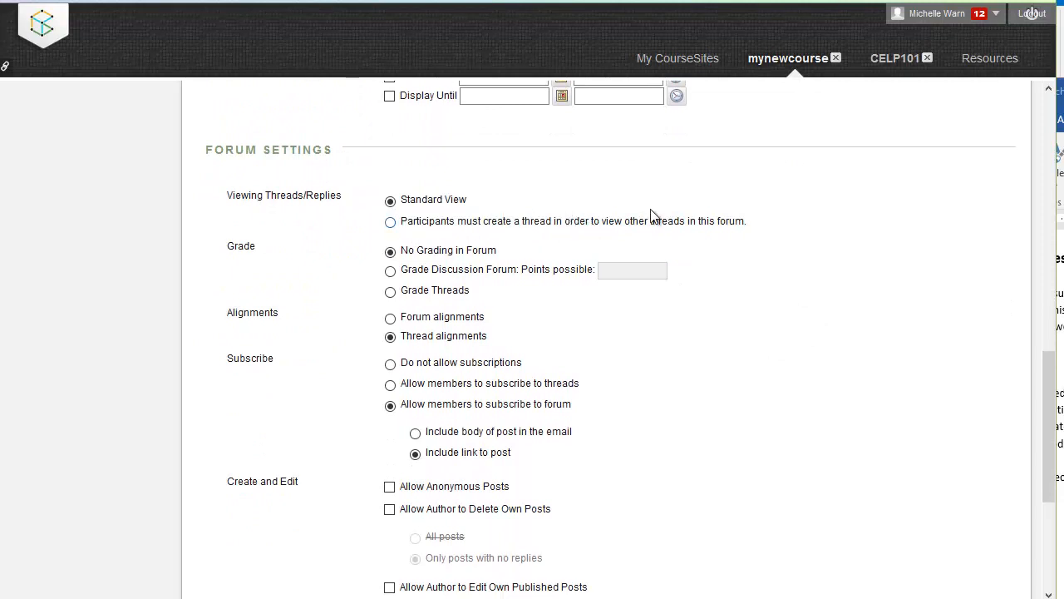
mouse_move(496, 223)
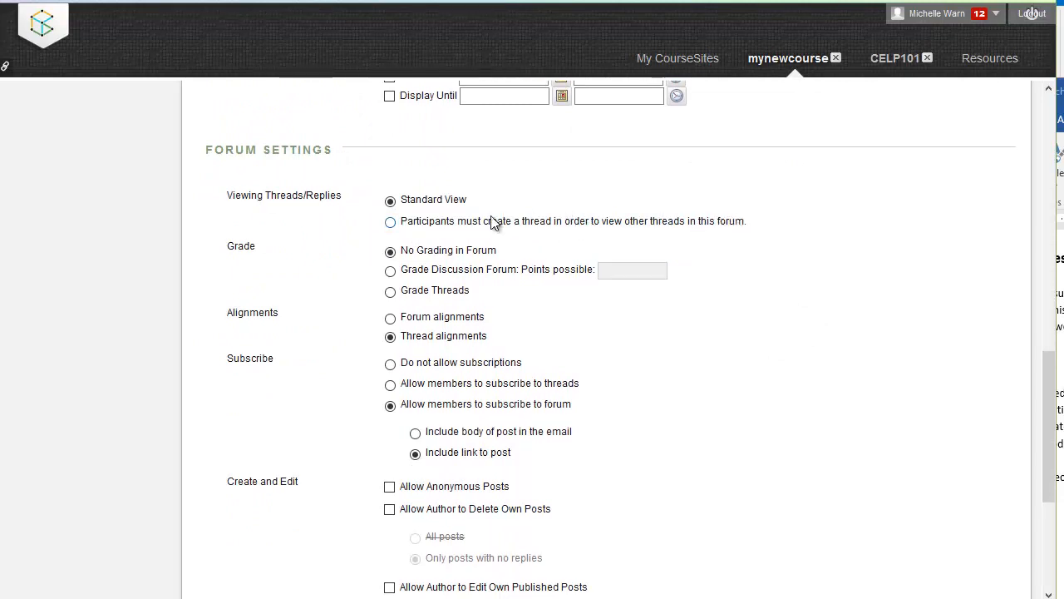
mouse_move(452, 249)
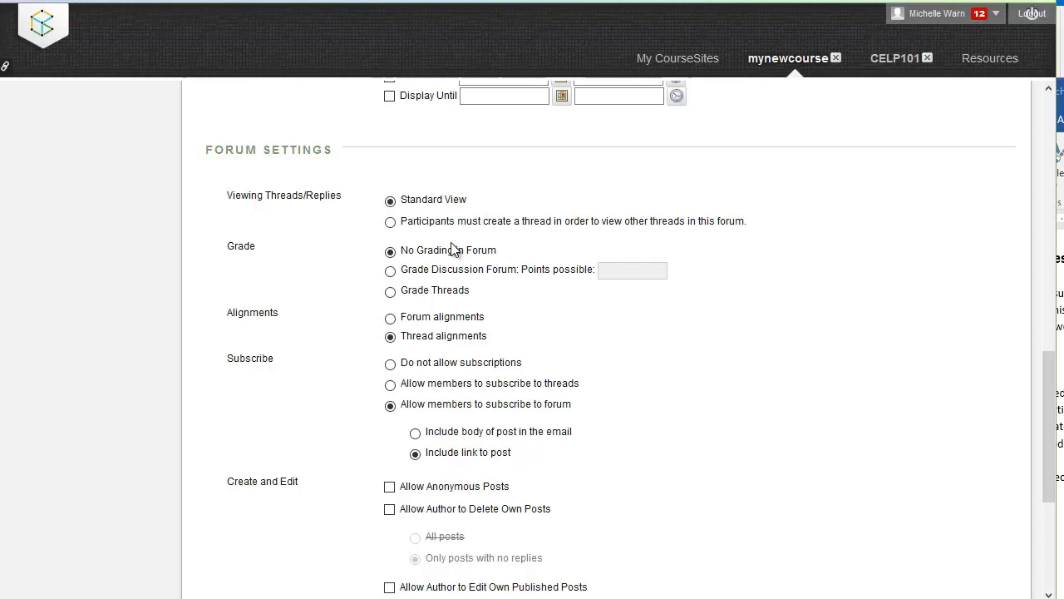
left_click(389, 269)
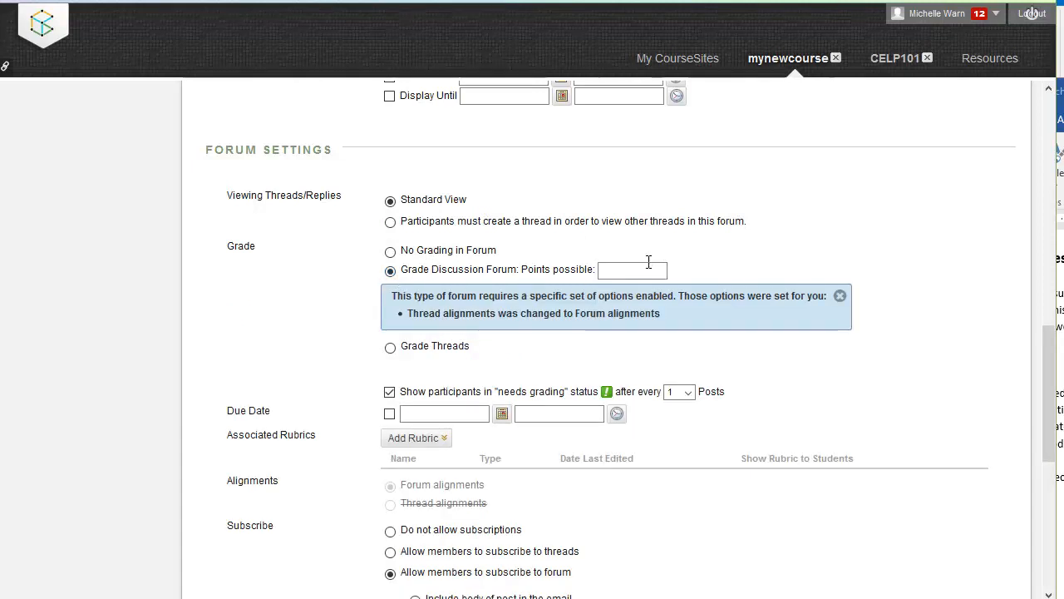
mouse_move(735, 242)
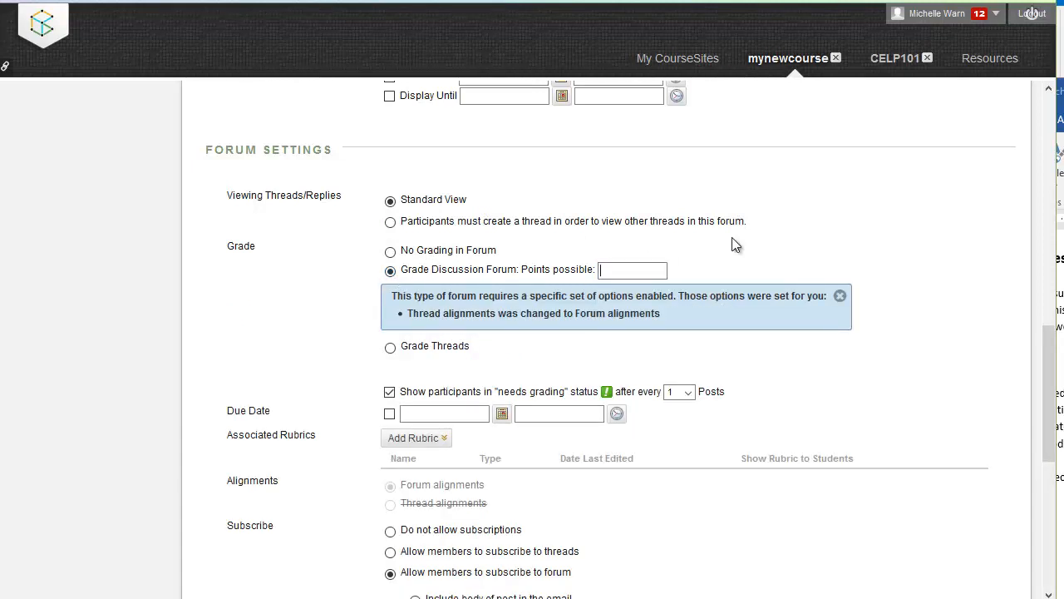
type("5")
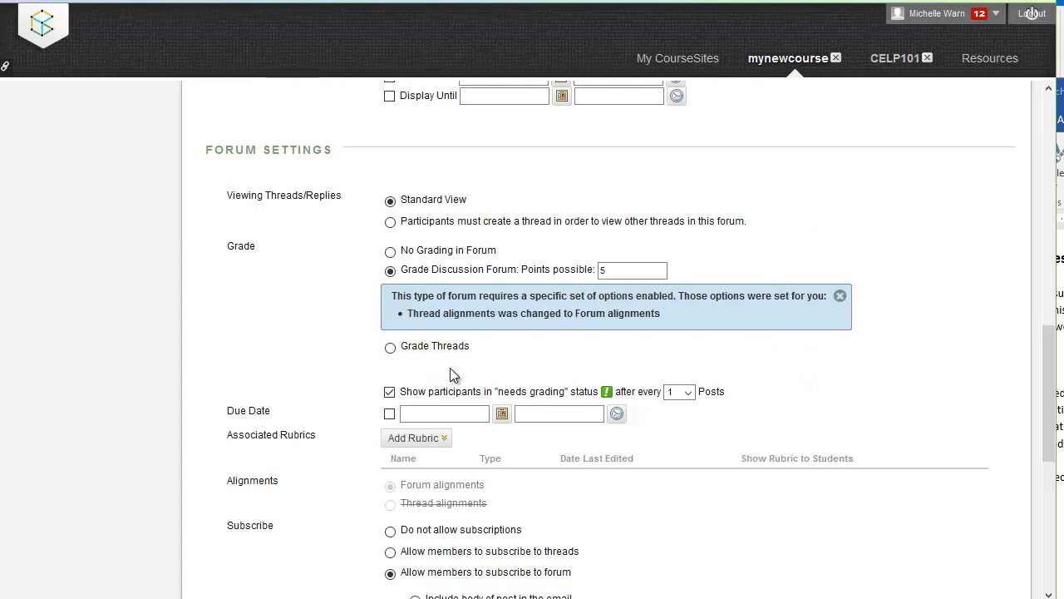
Keep subscriptions set to the whole forum rather than individual threads.
scroll("down", 3)
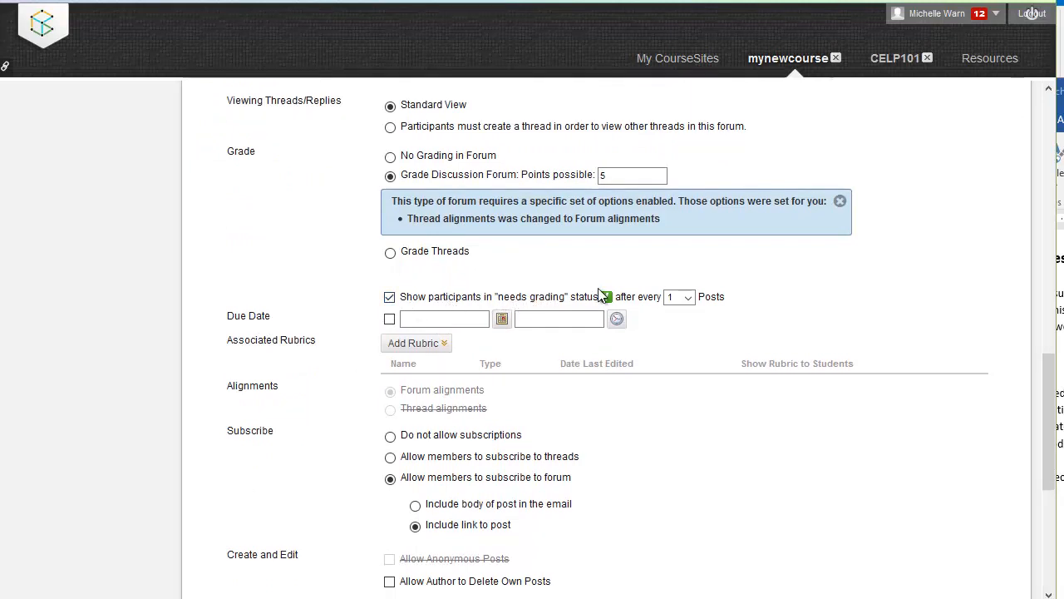
mouse_move(649, 301)
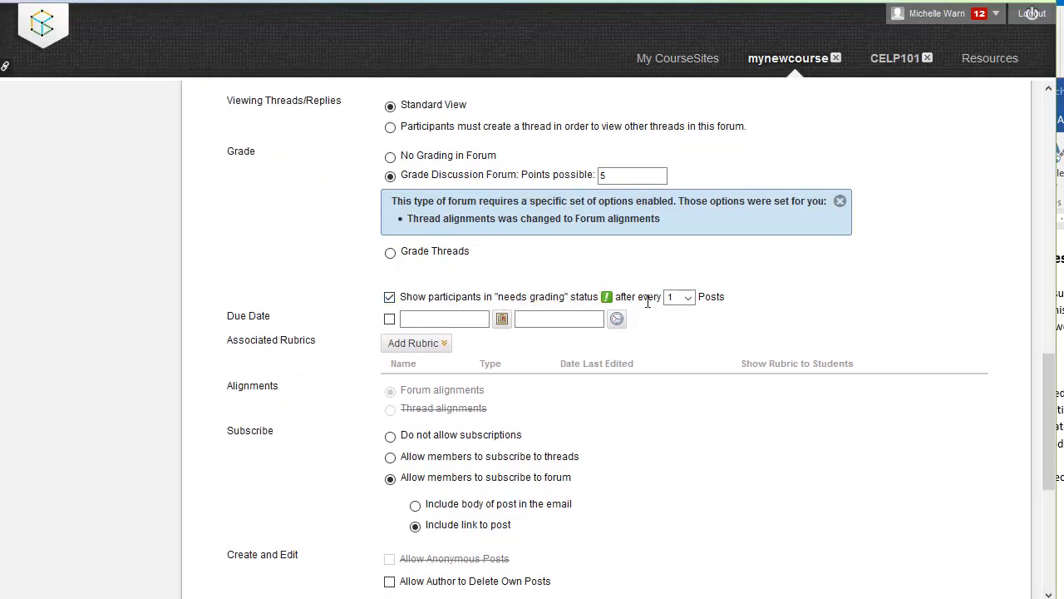
scroll("down", 3)
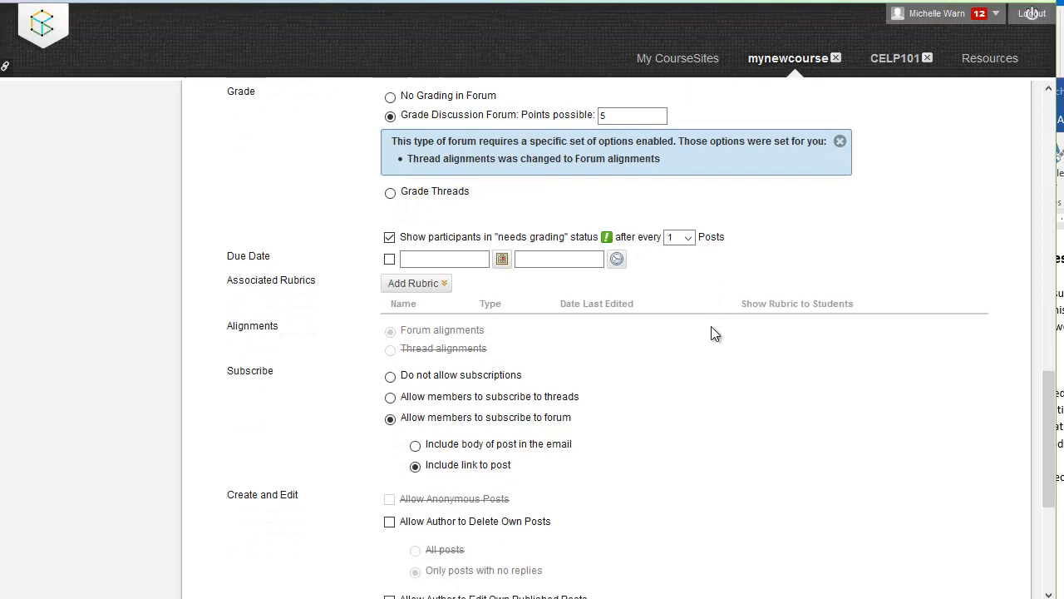
scroll("down", 3)
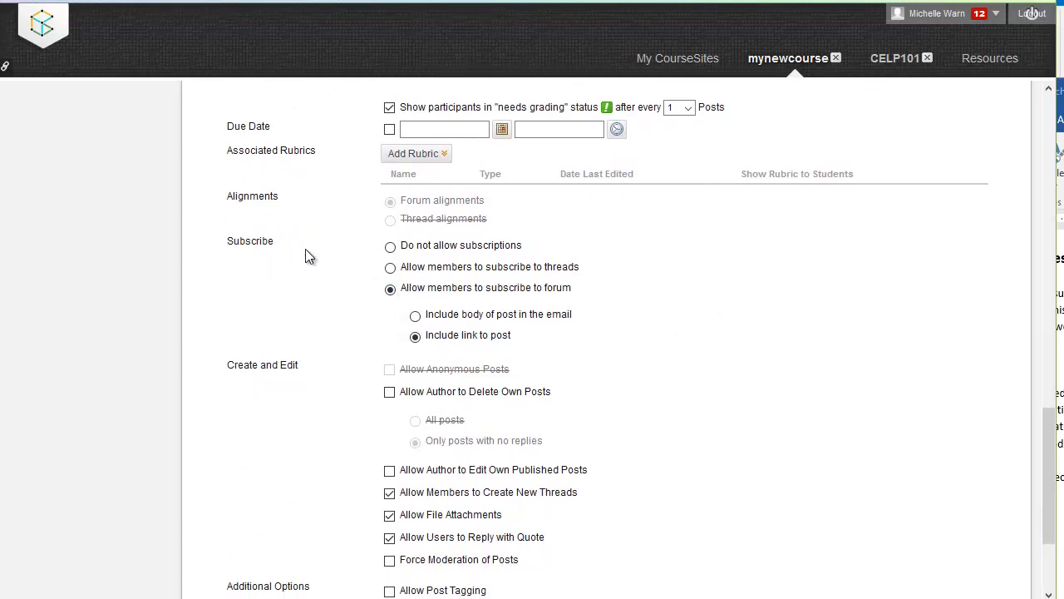
double_click(252, 241)
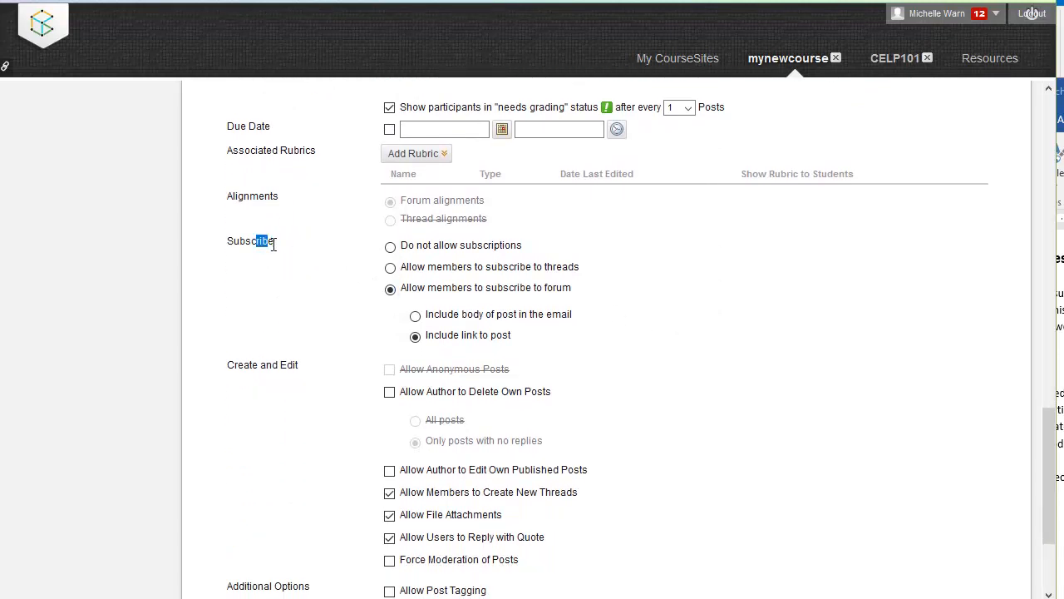
mouse_move(286, 246)
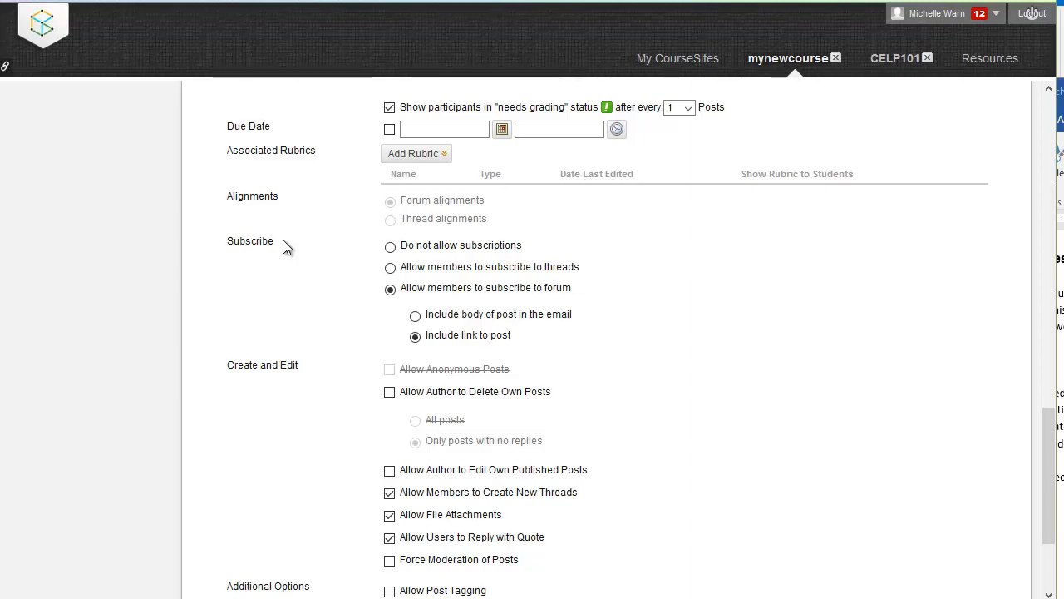
mouse_move(276, 303)
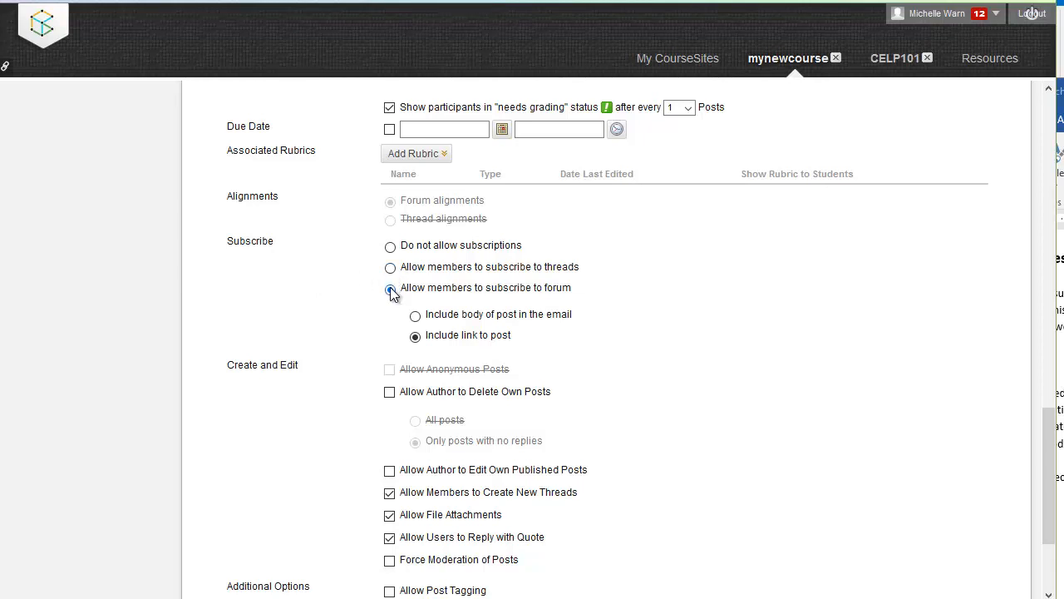
left_click(389, 266)
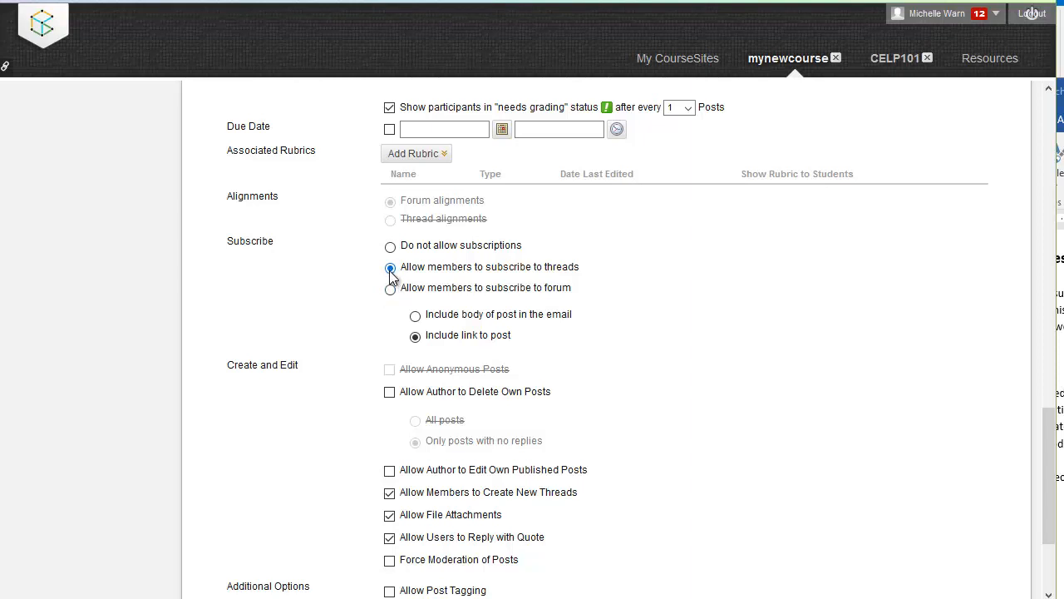
left_click(389, 287)
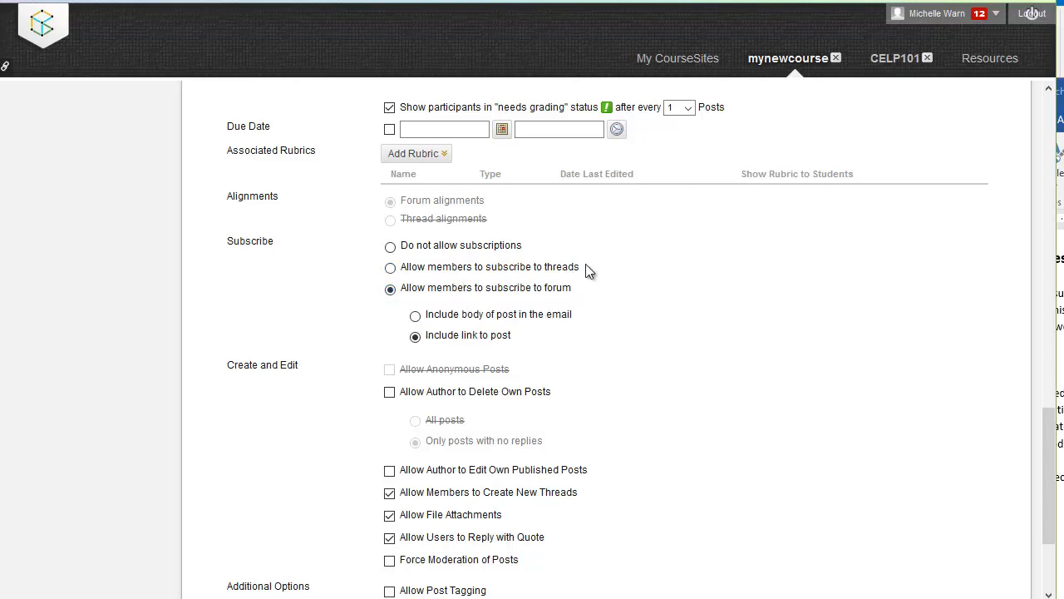
mouse_move(583, 299)
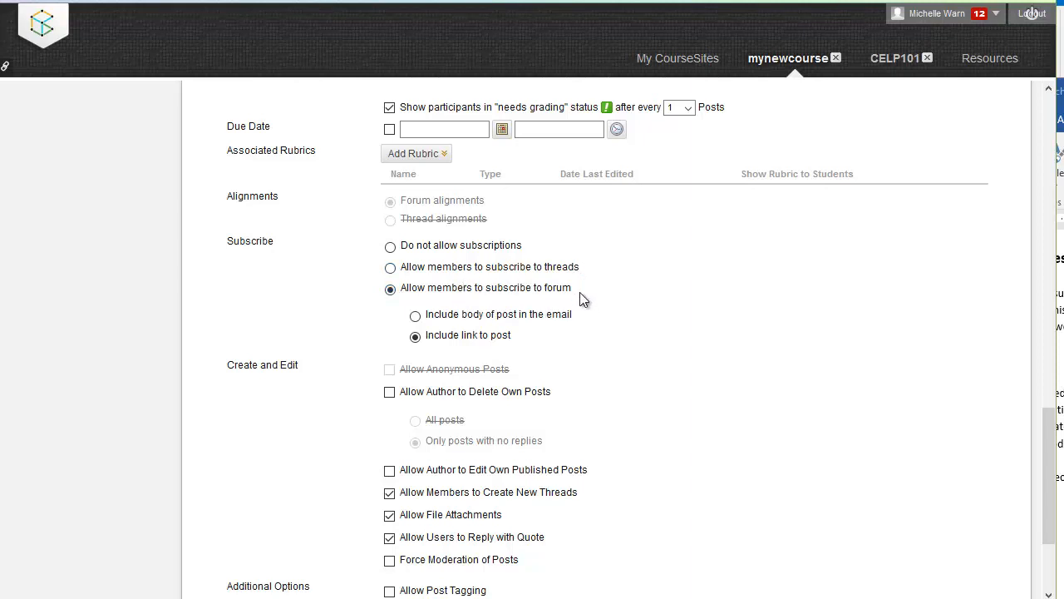
mouse_move(545, 291)
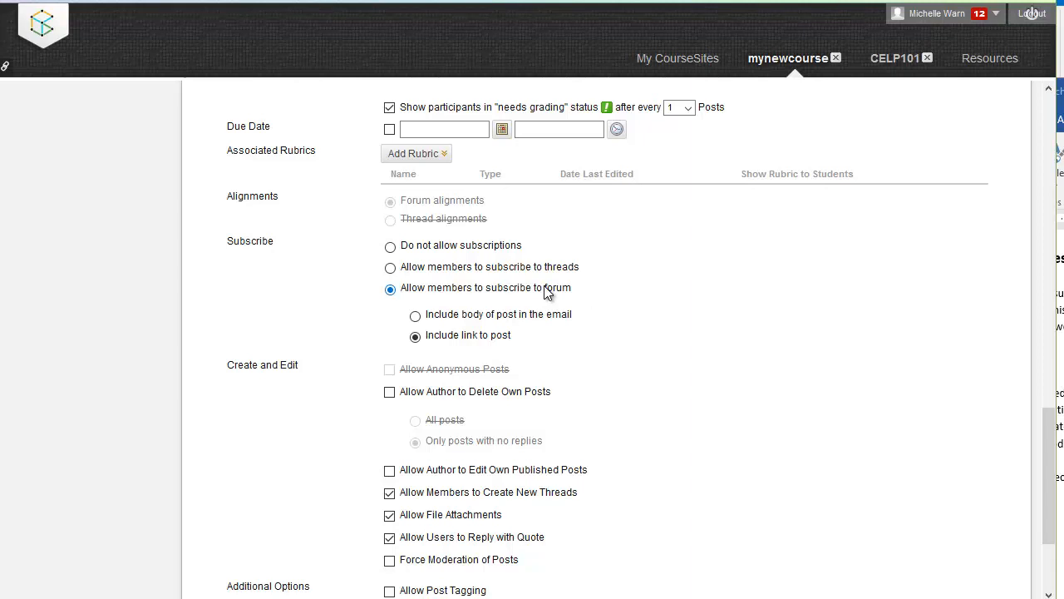
Have subscription emails include the body of the post instead of a link.
scroll("down", 3)
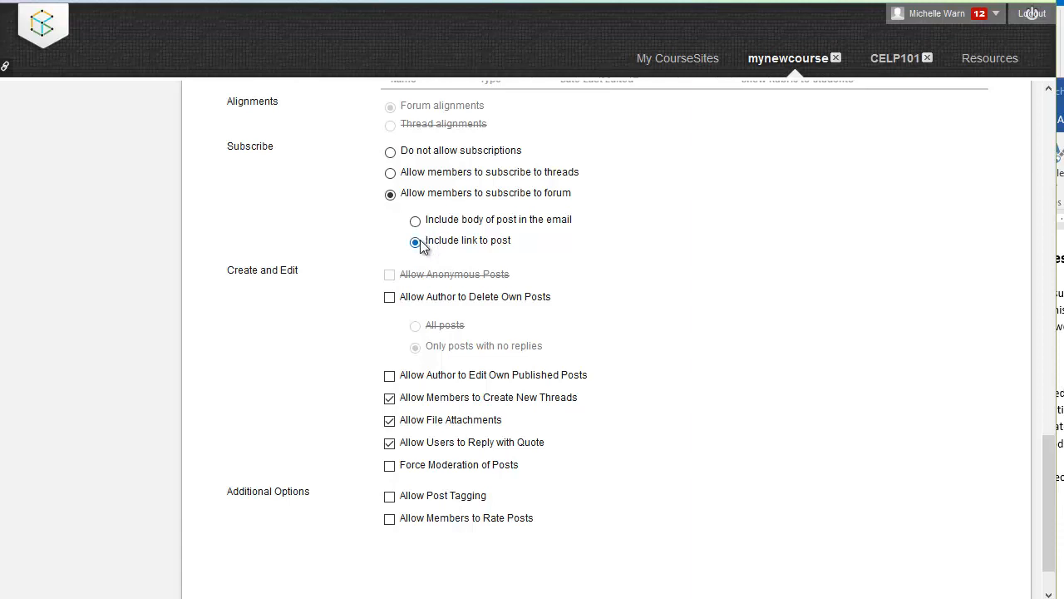
left_click(416, 220)
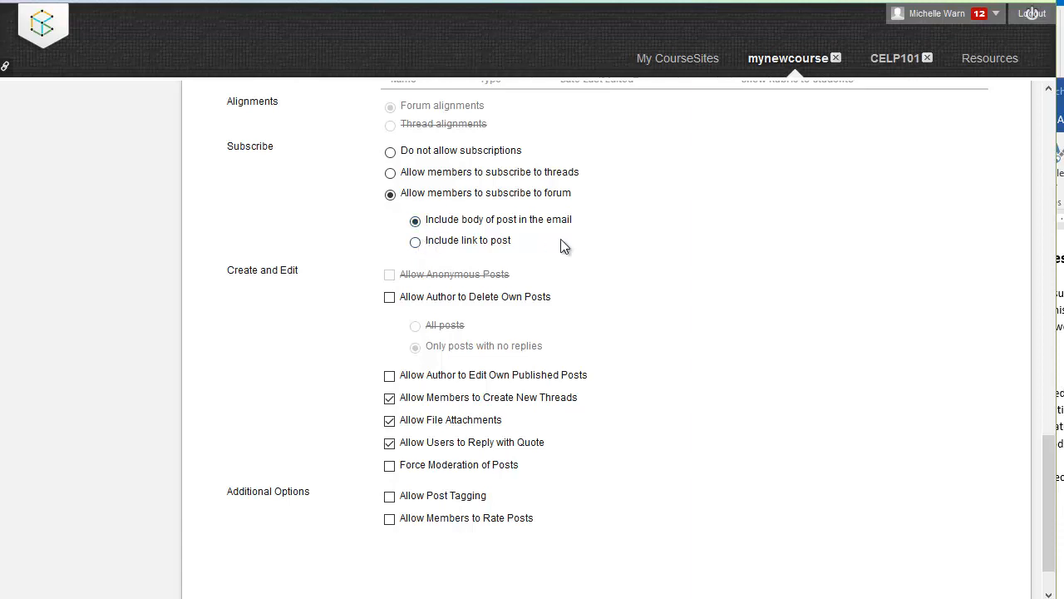
mouse_move(585, 226)
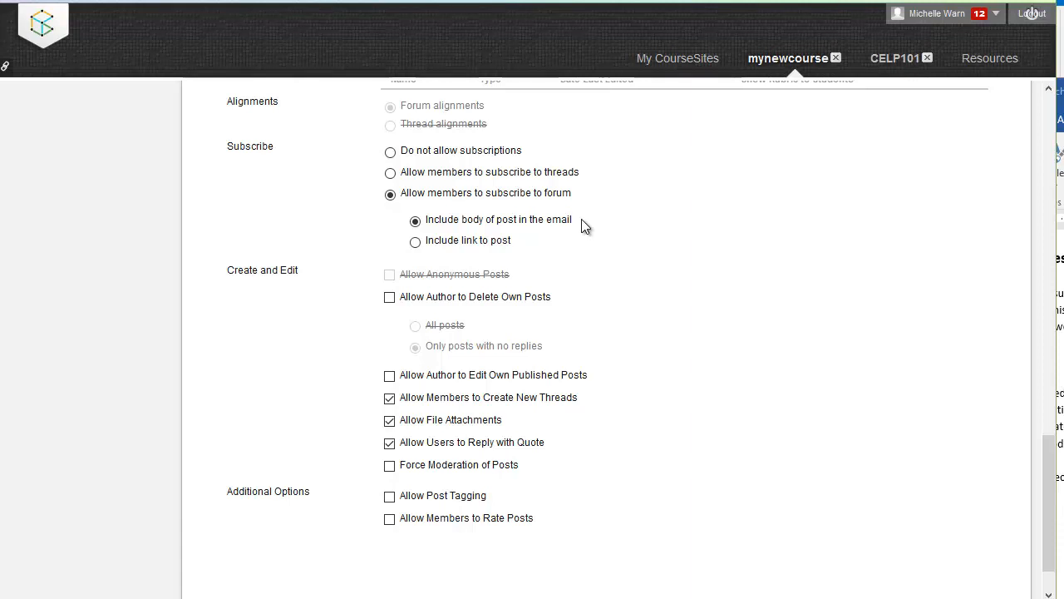
mouse_move(522, 253)
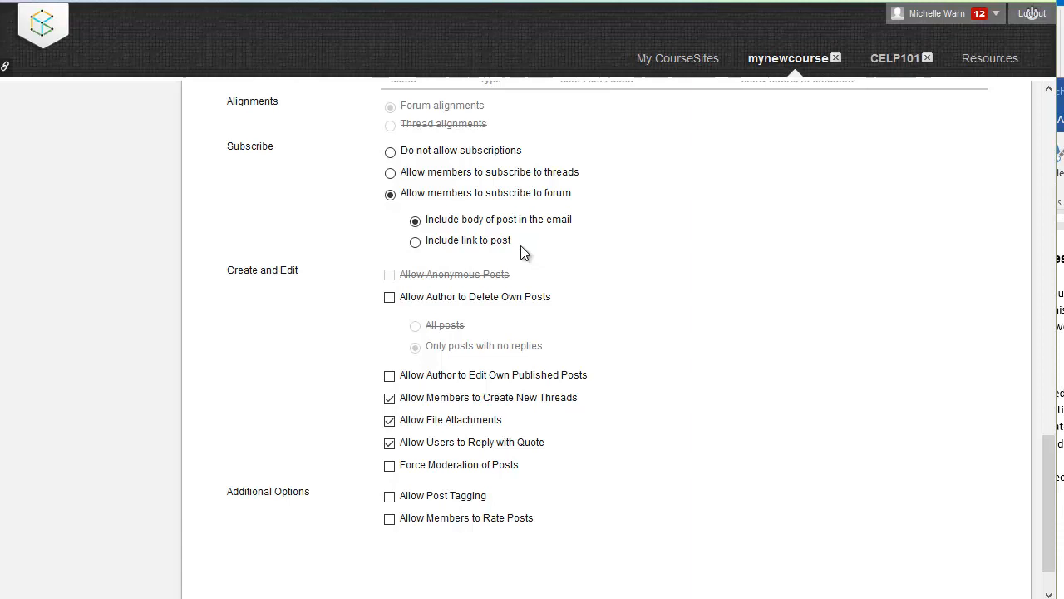
scroll("down", 3)
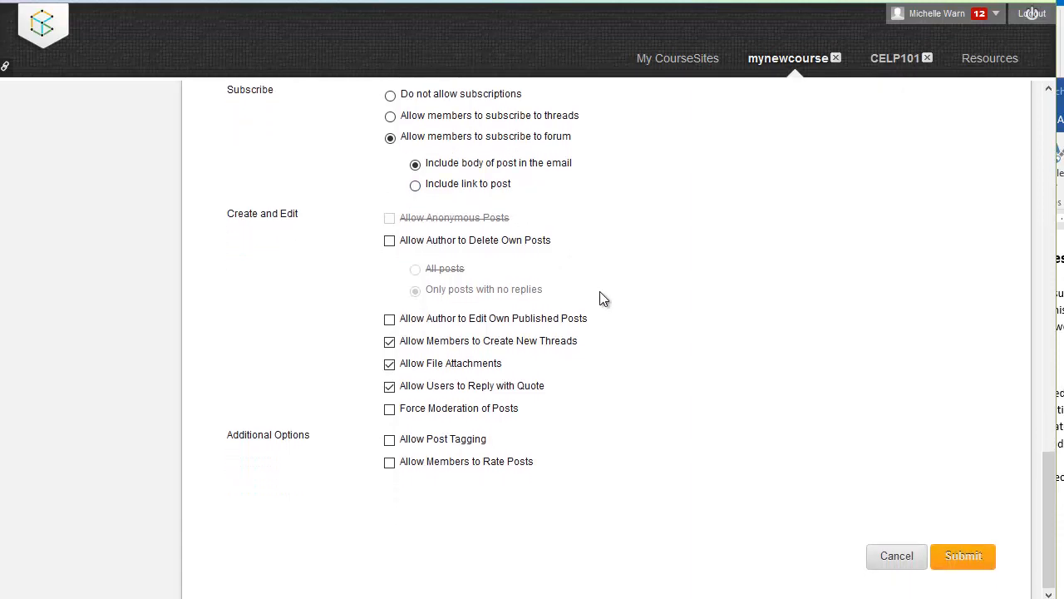
mouse_move(390, 239)
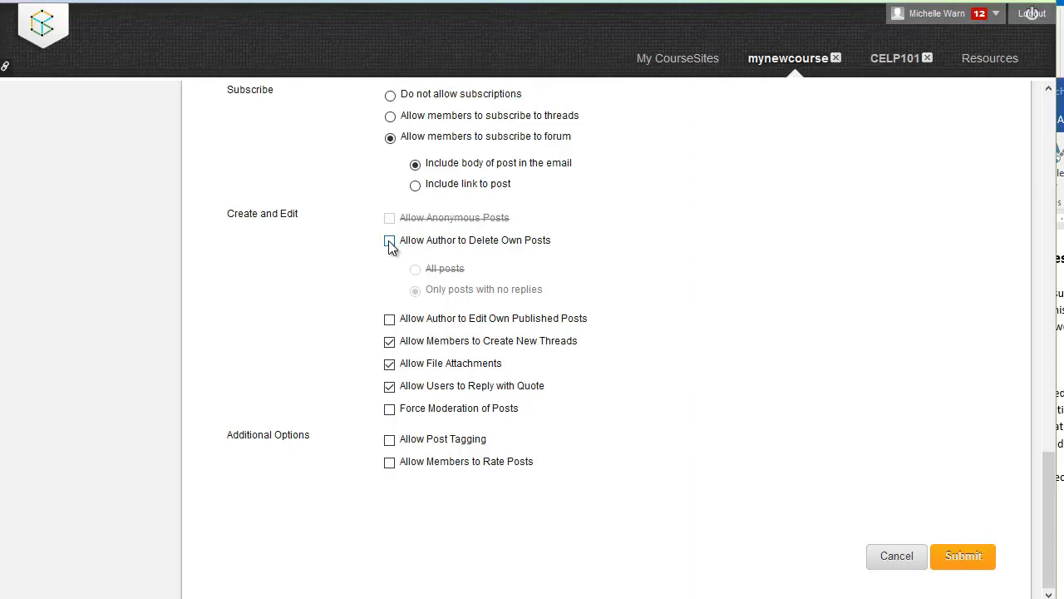
Allow authors to delete their own posts and edit published posts, then submit the forum.
left_click(390, 239)
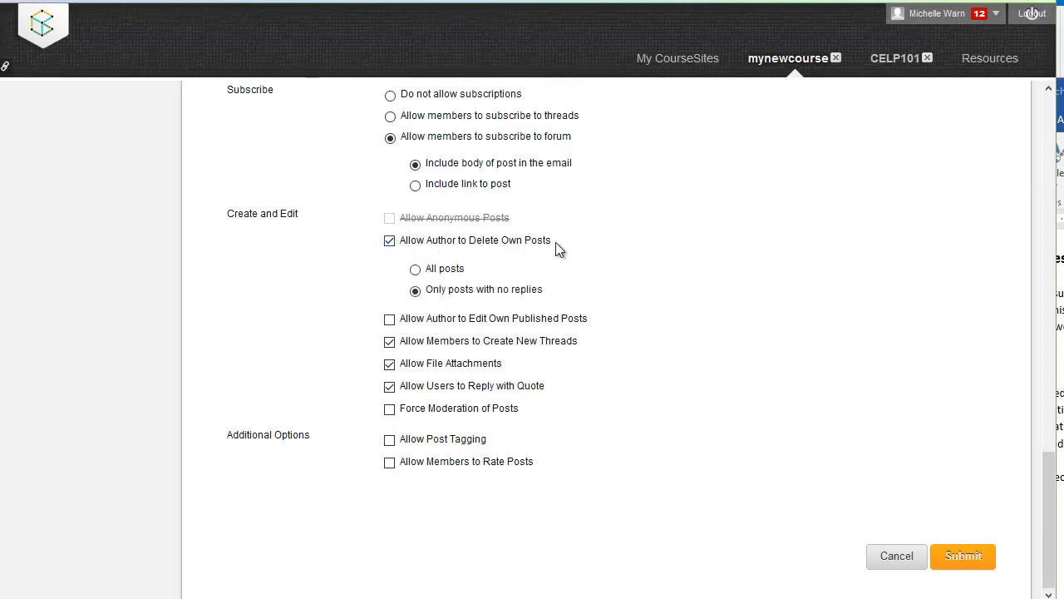
mouse_move(469, 274)
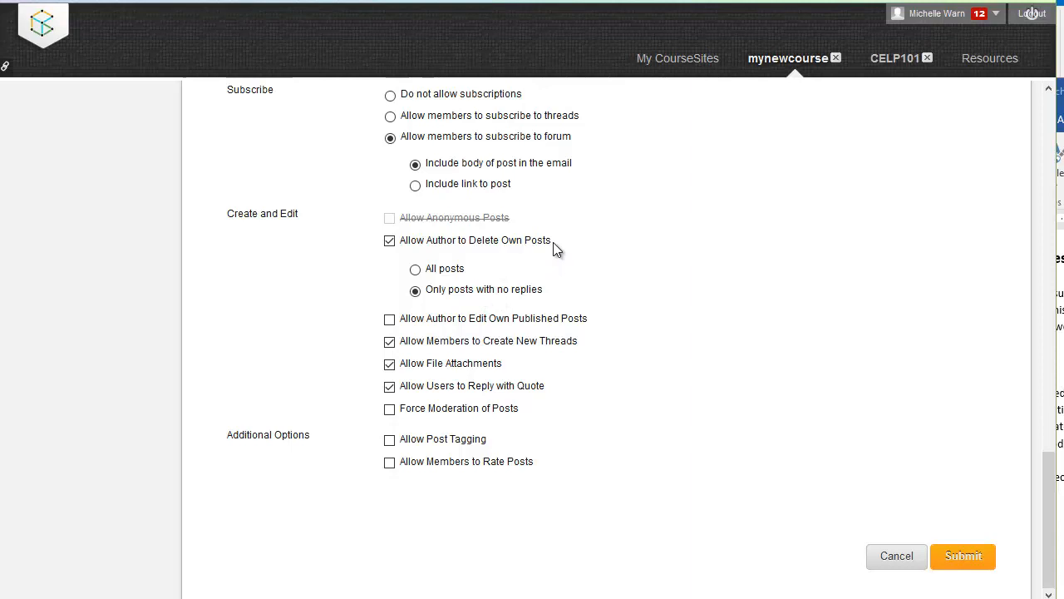
mouse_move(568, 246)
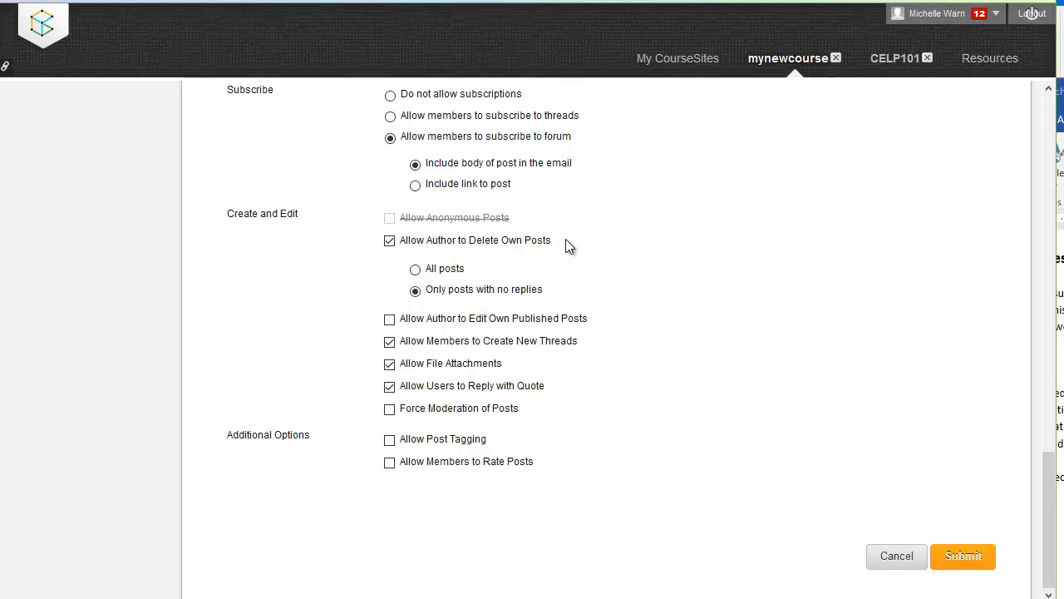
mouse_move(572, 241)
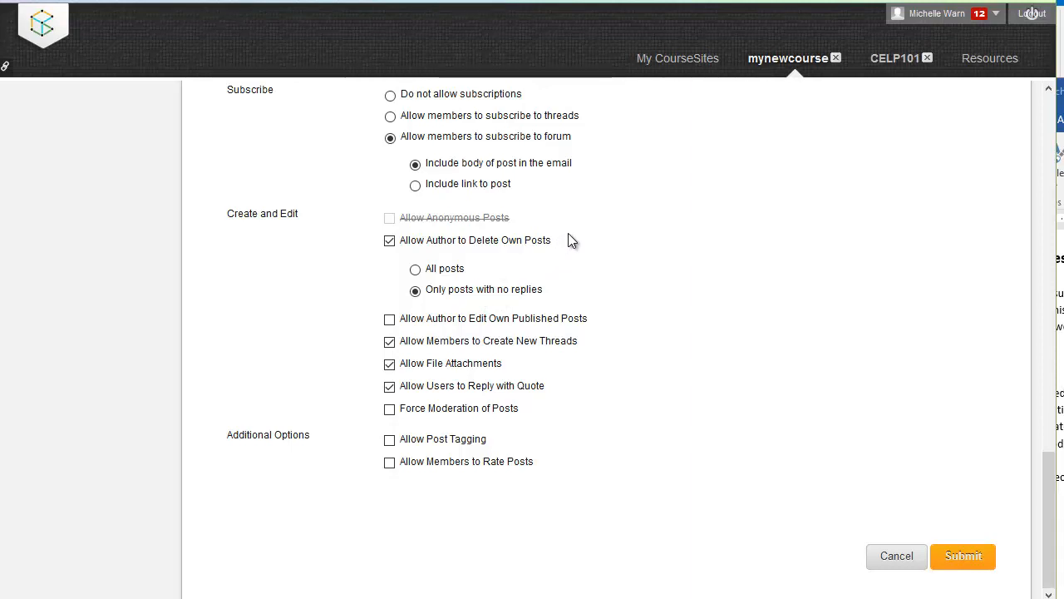
mouse_move(486, 299)
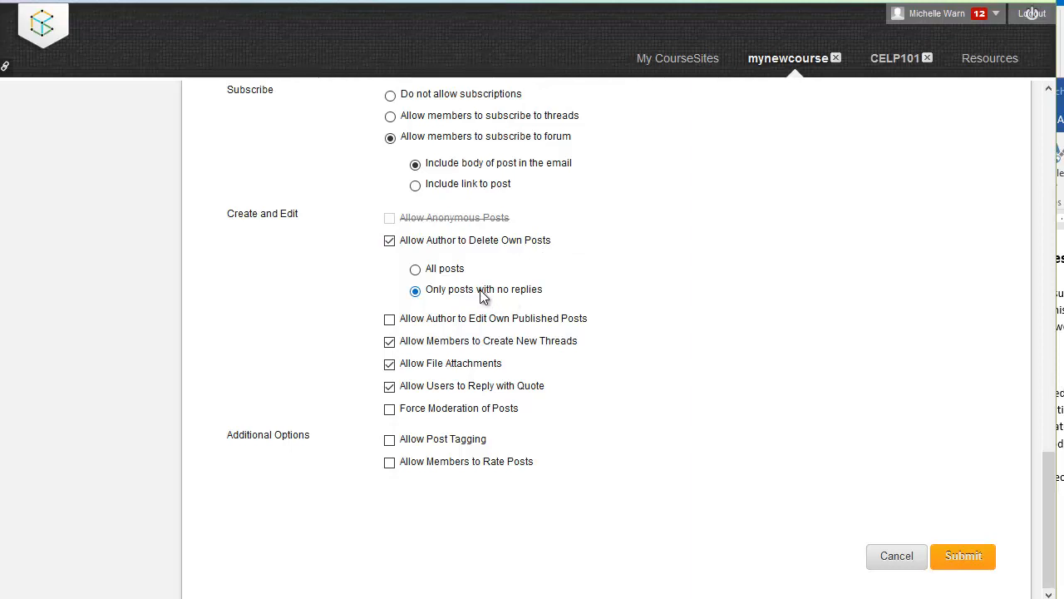
mouse_move(492, 298)
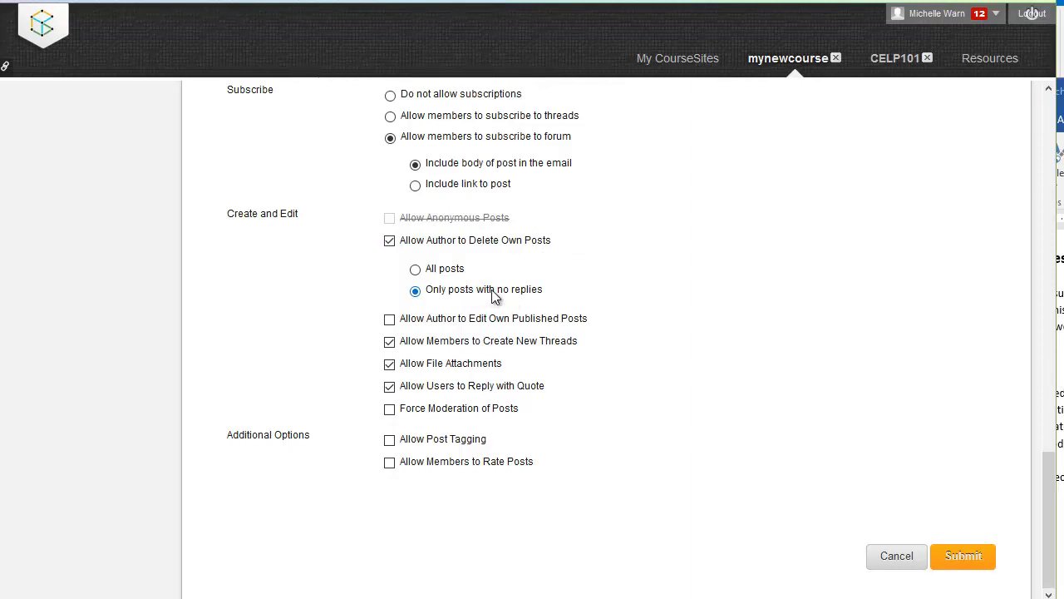
mouse_move(549, 294)
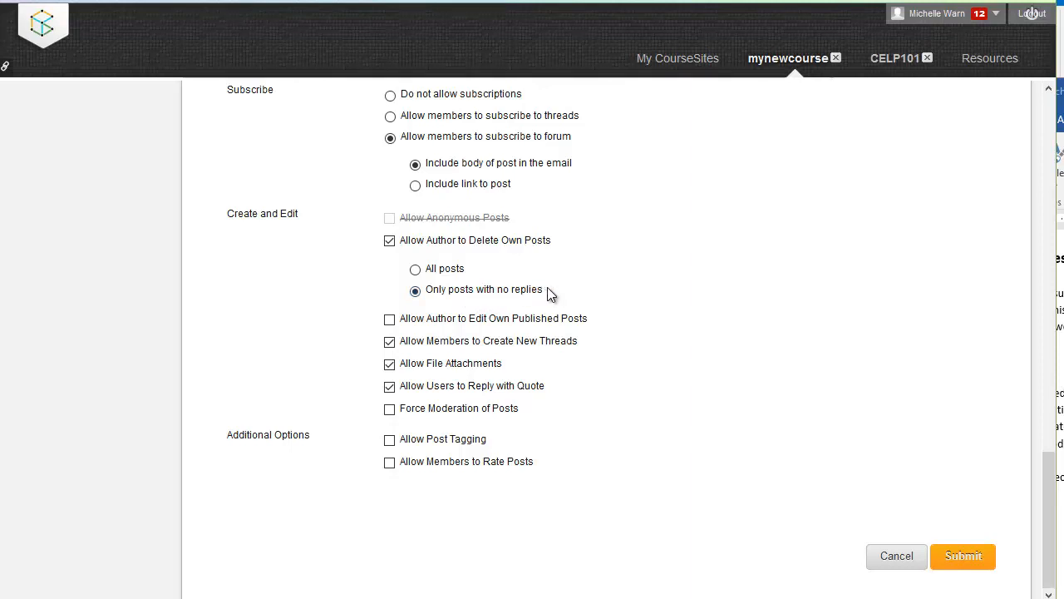
mouse_move(512, 316)
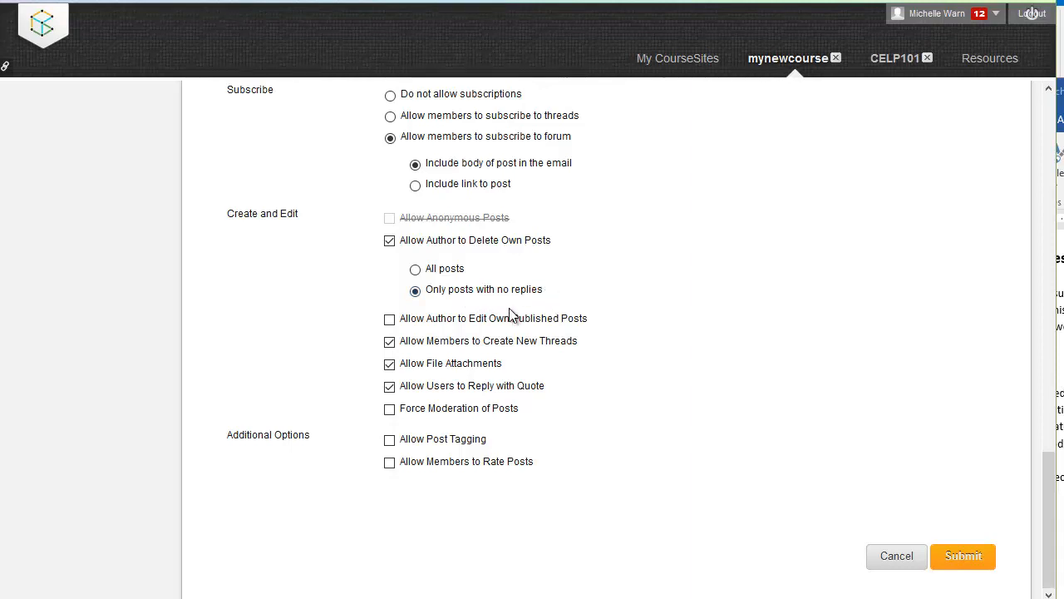
left_click(389, 319)
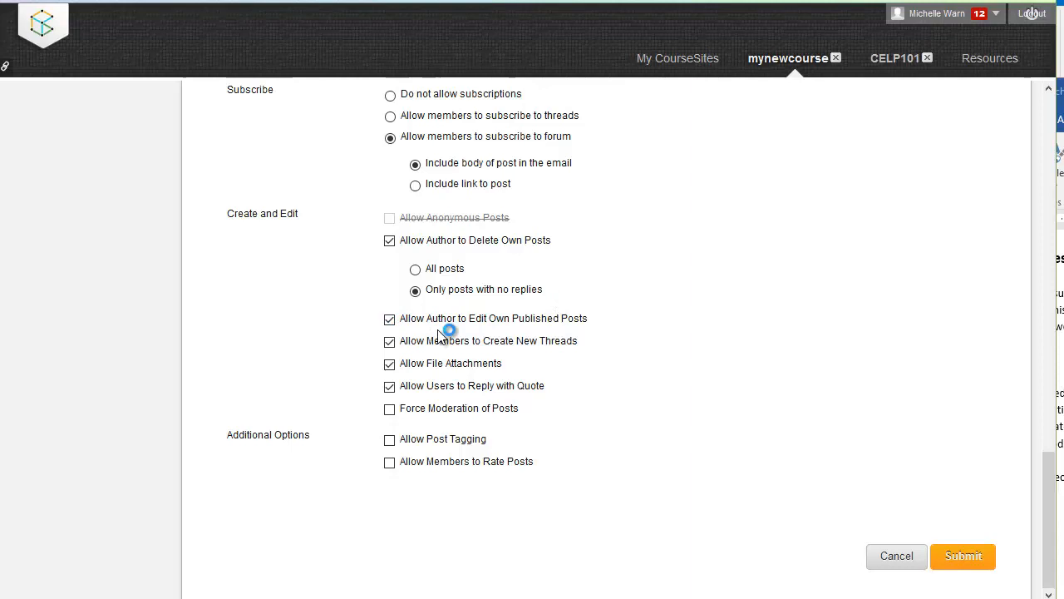
mouse_move(612, 323)
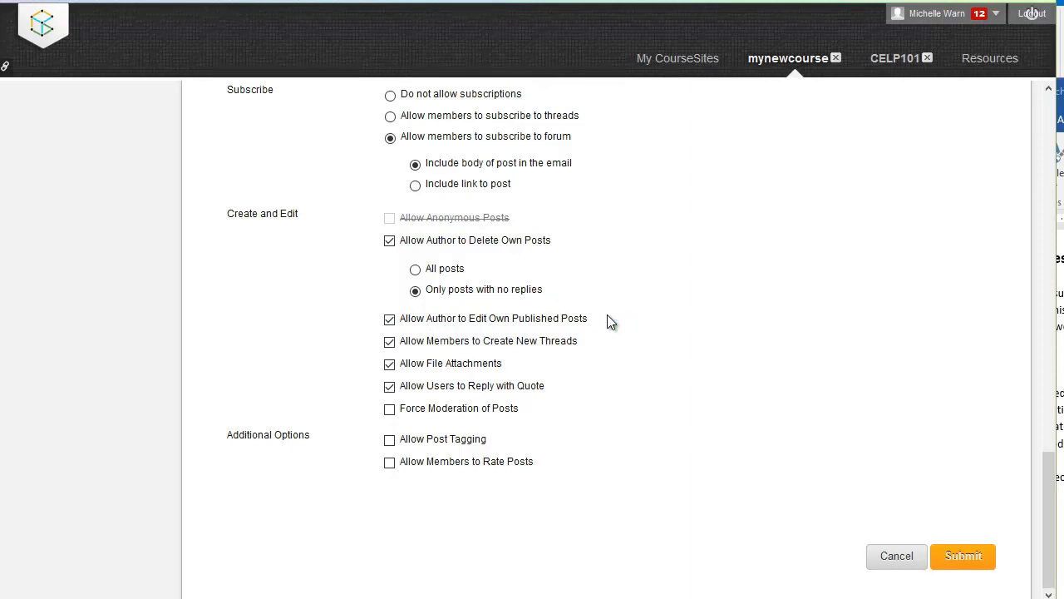
mouse_move(601, 324)
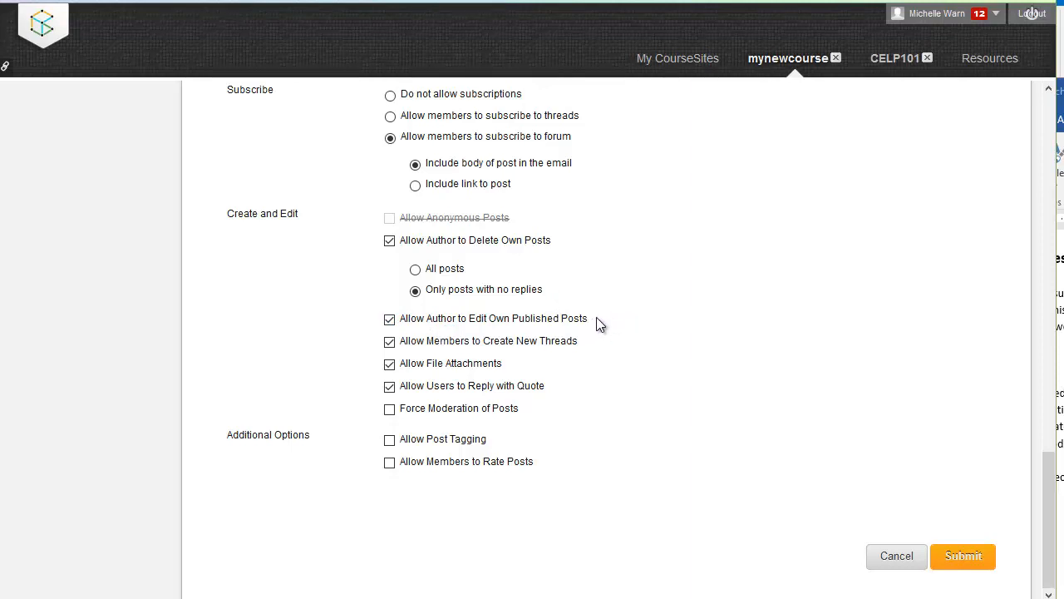
mouse_move(607, 312)
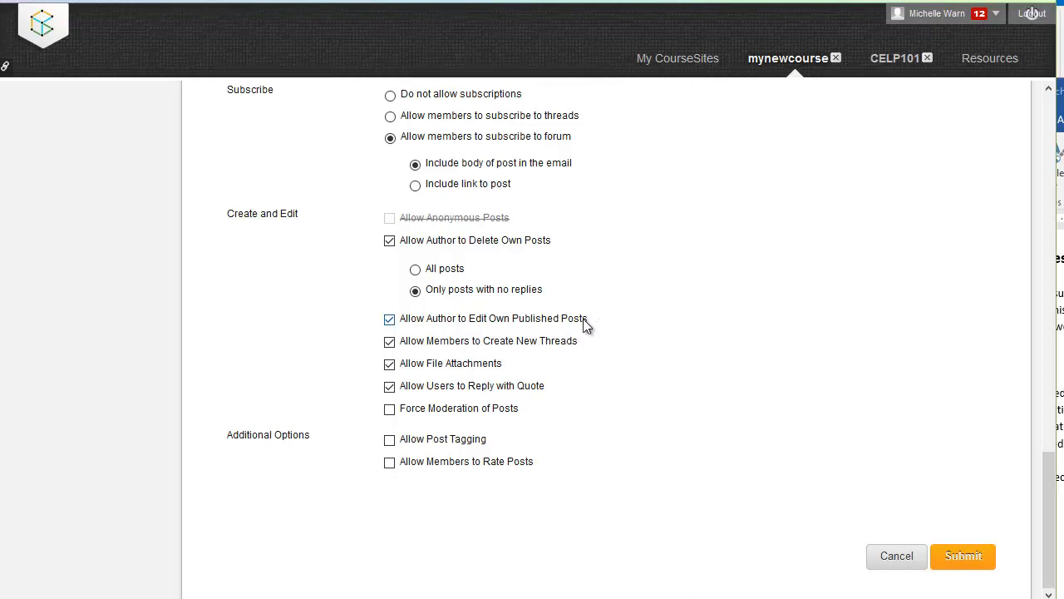
mouse_move(407, 353)
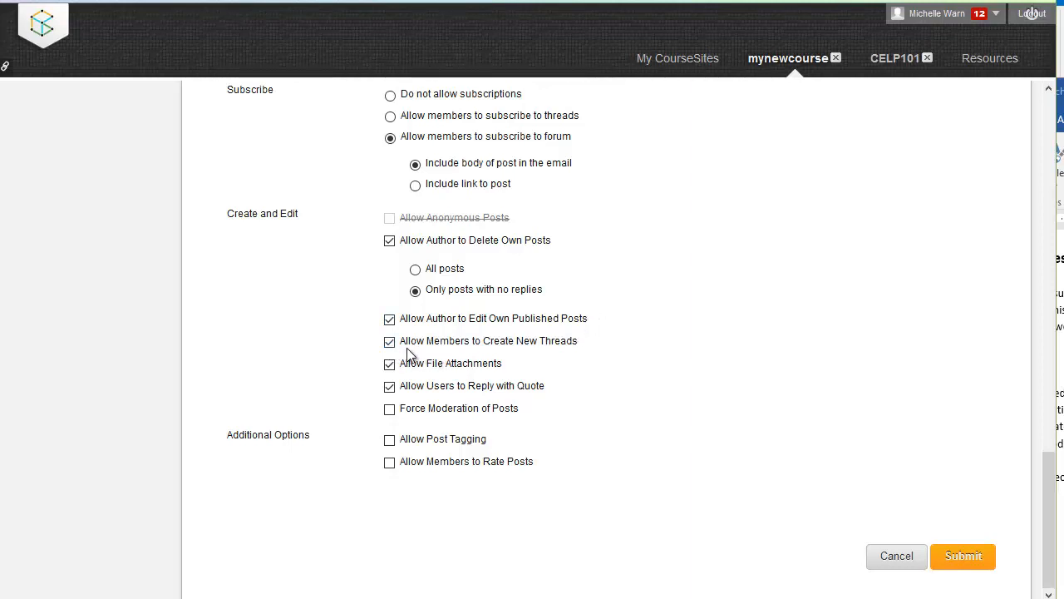
mouse_move(585, 350)
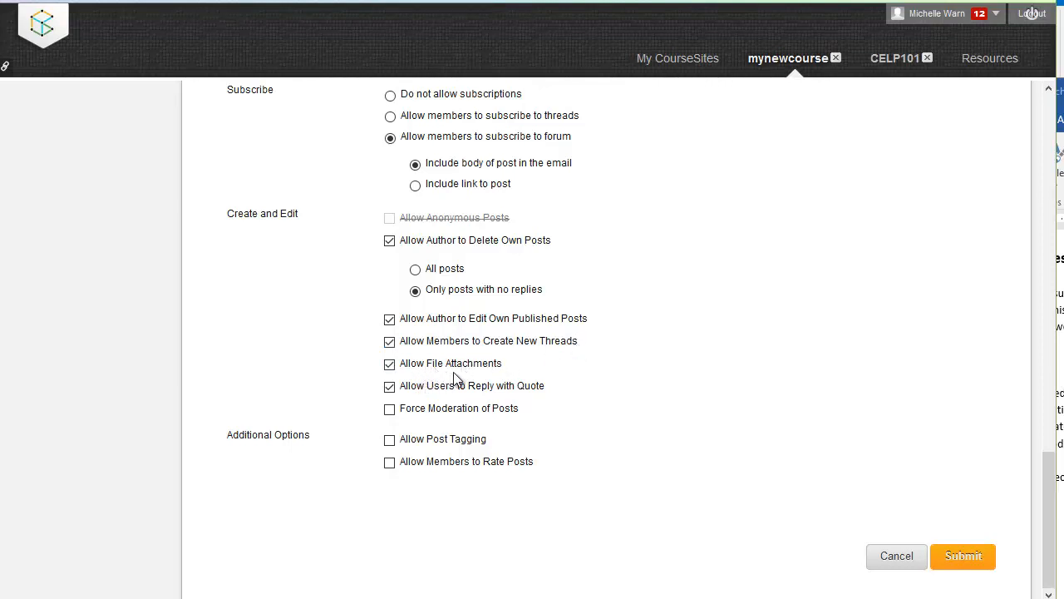
mouse_move(517, 372)
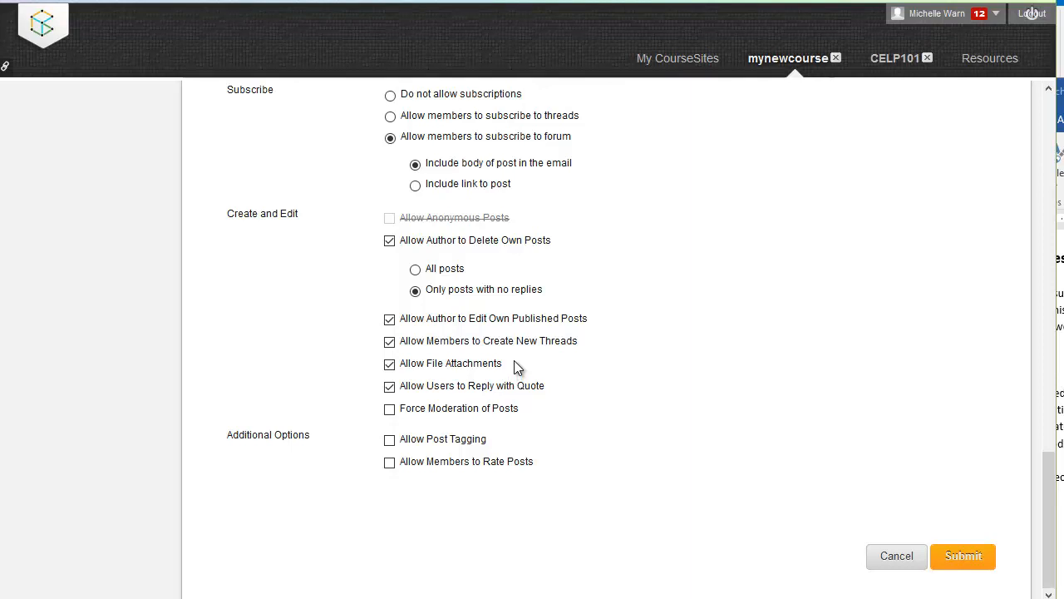
mouse_move(510, 369)
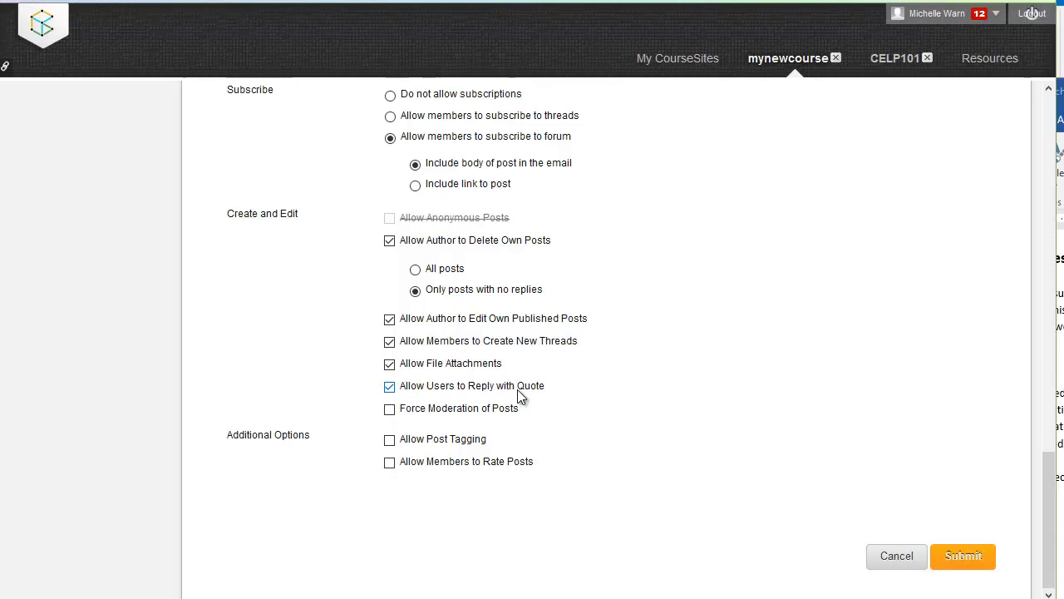
mouse_move(549, 393)
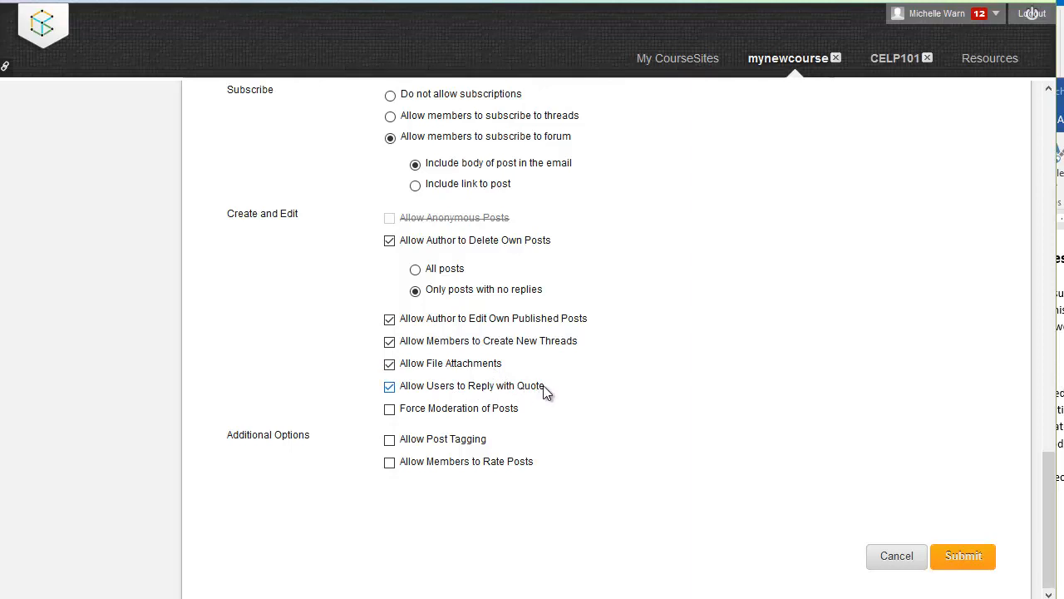
left_click(963, 555)
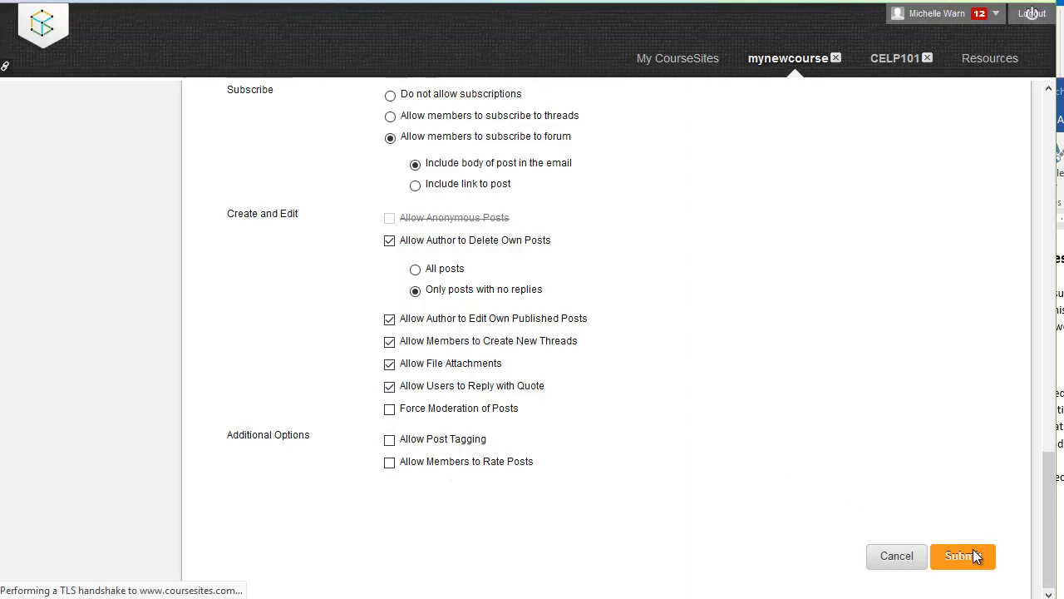
Select the Models for Instructional Strategies forum as the link target and continue to link details.
left_click(963, 555)
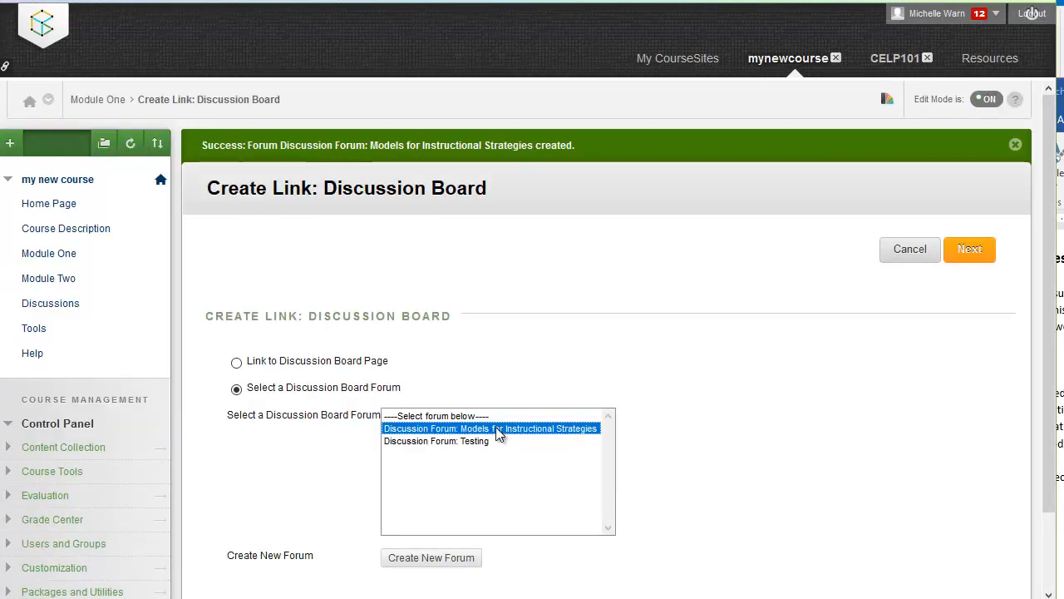
mouse_move(565, 436)
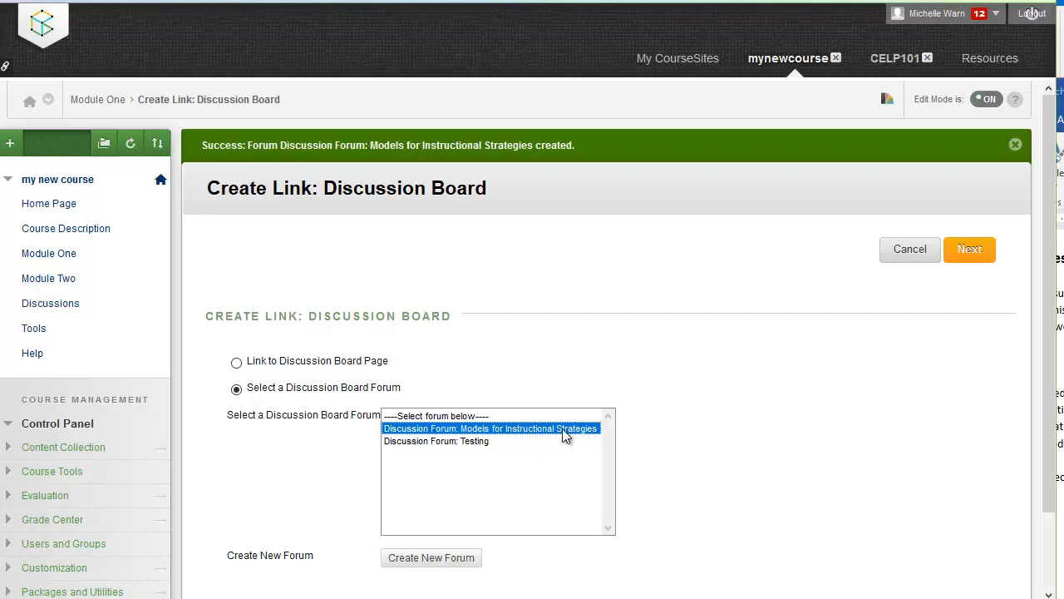
mouse_move(416, 431)
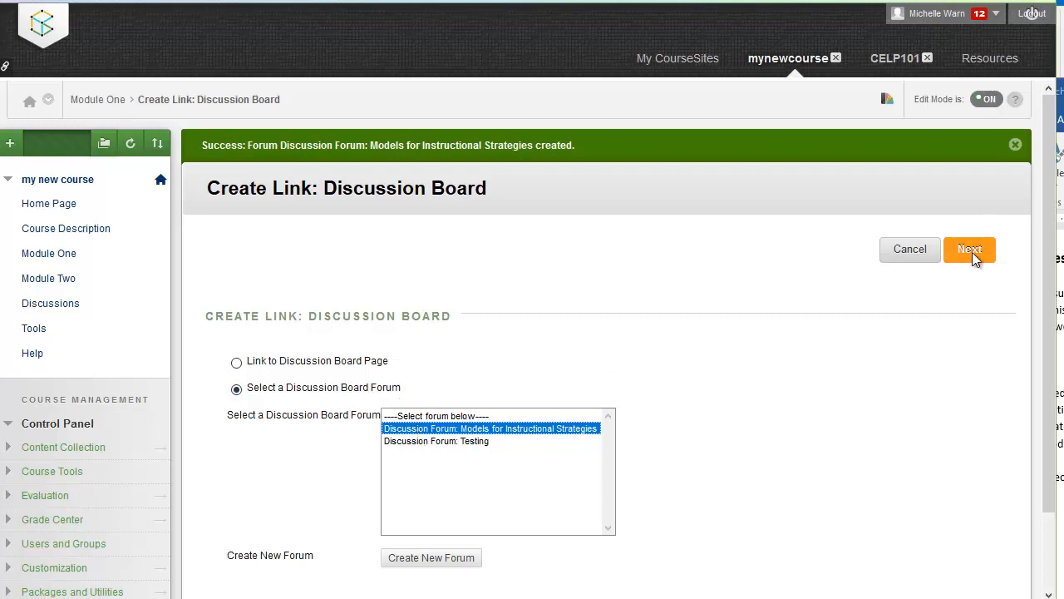
left_click(969, 250)
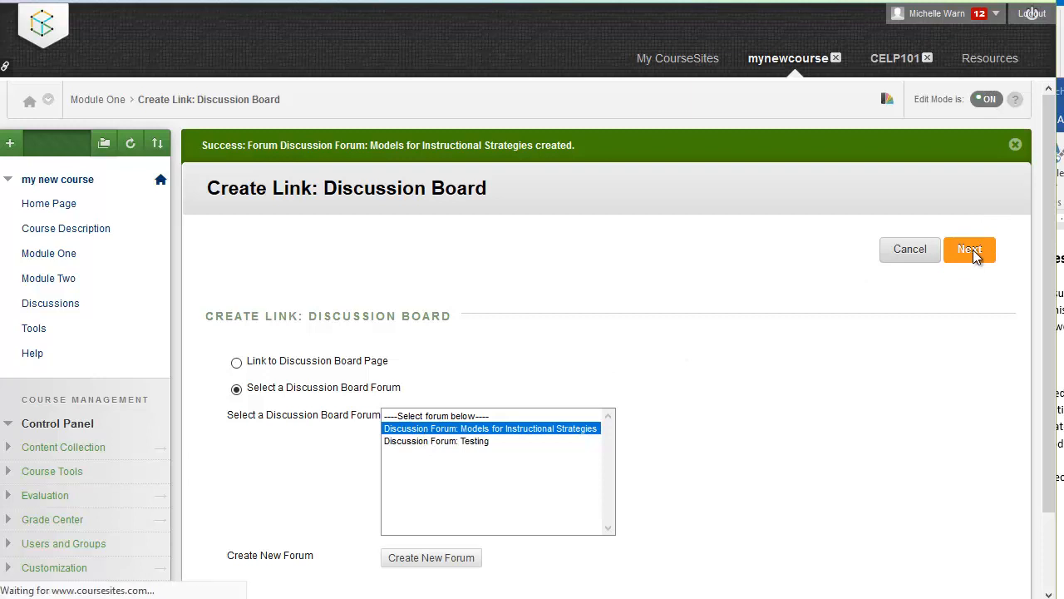
left_click(970, 250)
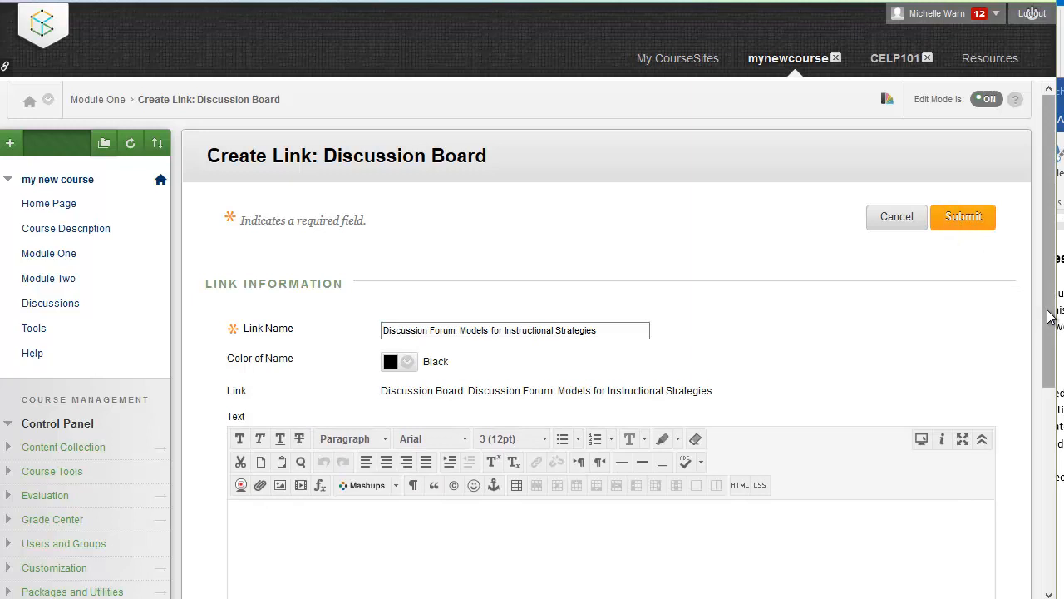
Submit the Link Information form to create the forum link in Module One.
scroll("down", 3)
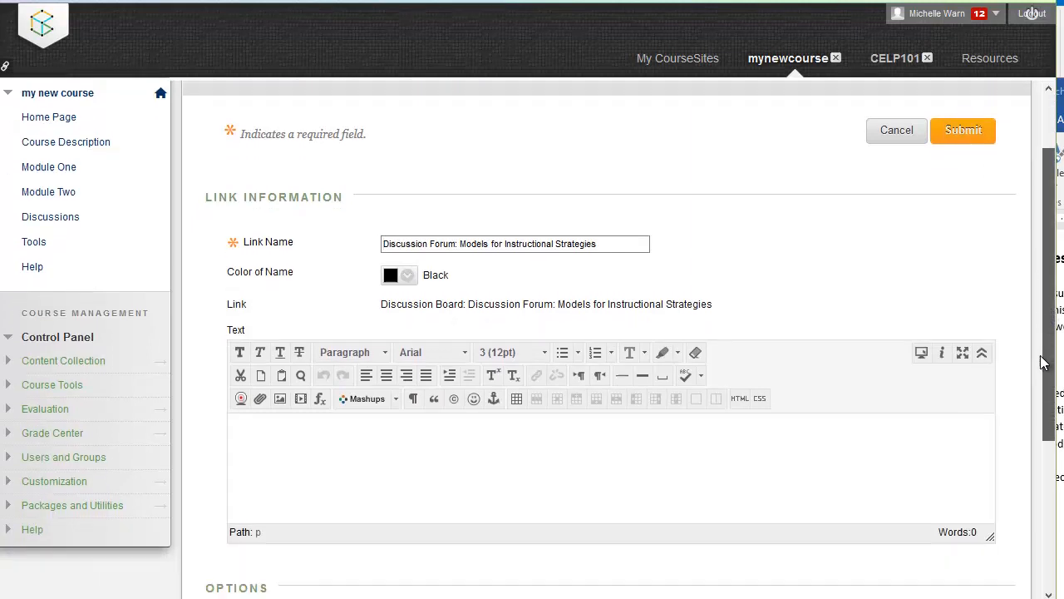
mouse_move(406, 473)
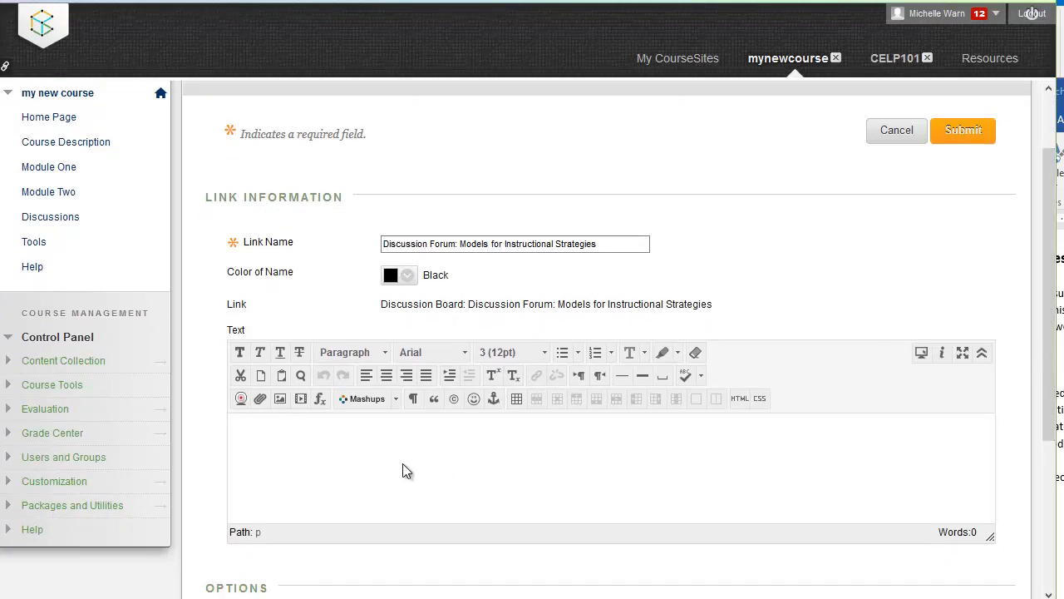
left_click(386, 441)
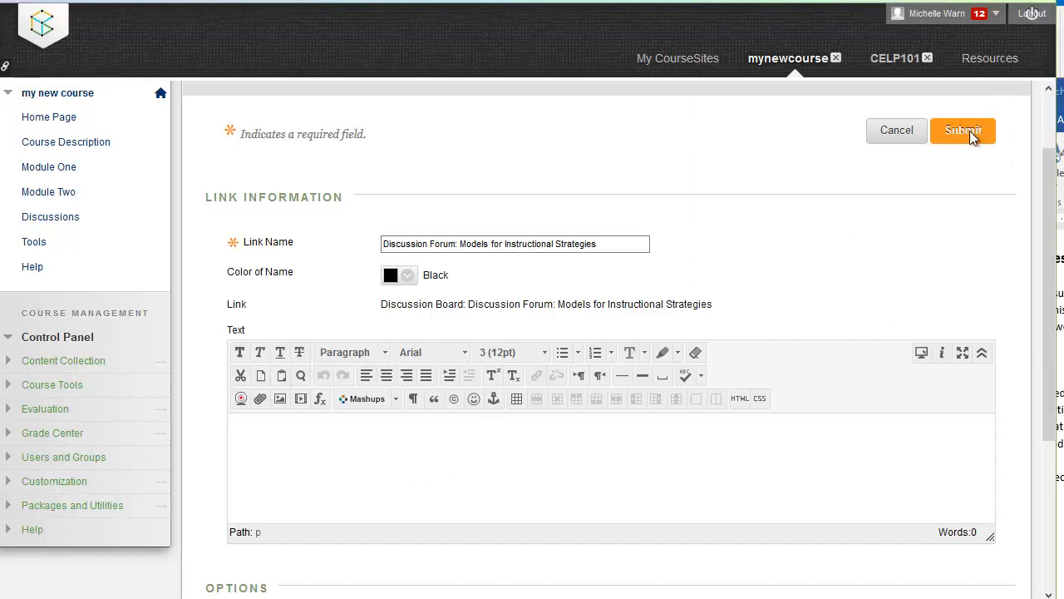
left_click(962, 130)
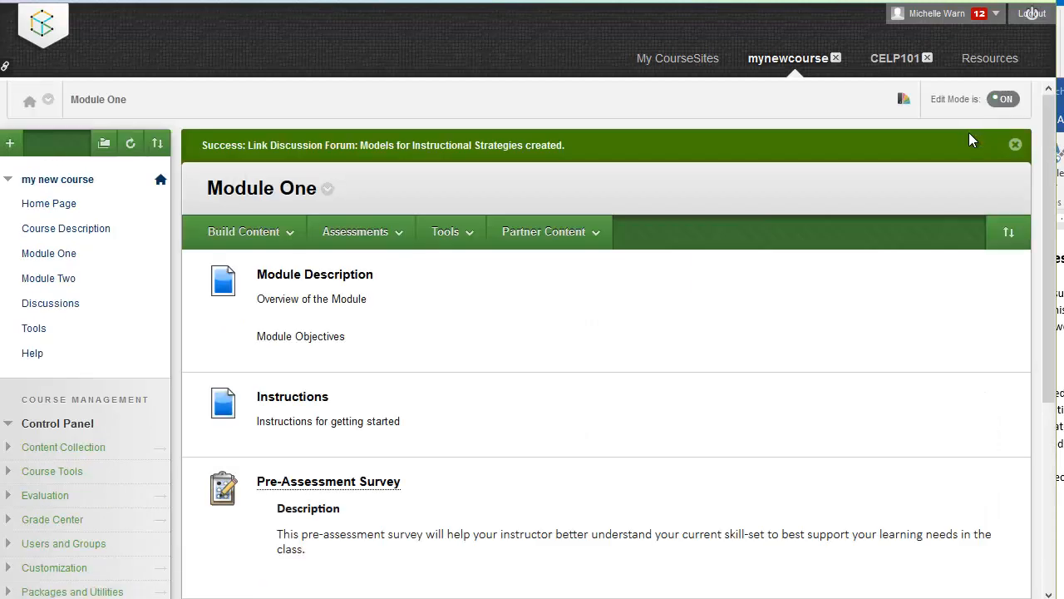
Scroll Module One to locate the new discussion forum link for reordering.
scroll("down", 3)
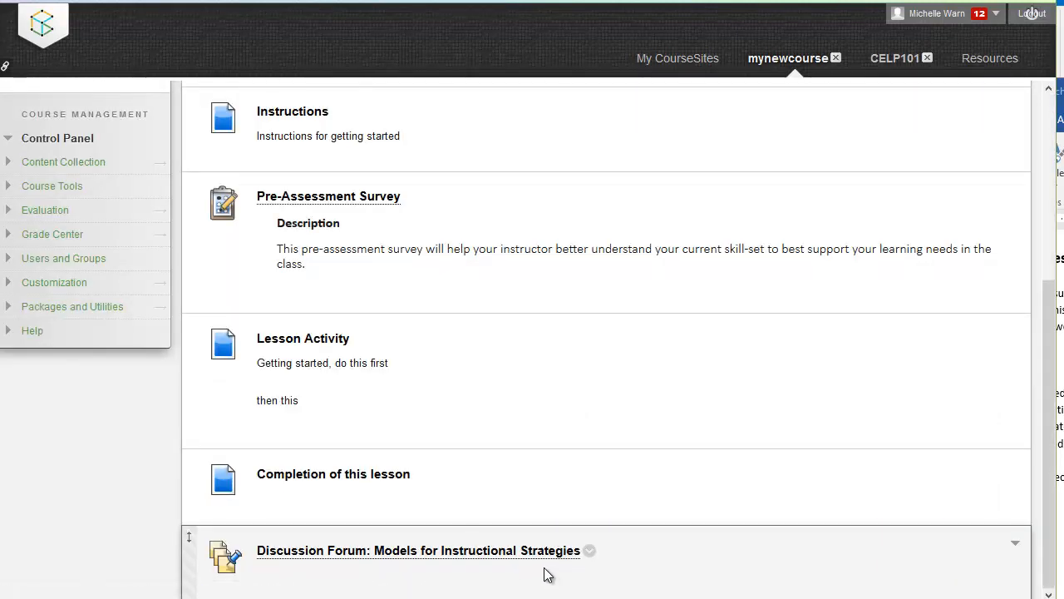
mouse_move(539, 575)
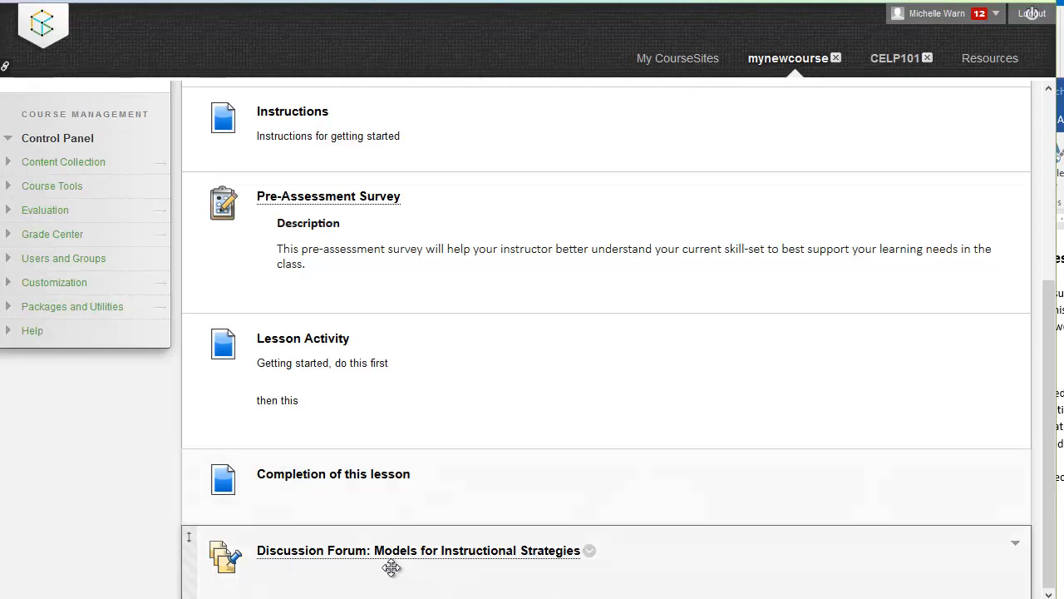
mouse_move(549, 557)
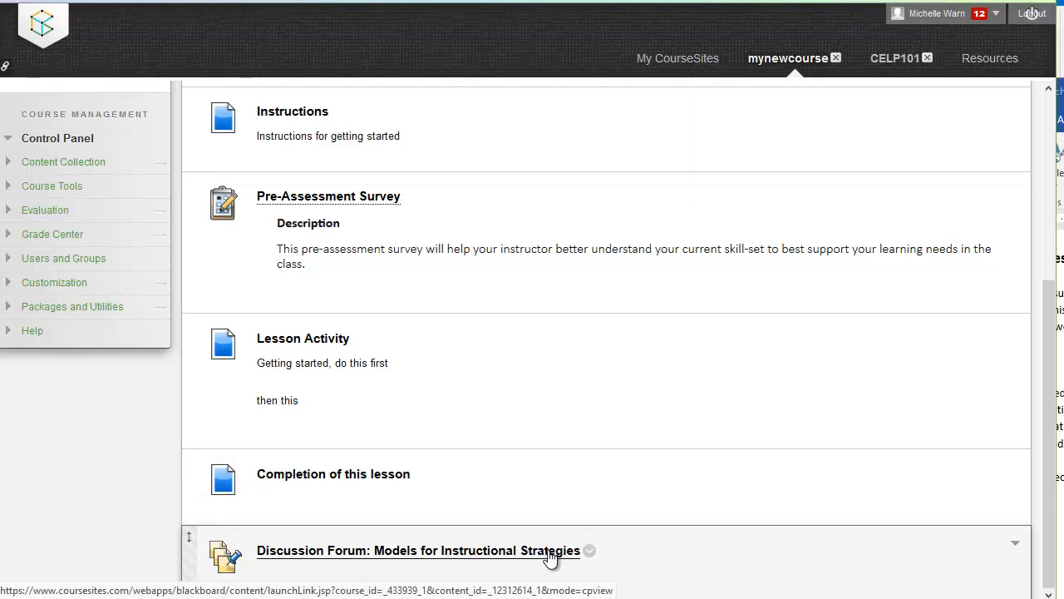
mouse_move(532, 565)
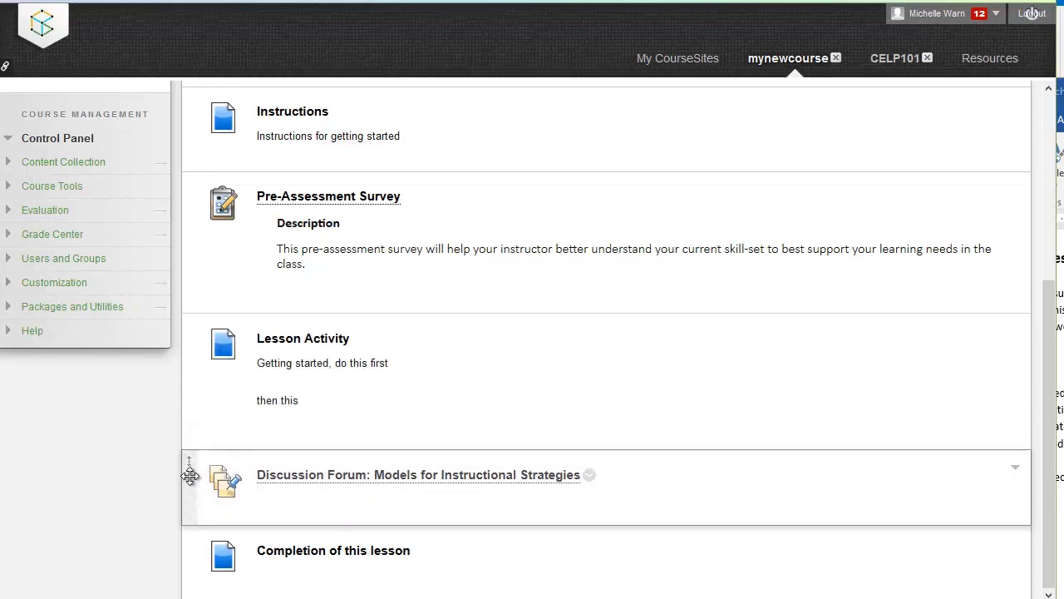
mouse_move(681, 475)
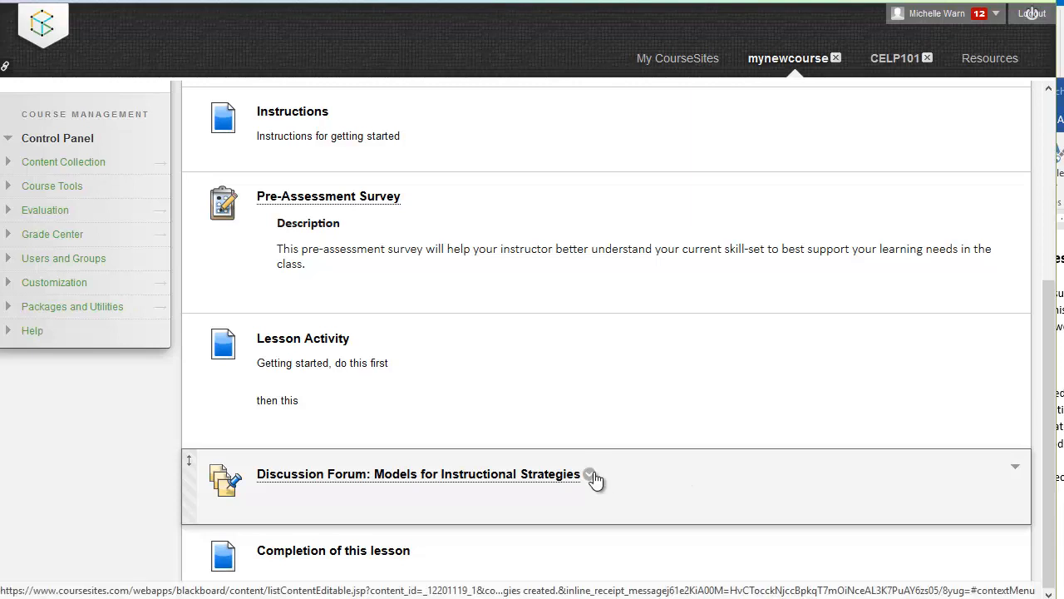
mouse_move(386, 529)
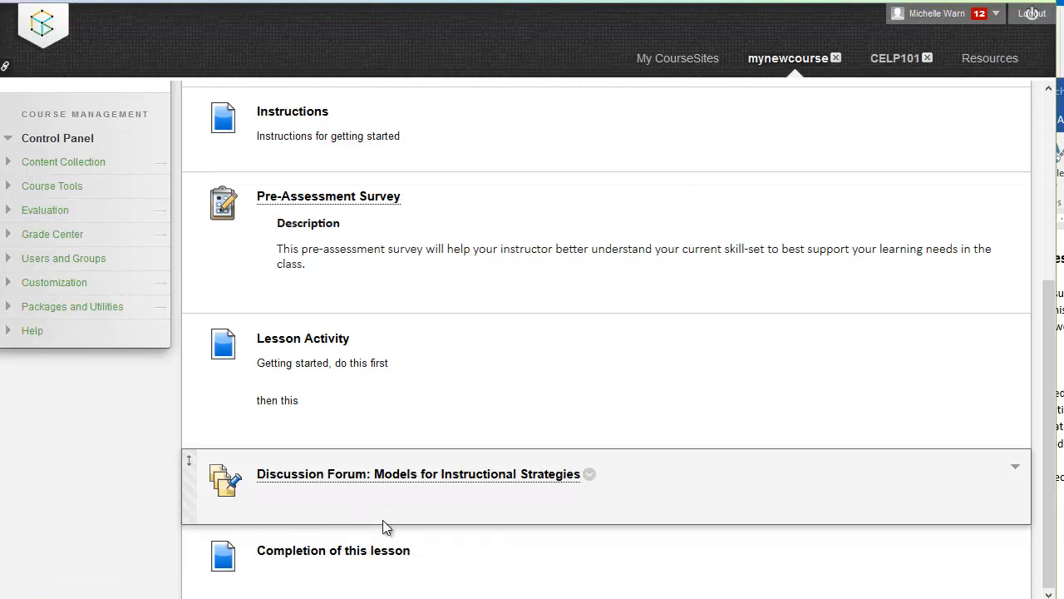
mouse_move(439, 523)
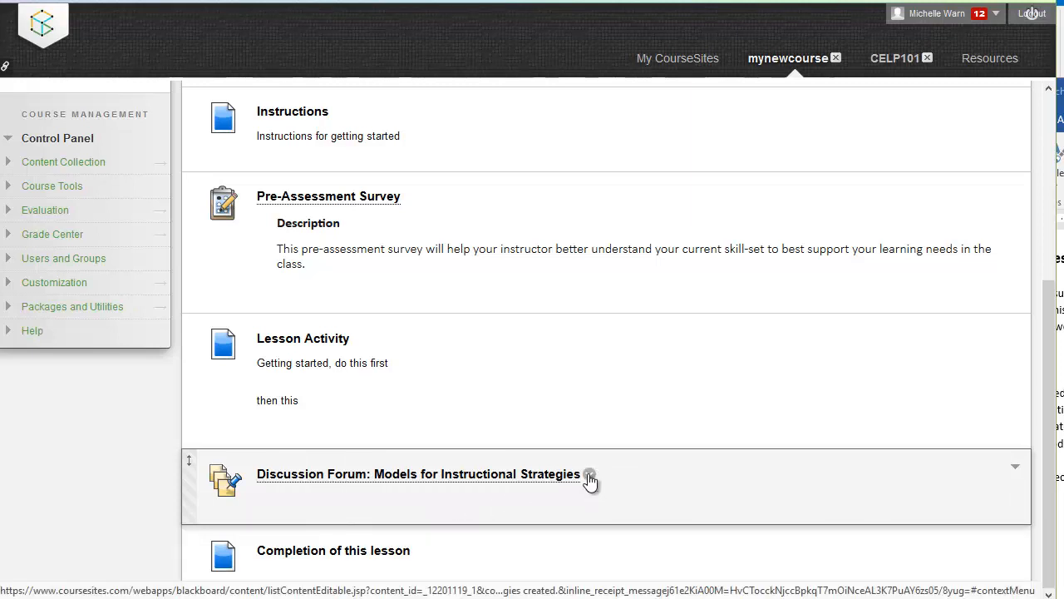
Edit the forum link to add Introduction text and submit so it shows in Module One.
left_click(589, 481)
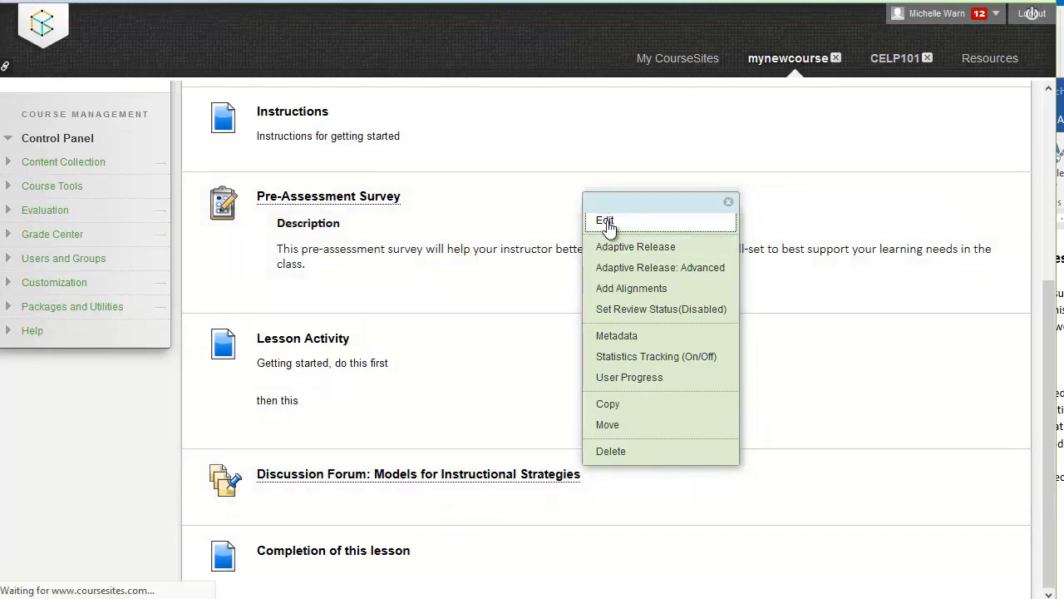
left_click(605, 220)
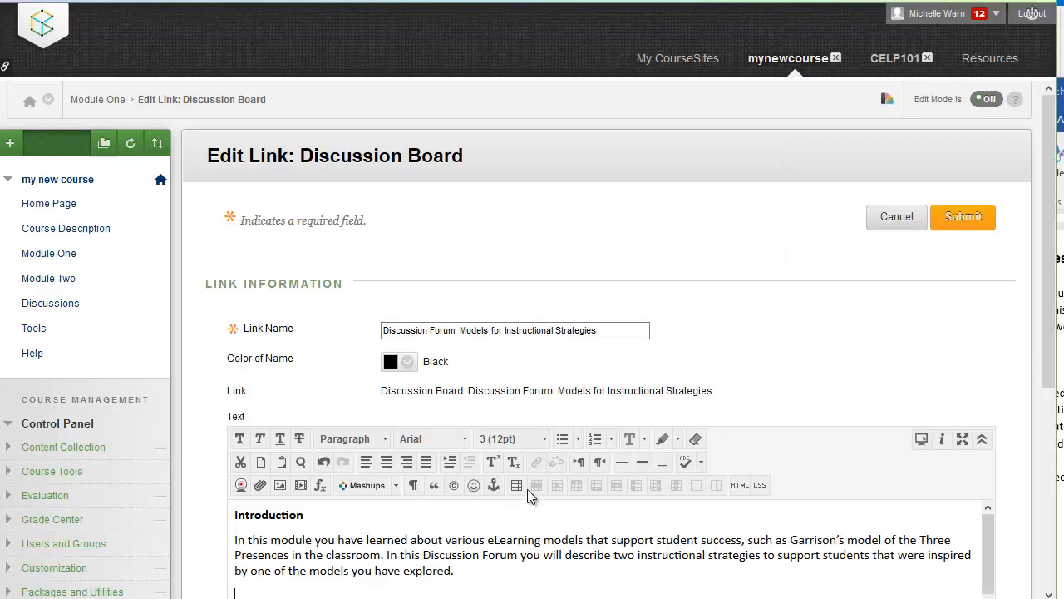
scroll("down", 3)
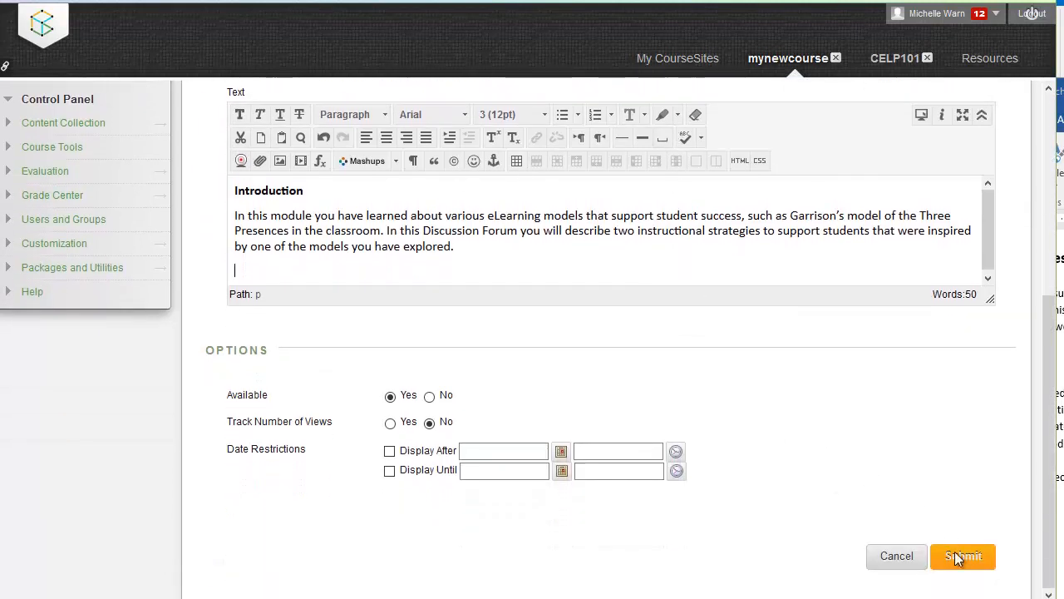
left_click(963, 555)
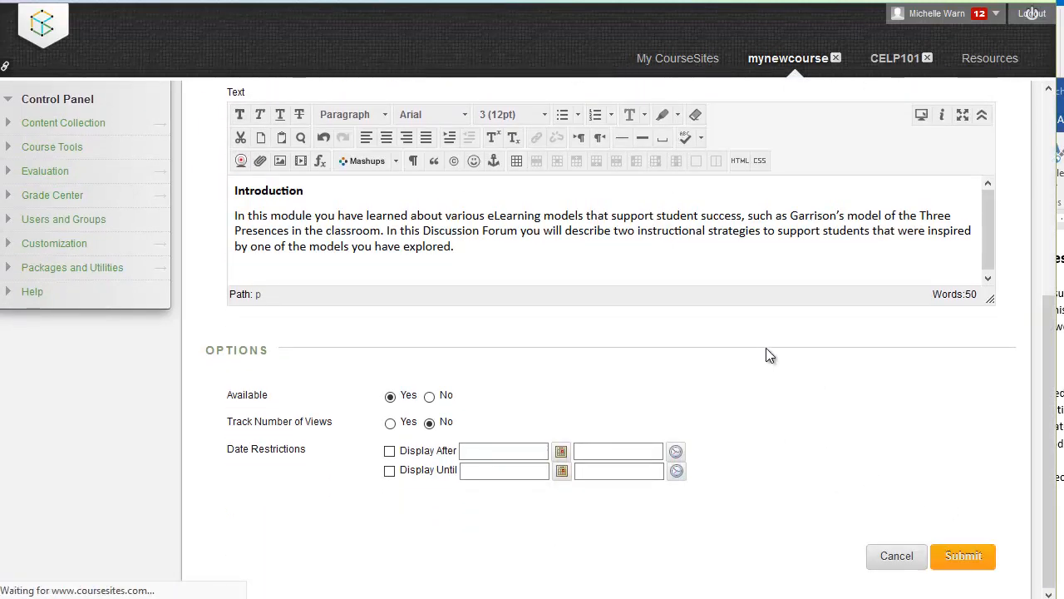
left_click(963, 555)
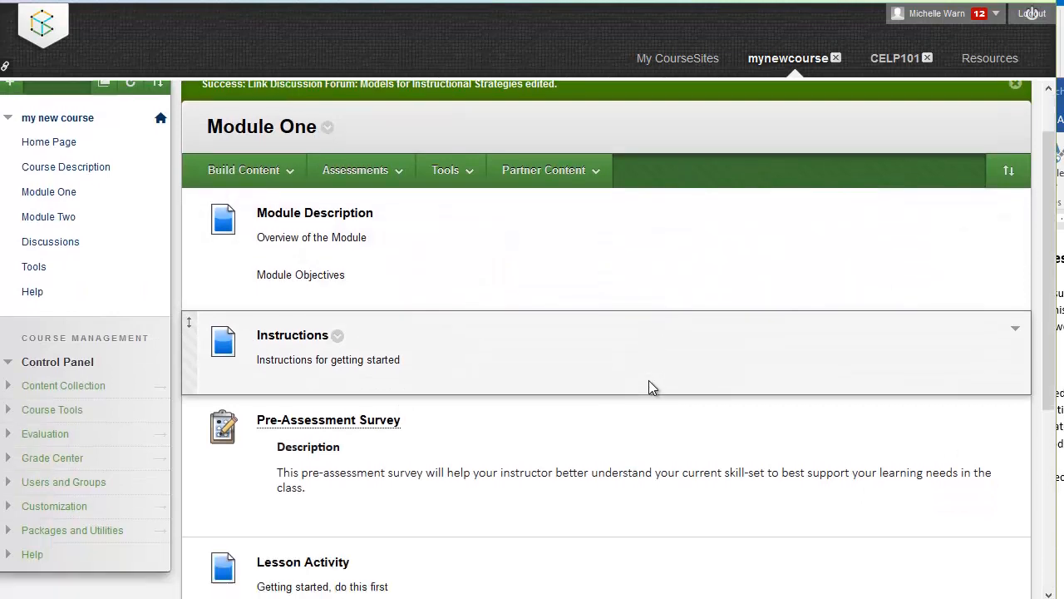
scroll("down", 3)
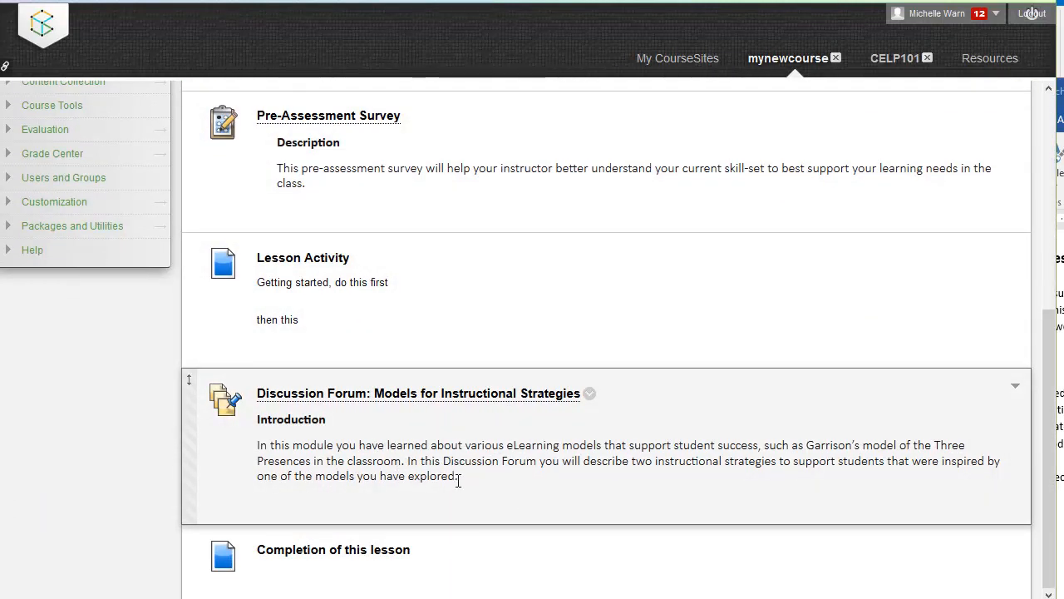
mouse_move(469, 488)
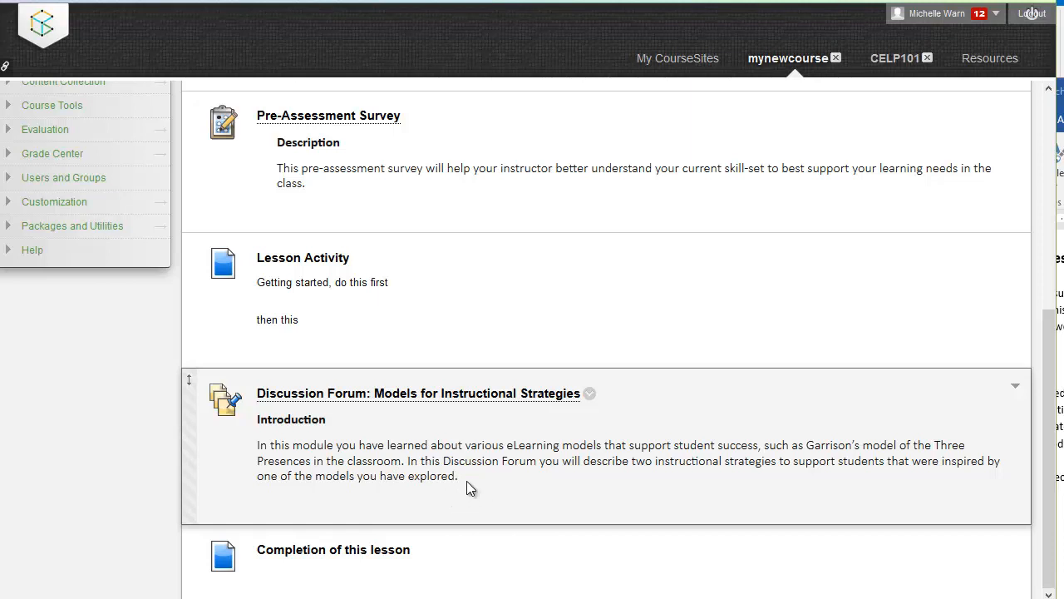
mouse_move(463, 466)
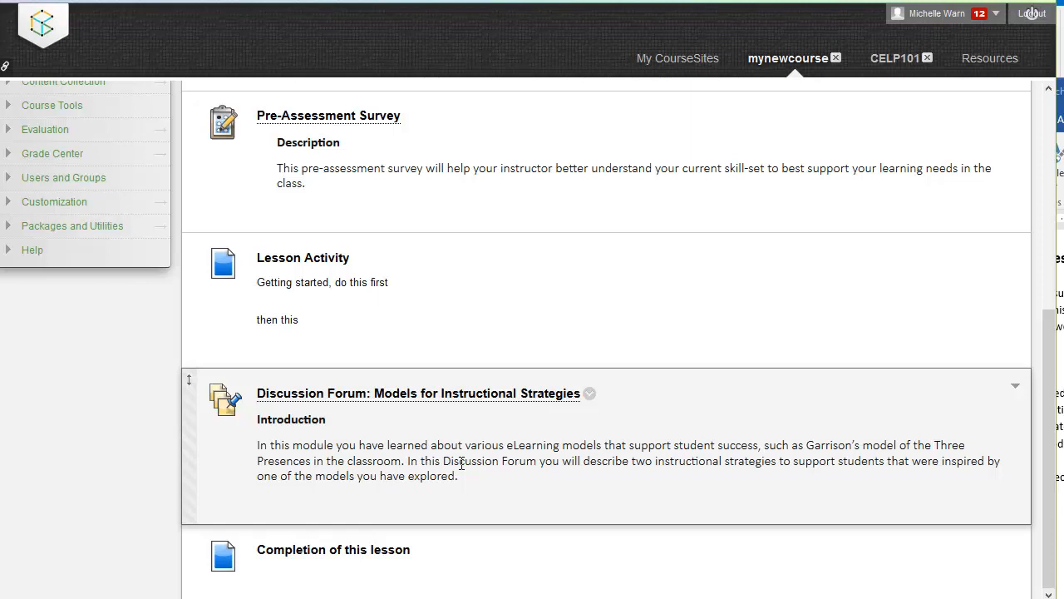
mouse_move(635, 399)
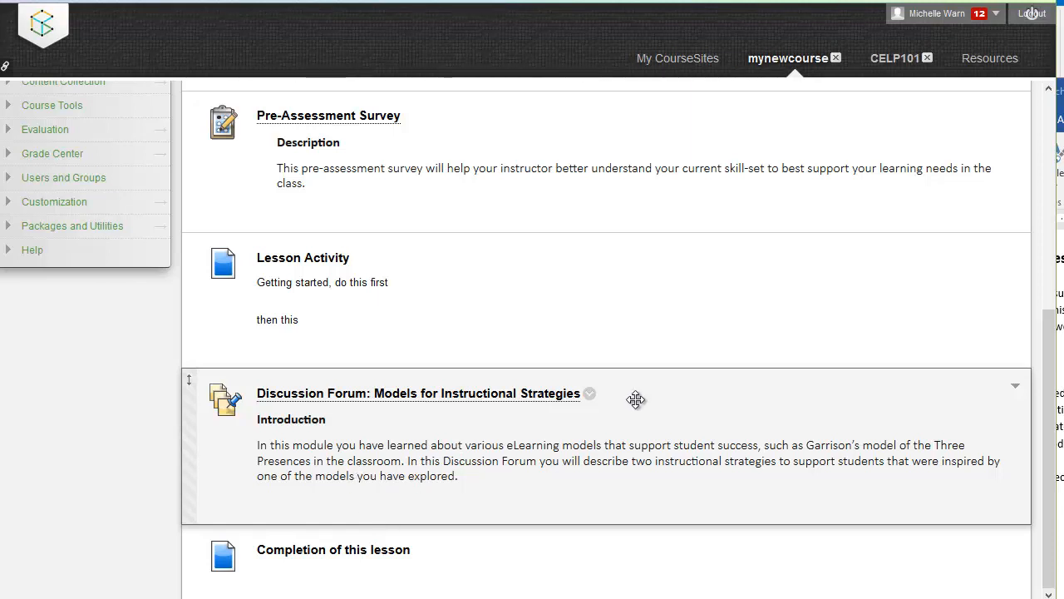
mouse_move(448, 406)
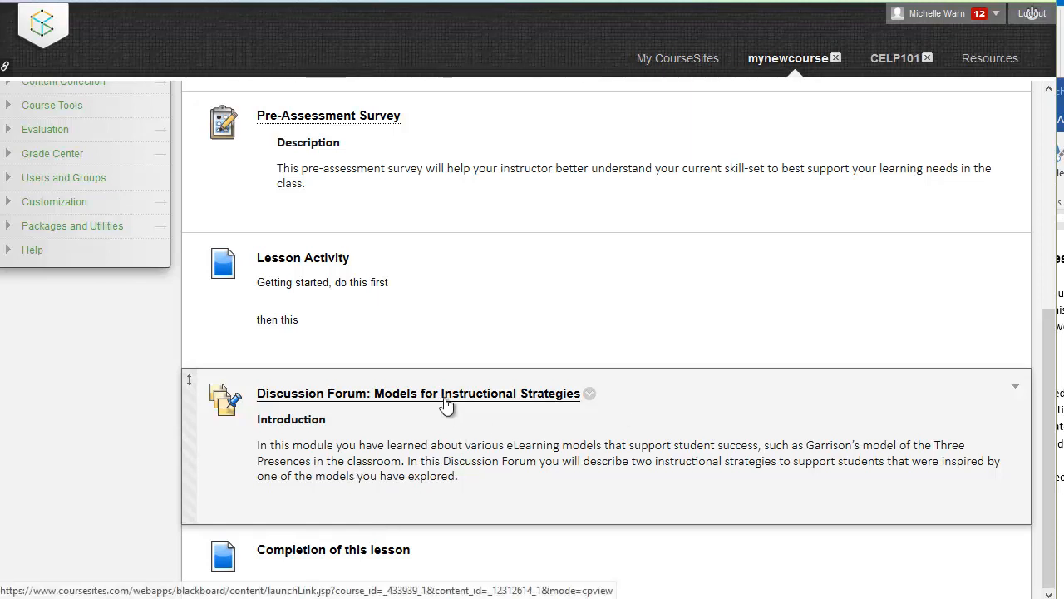
Follow the Models for Instructional Strategies link from Module One to its empty forum page.
left_click(419, 392)
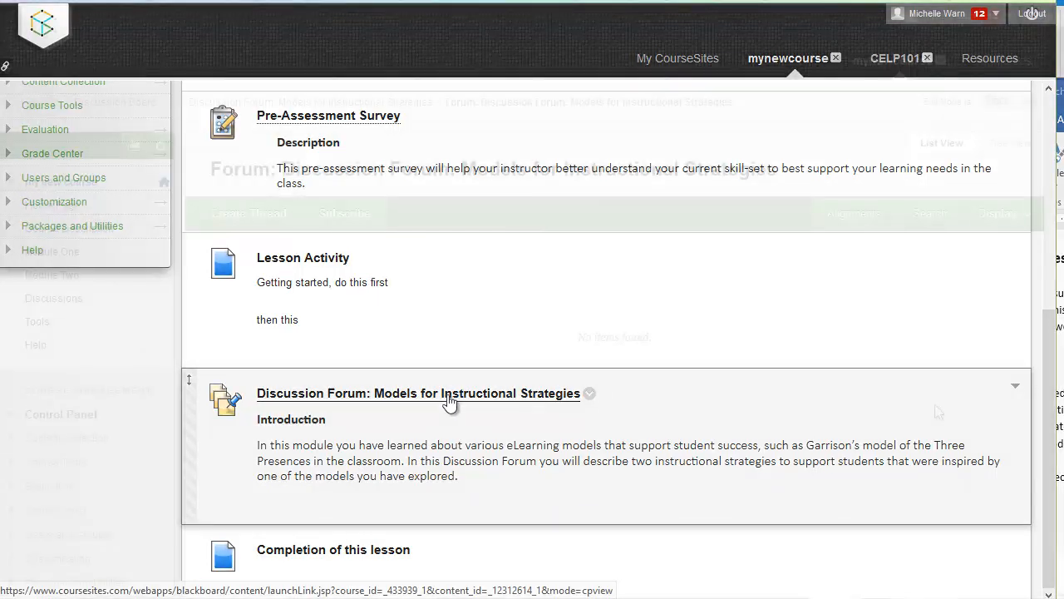
left_click(419, 393)
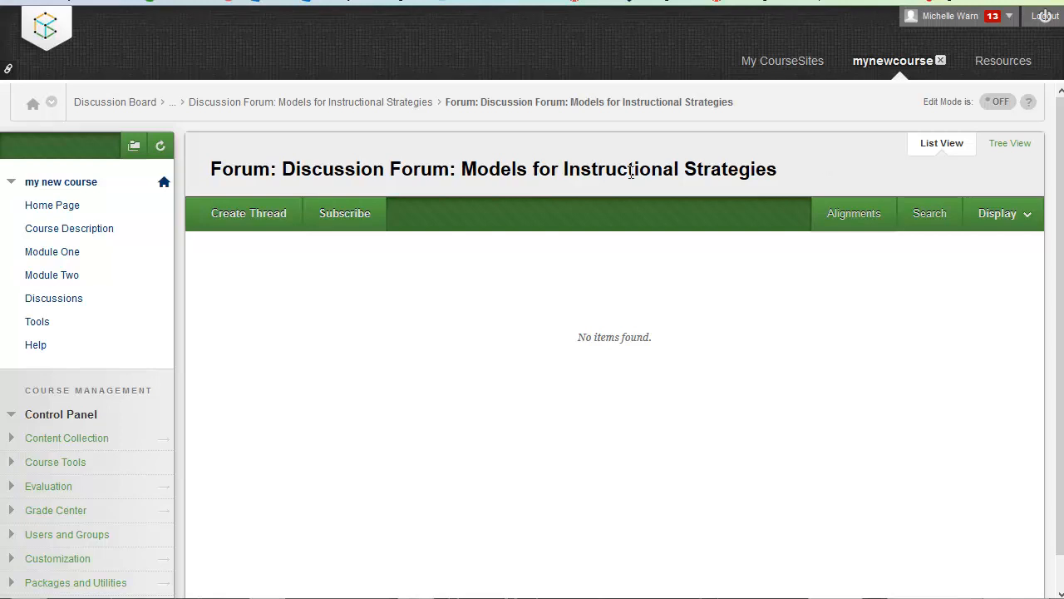
mouse_move(715, 166)
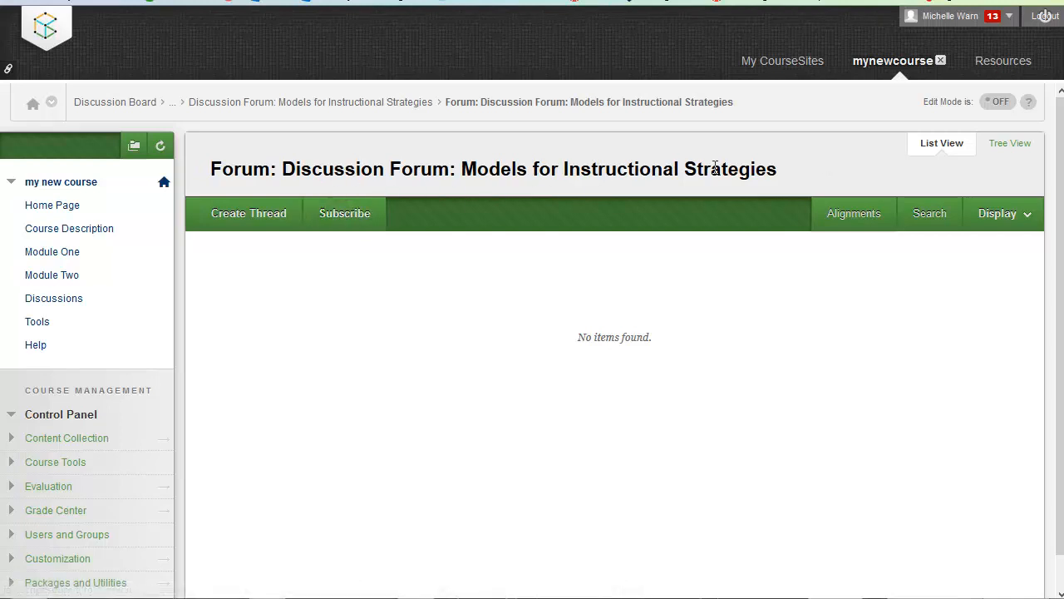
mouse_move(788, 174)
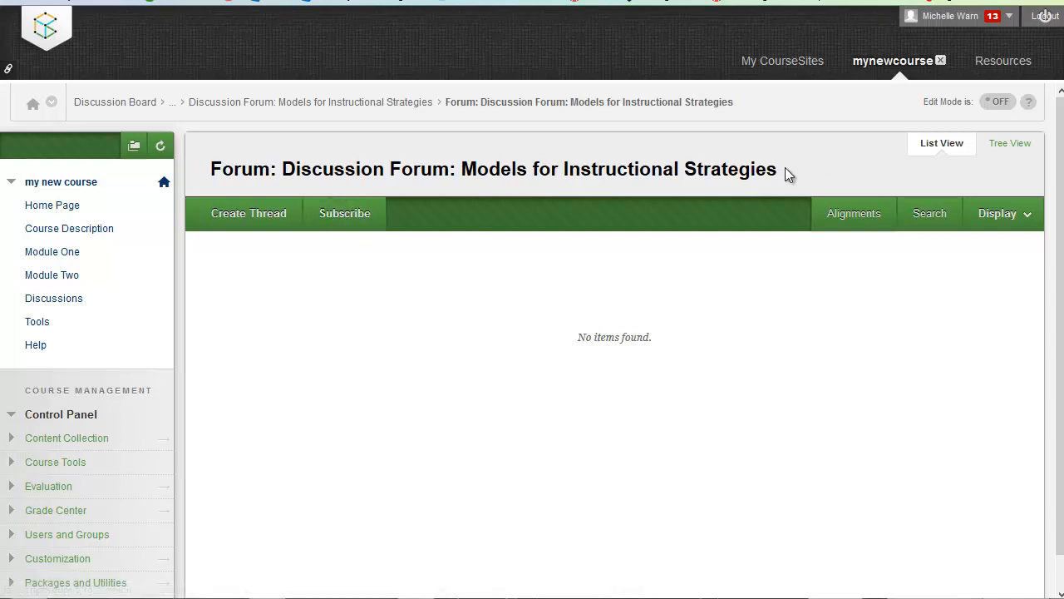
mouse_move(276, 266)
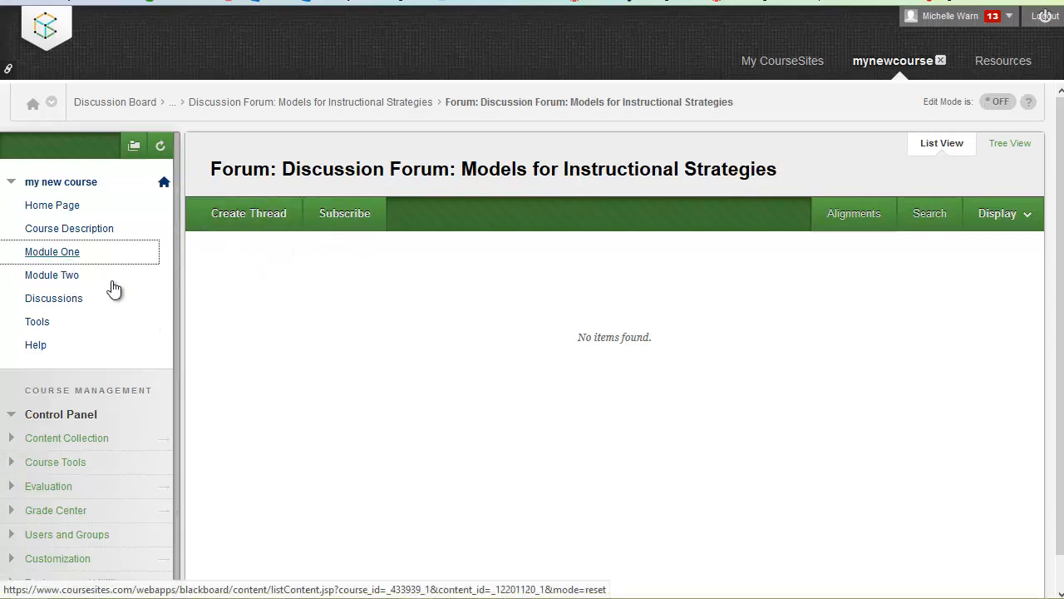
left_click(51, 251)
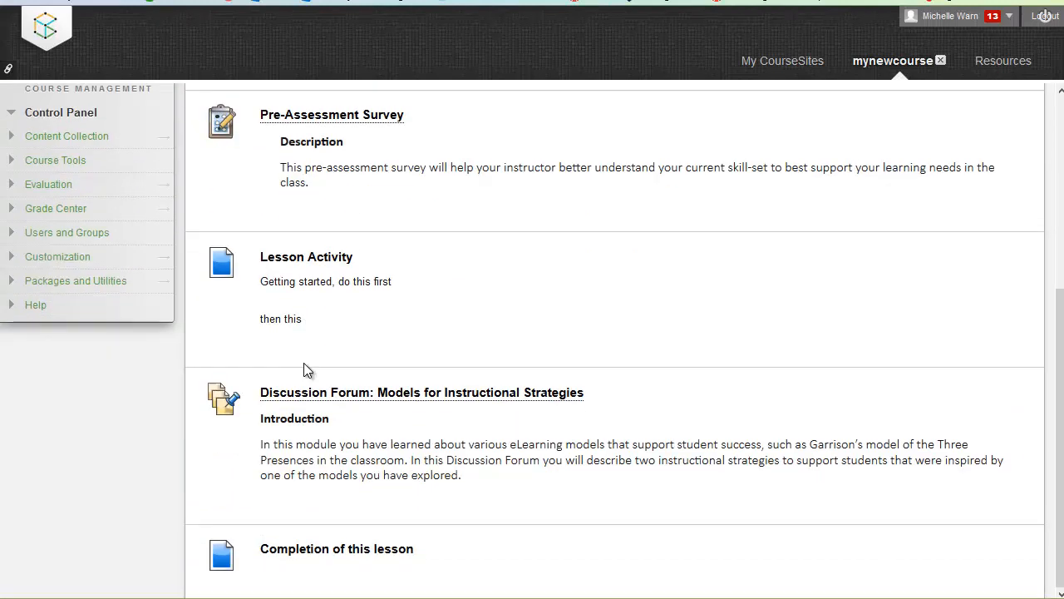
mouse_move(299, 407)
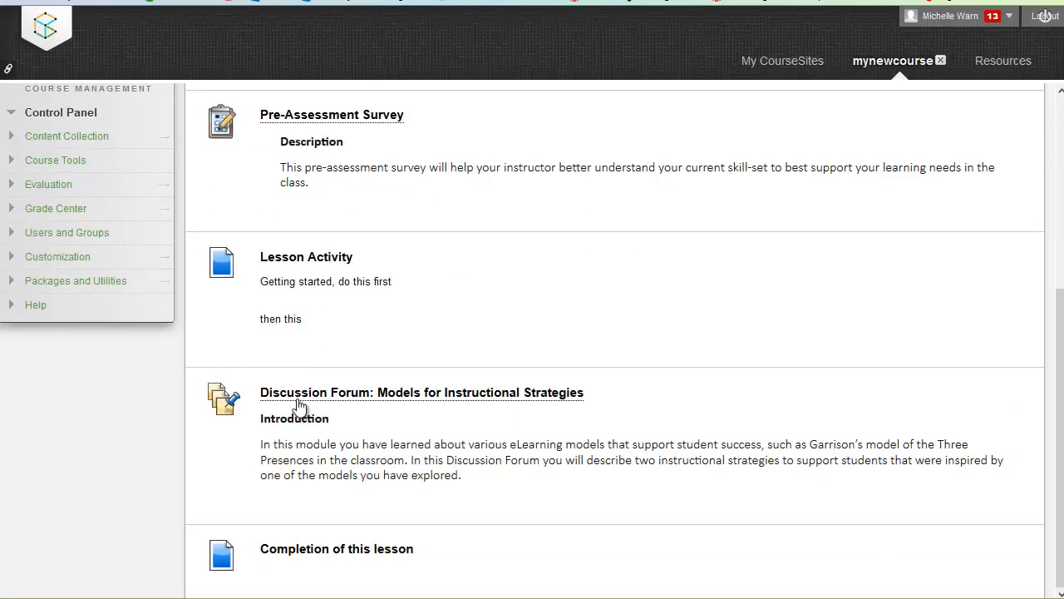
mouse_move(519, 397)
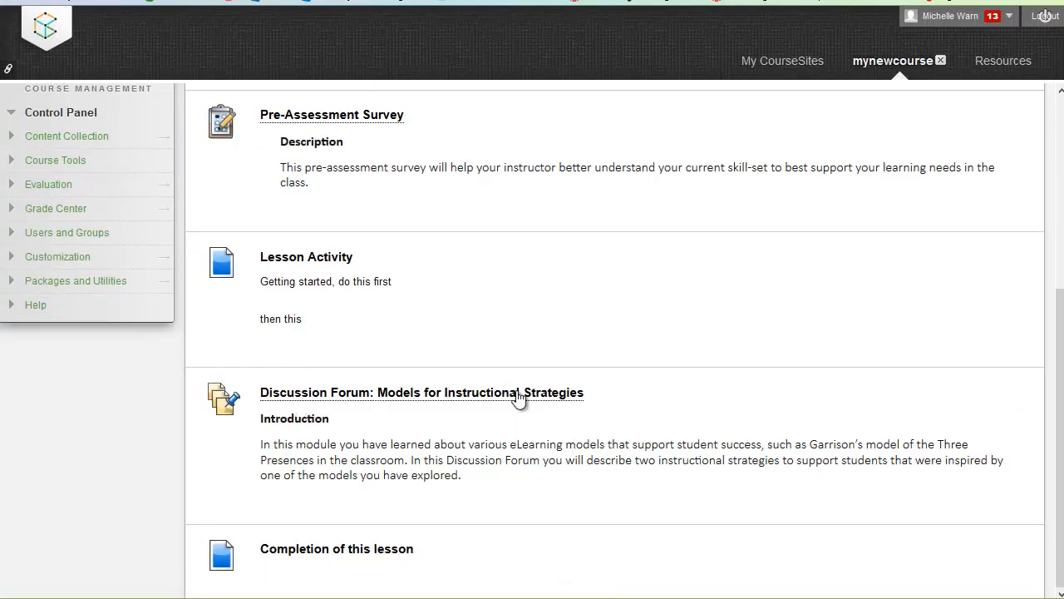
left_click(423, 393)
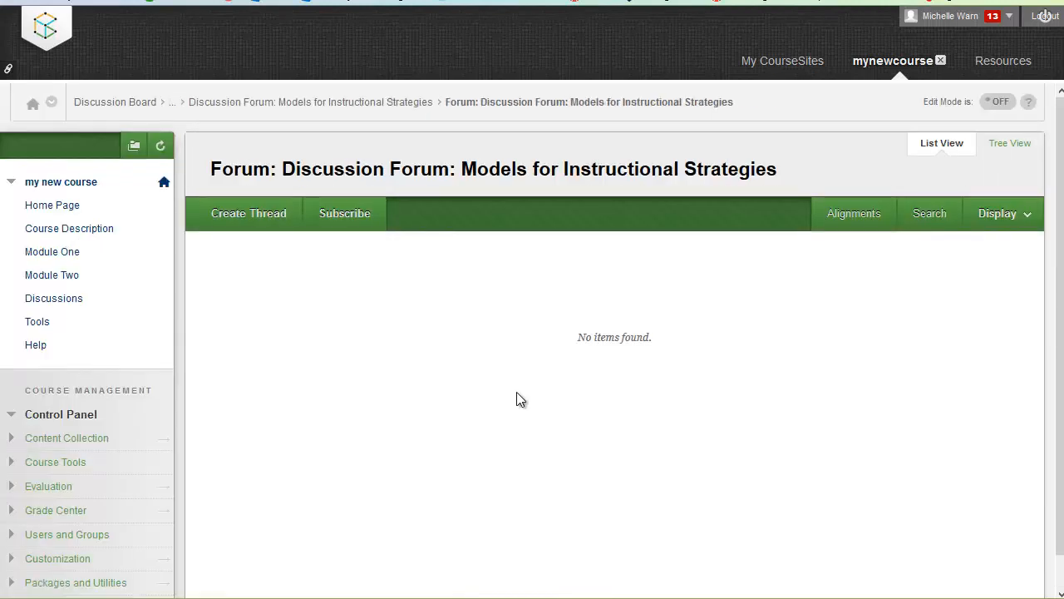
mouse_move(812, 280)
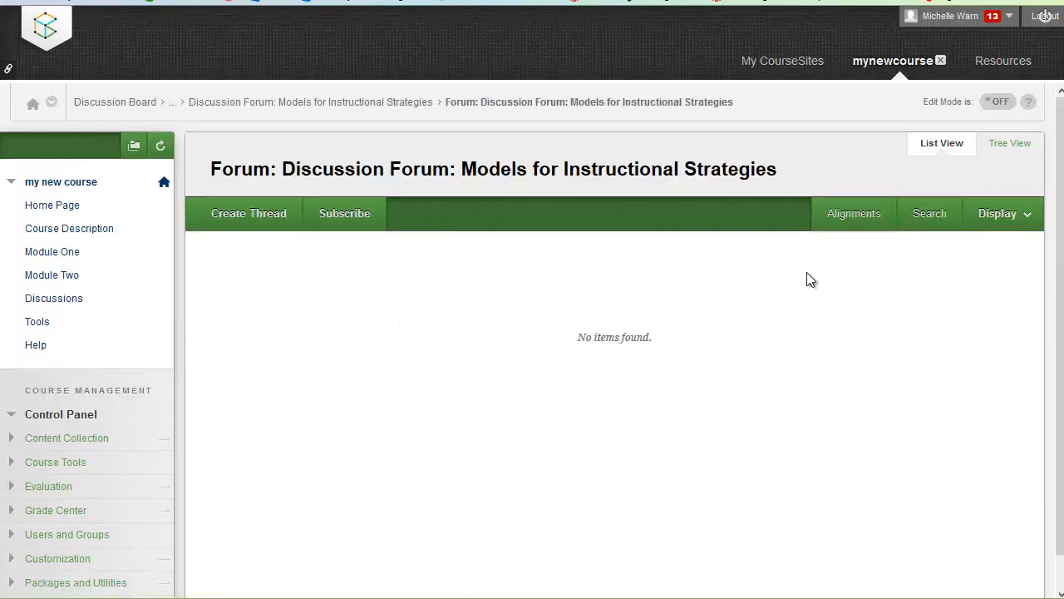
mouse_move(765, 254)
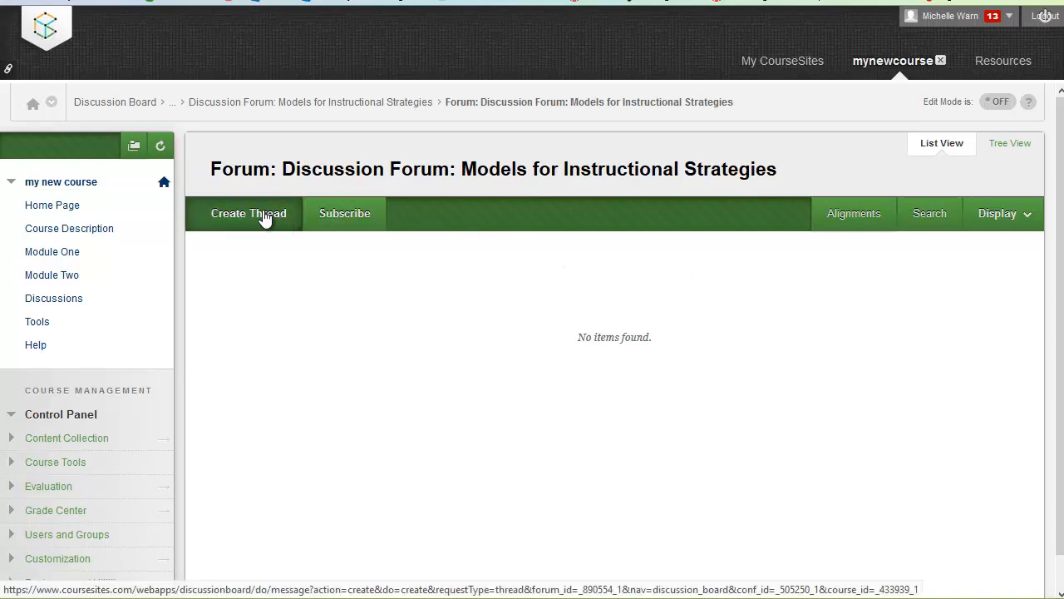
Start a thread with subject 'new student thread' and message 'here is my response'.
left_click(248, 212)
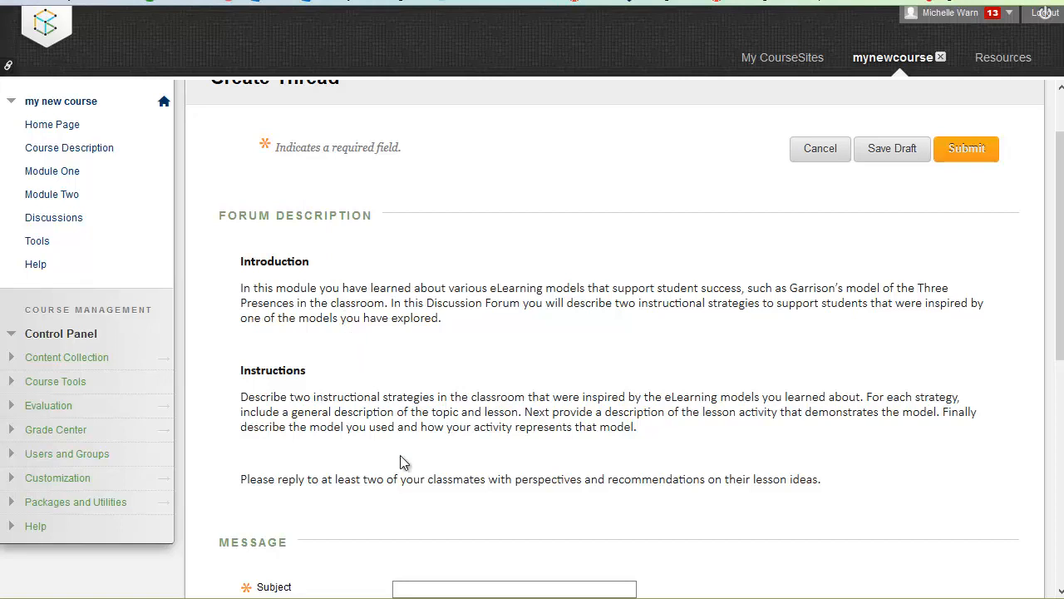
scroll("down", 3)
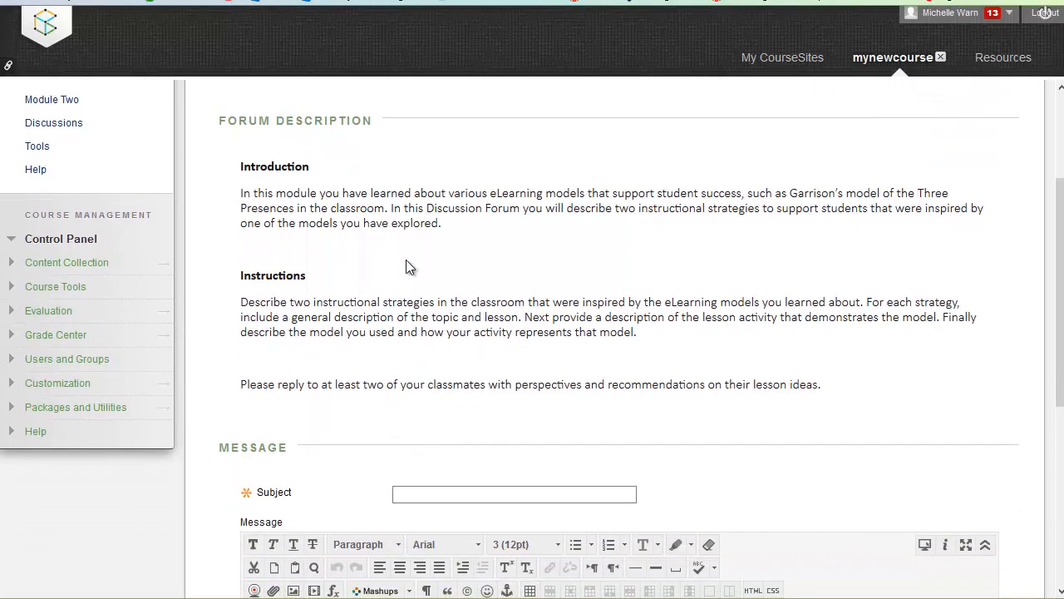
scroll("down", 3)
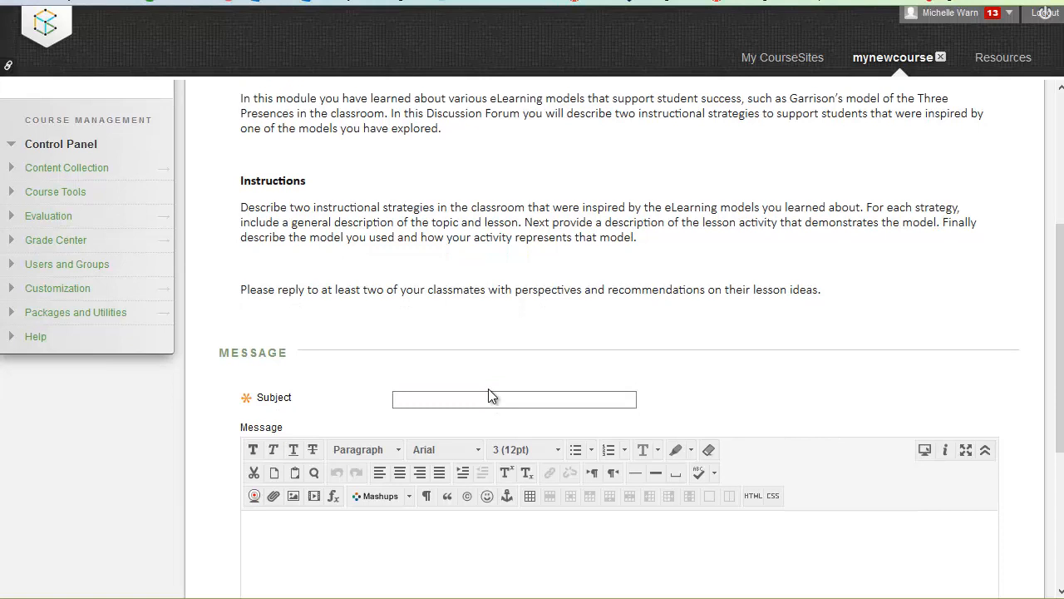
type("new student th")
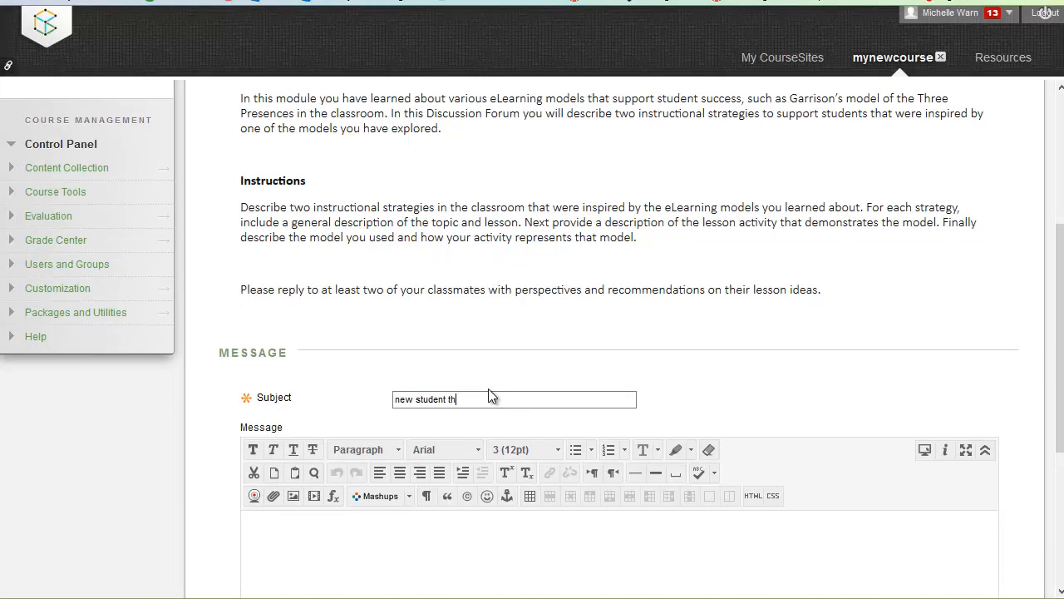
type("read")
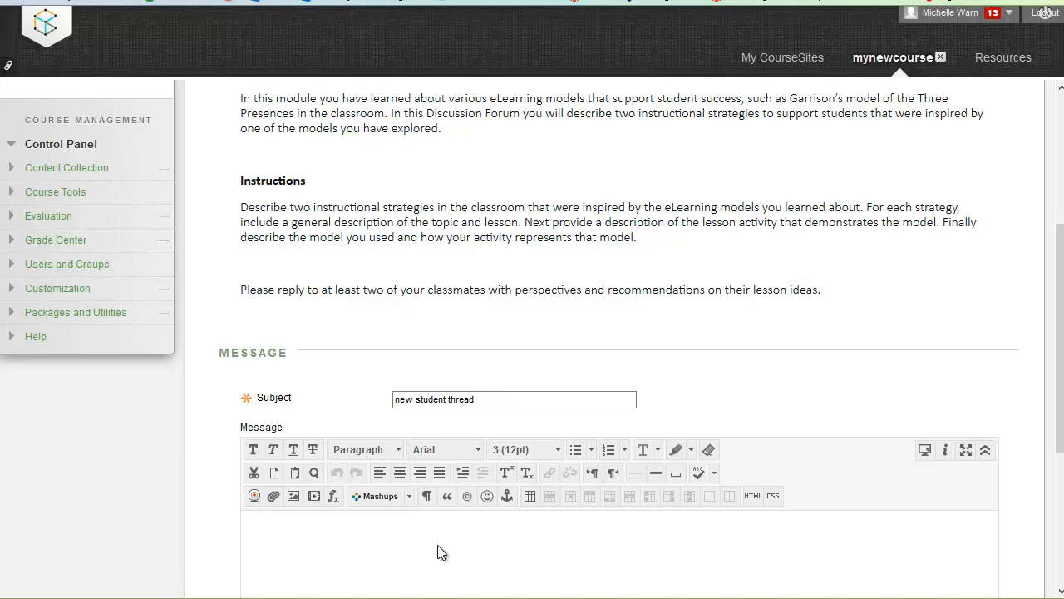
type("here is my response")
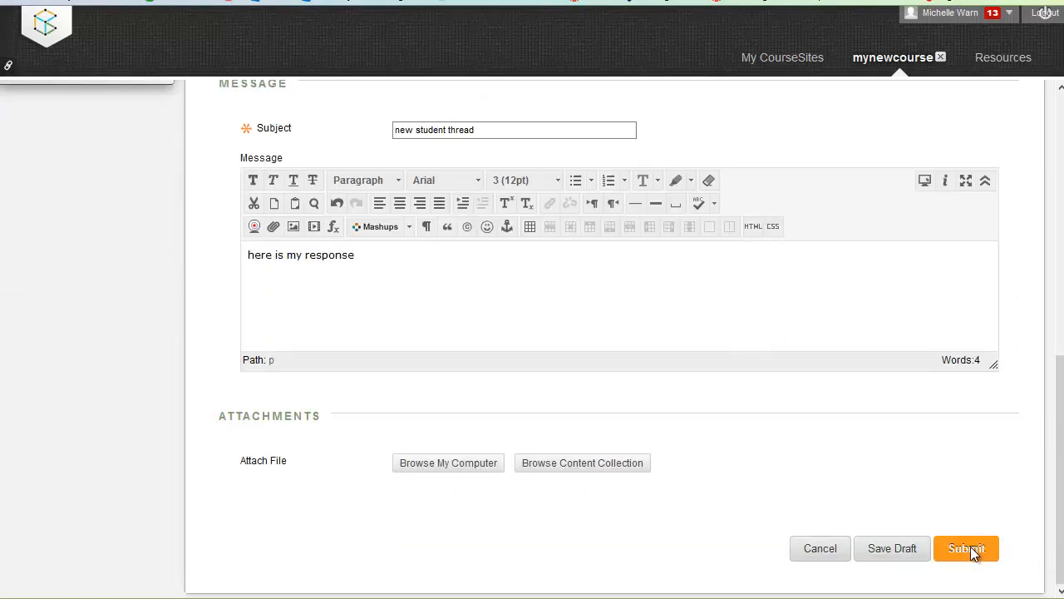
Submit the test student thread so it is published in the forum.
left_click(966, 549)
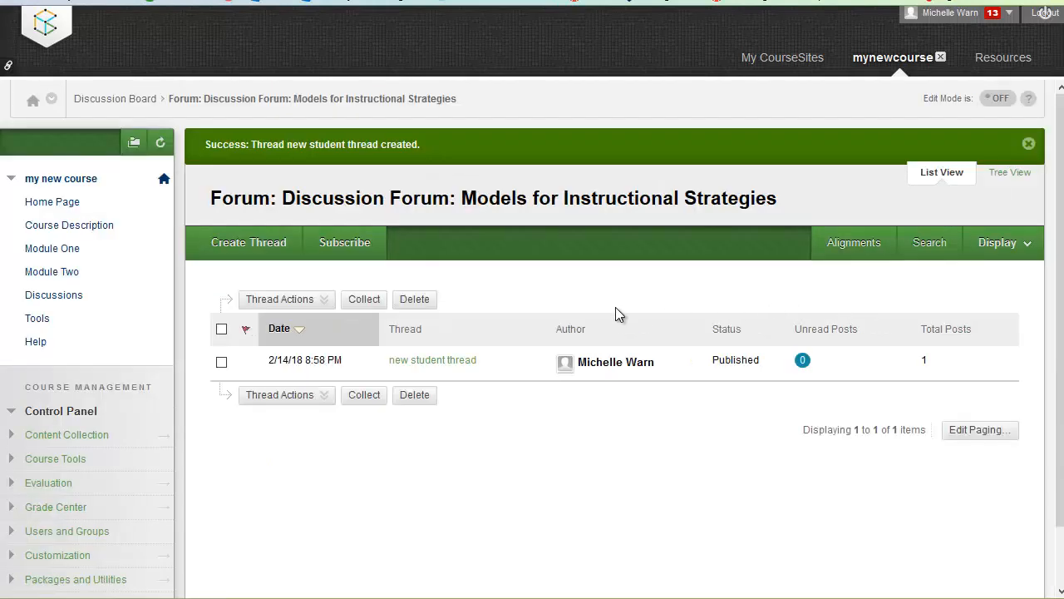
mouse_move(432, 359)
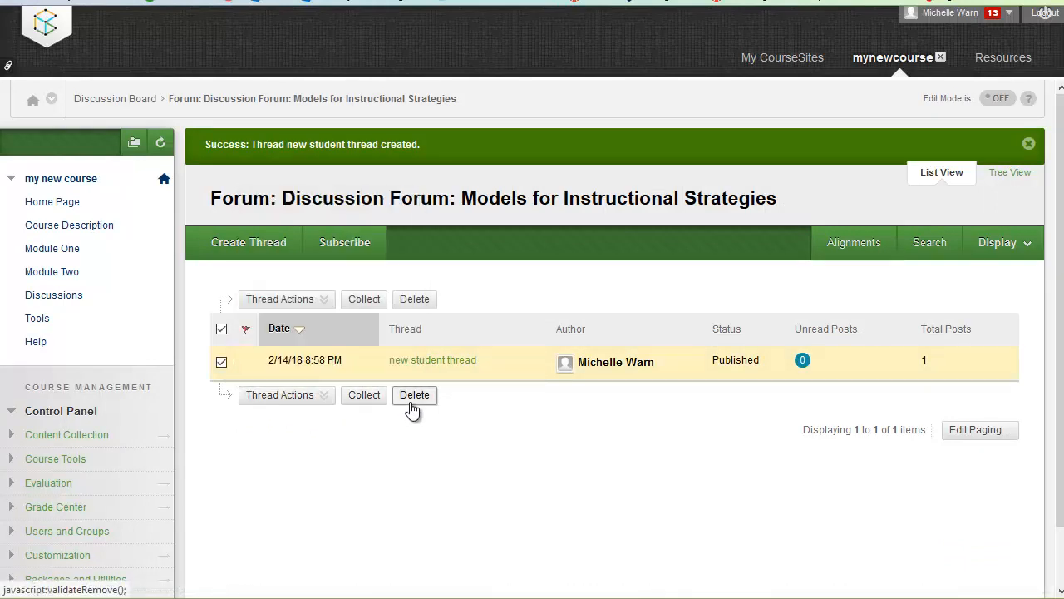
mouse_move(506, 269)
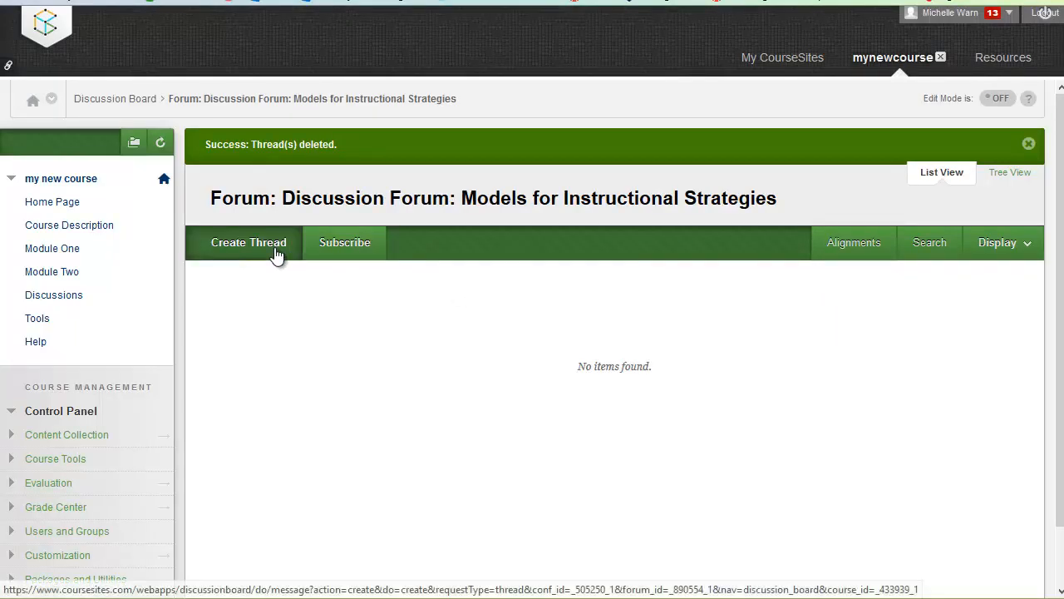
mouse_move(370, 302)
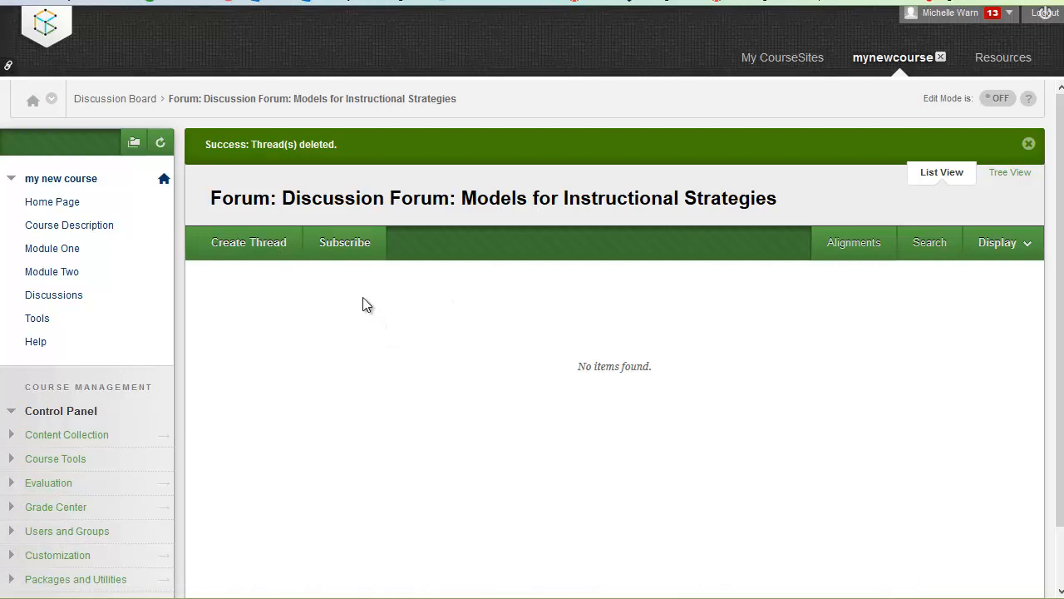
mouse_move(363, 305)
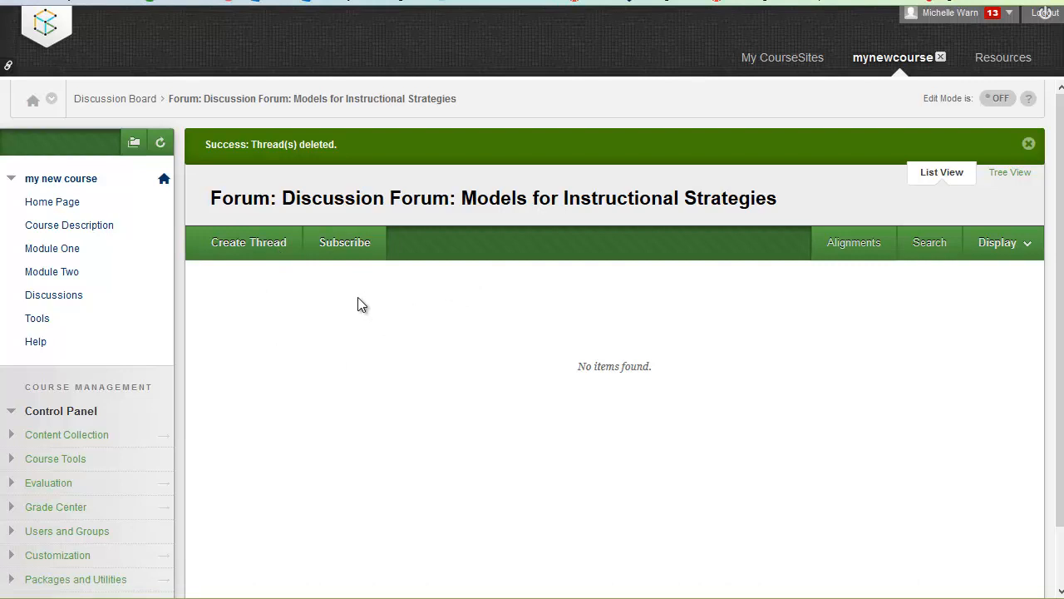
mouse_move(247, 243)
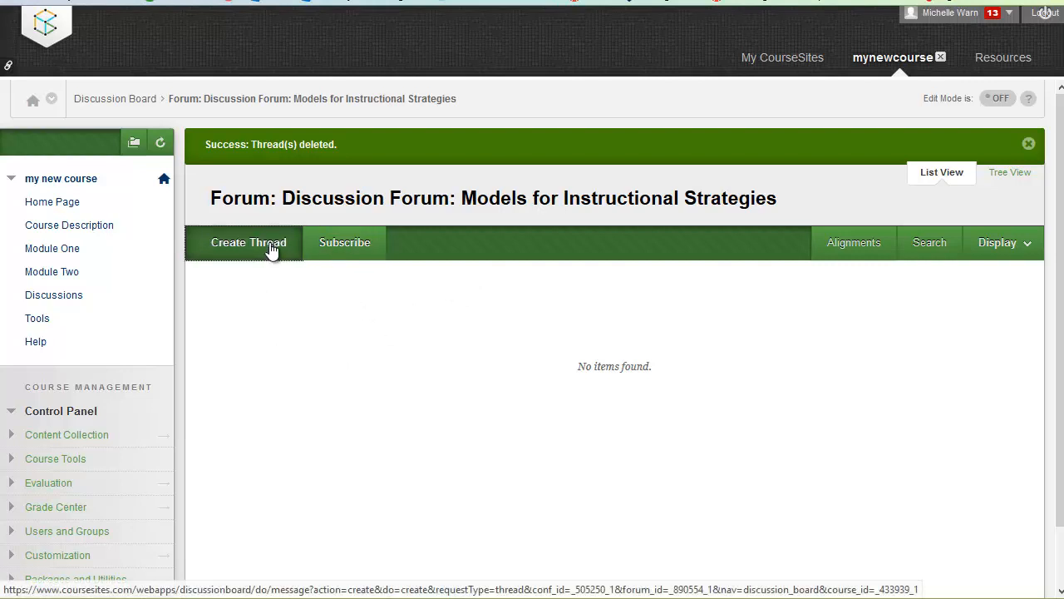
Start a thread titled 'Instructor Welcome to this DB!' with a short getting-started message.
left_click(250, 242)
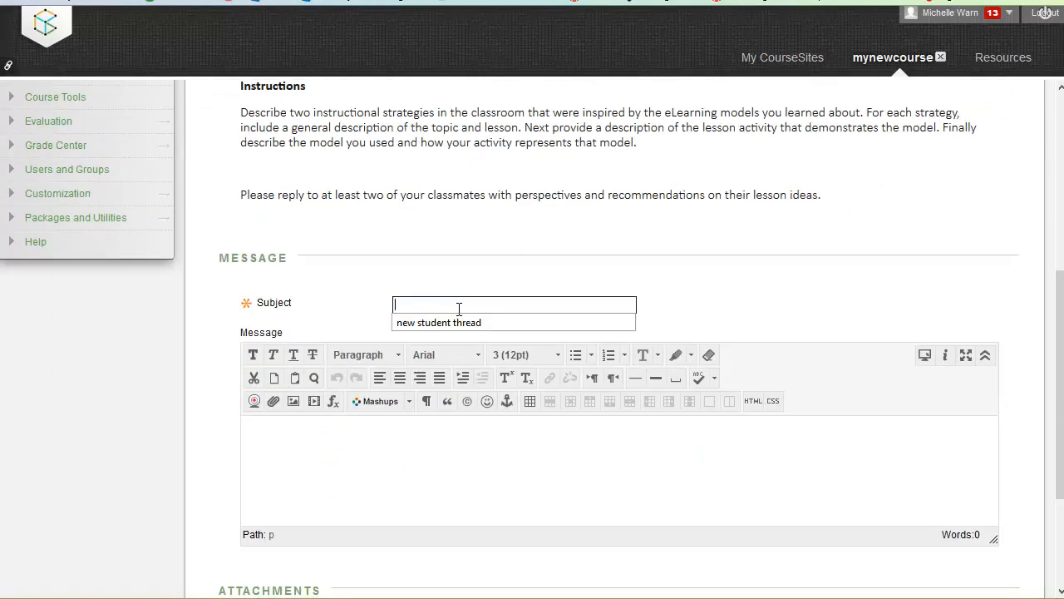
type("Instruc")
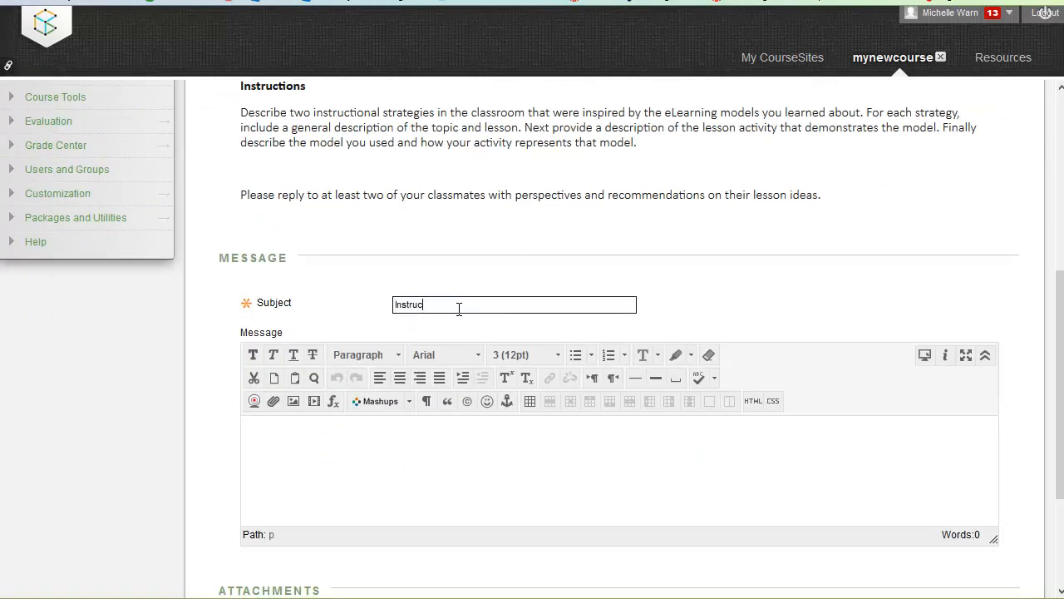
type("tor Wel")
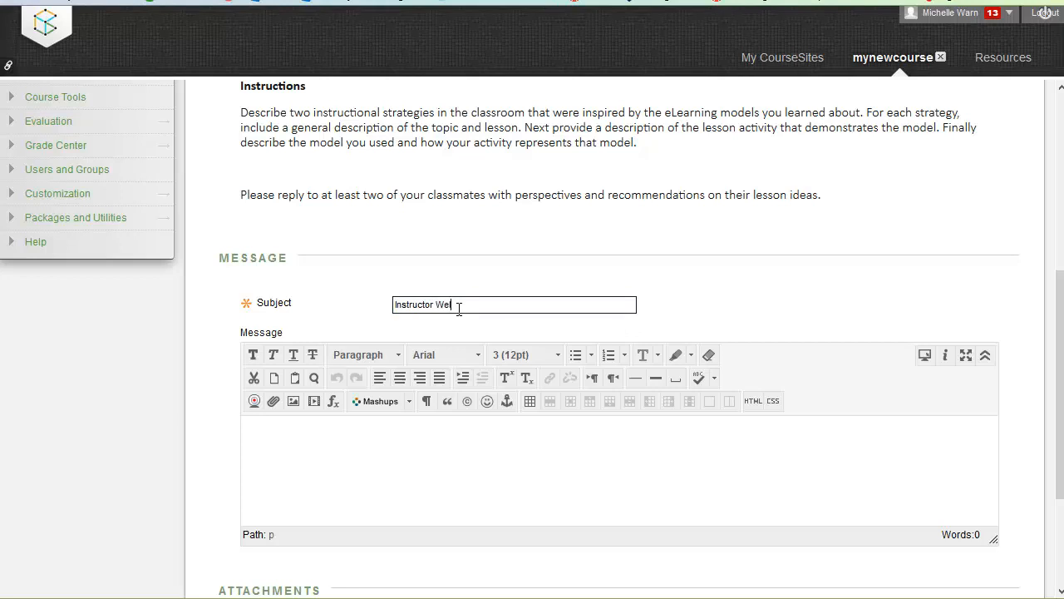
type("come to this D")
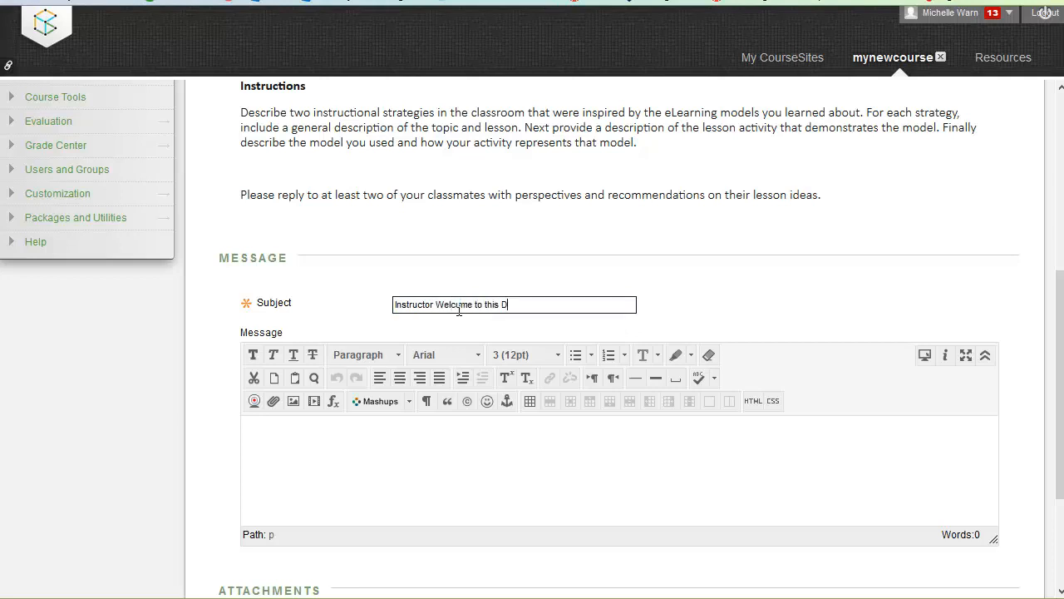
type("B")
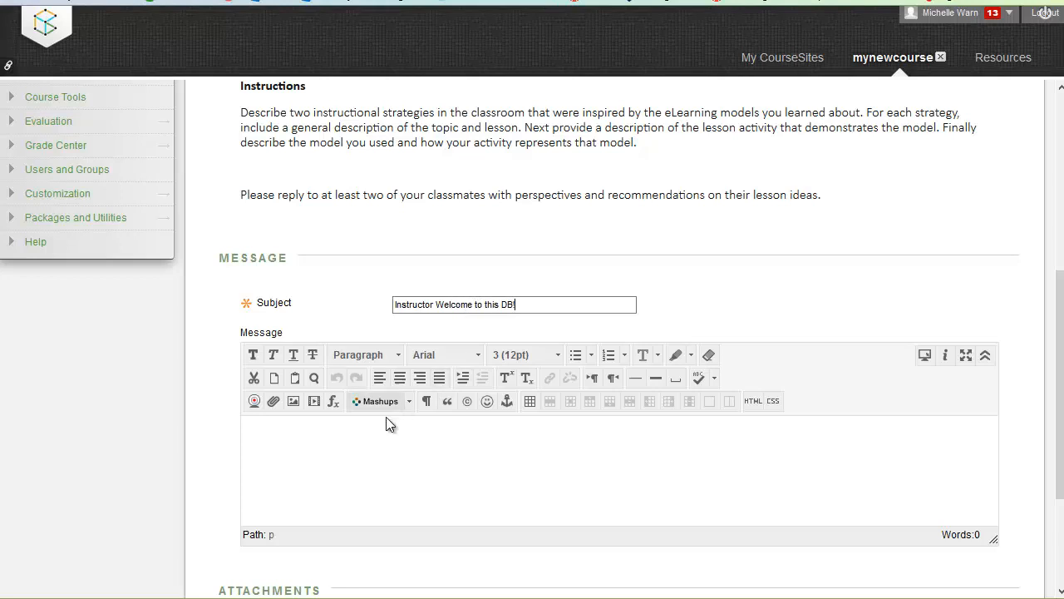
type("!")
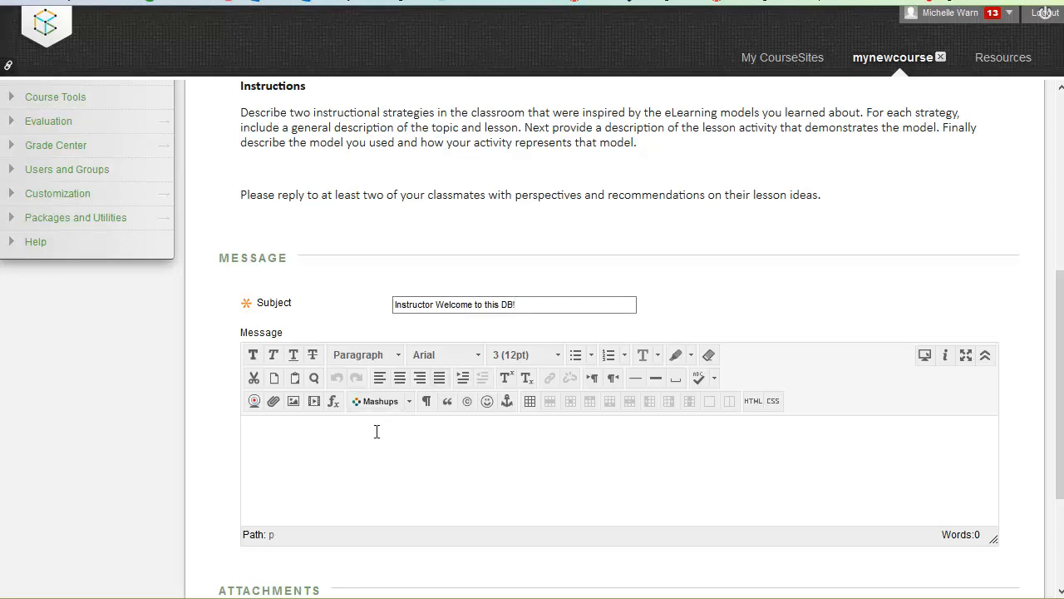
type("to get started click on")
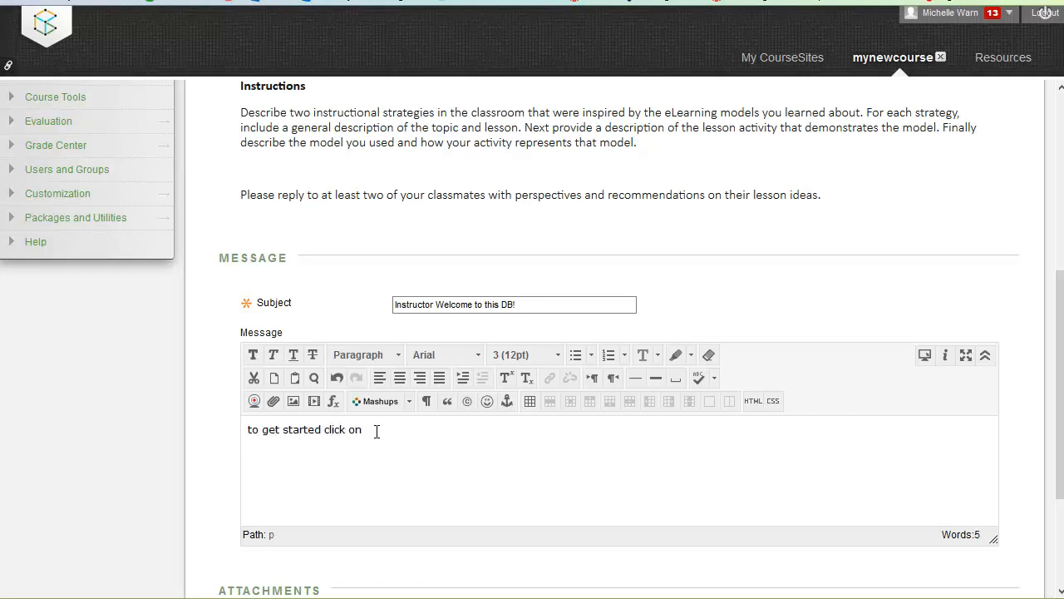
type("the thred")
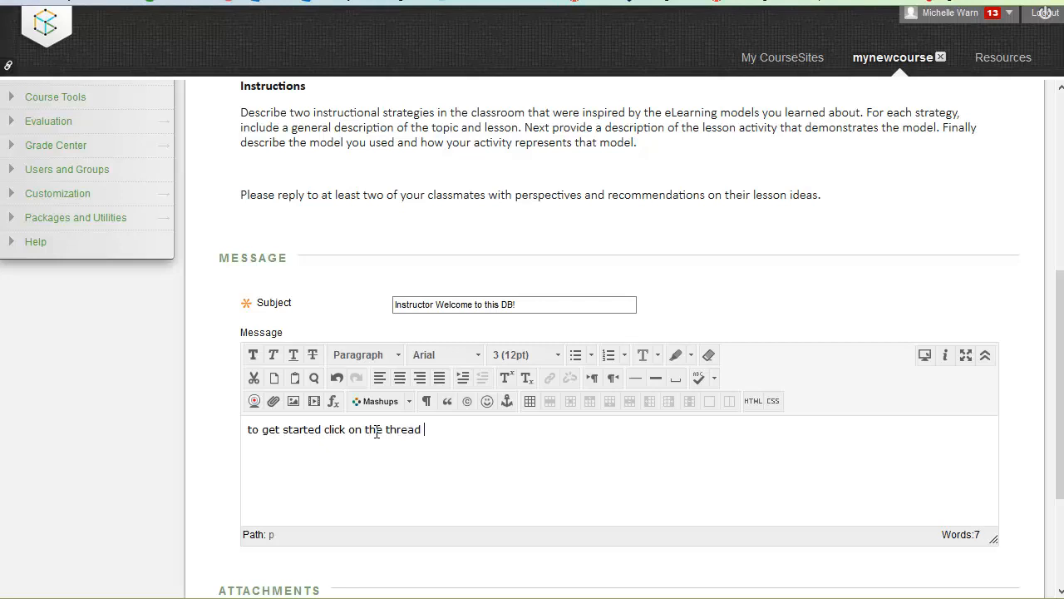
type("lkjafl dsal;ljaldfld")
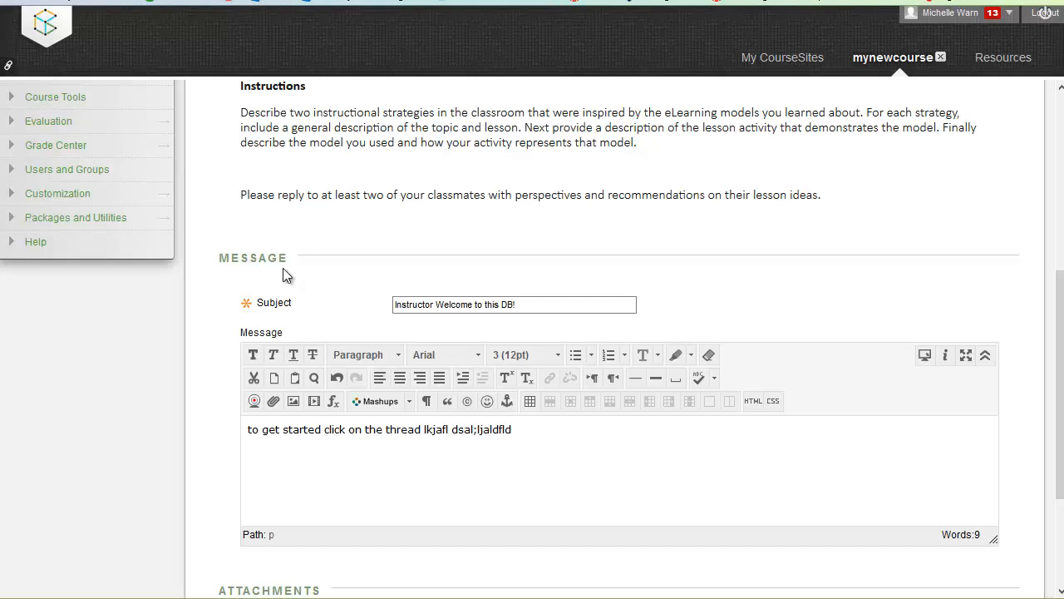
scroll("down", 3)
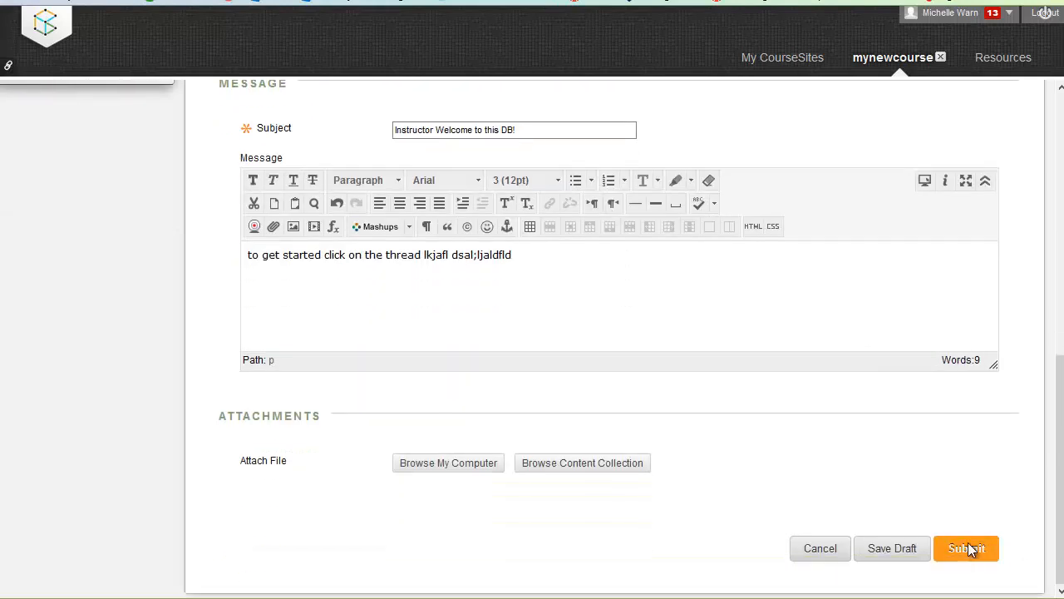
Submit the instructor welcome thread, then return to the Module One page.
left_click(966, 548)
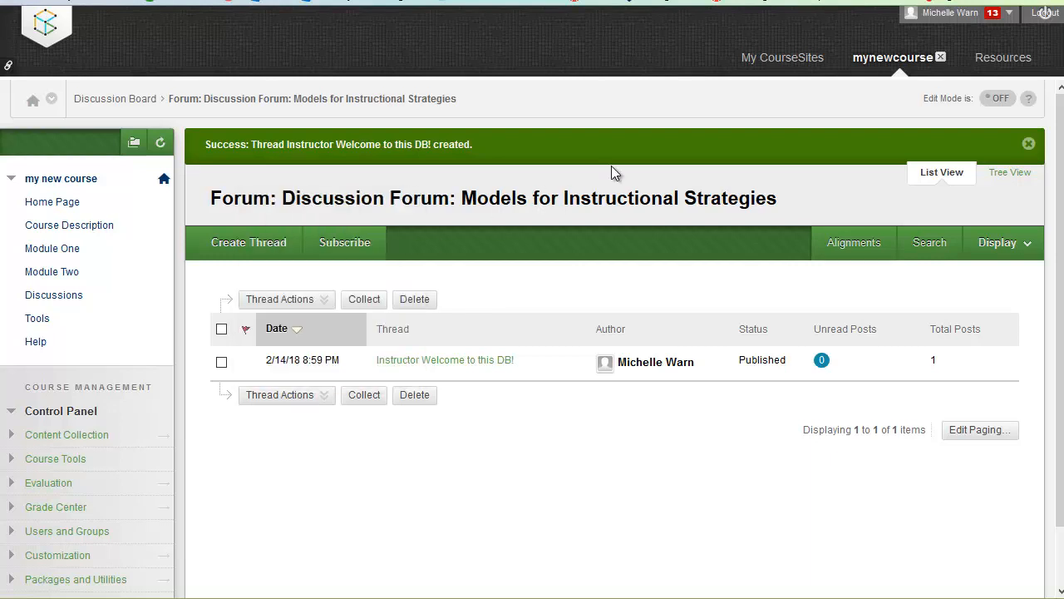
mouse_move(469, 383)
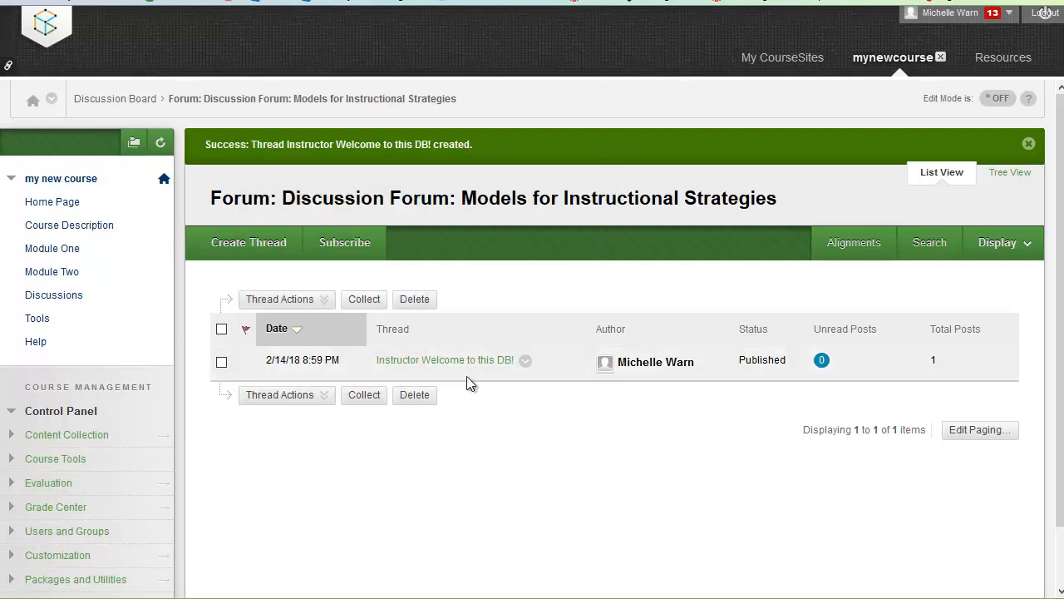
mouse_move(482, 367)
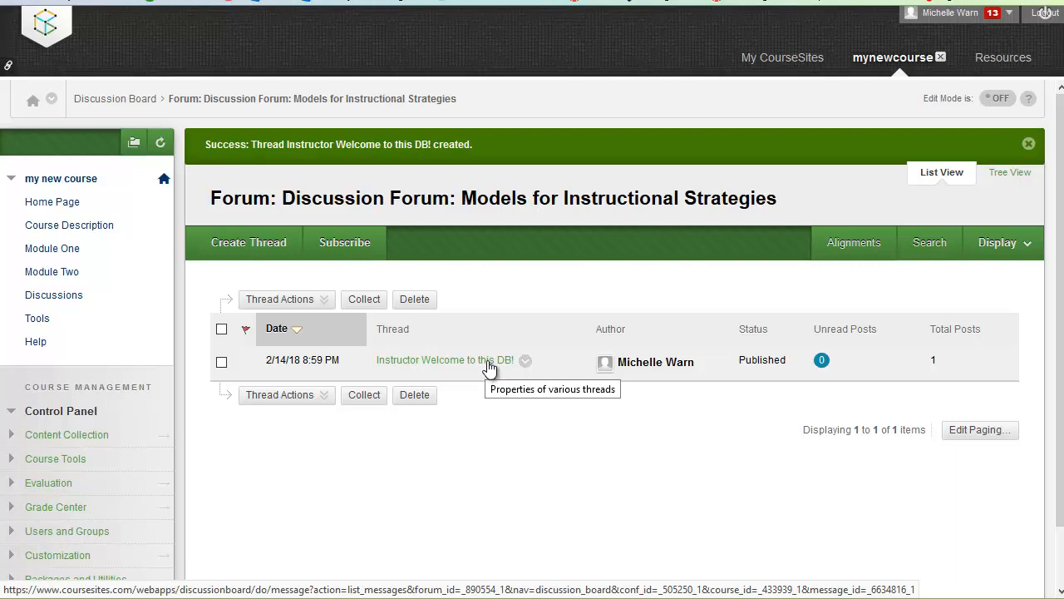
mouse_move(522, 485)
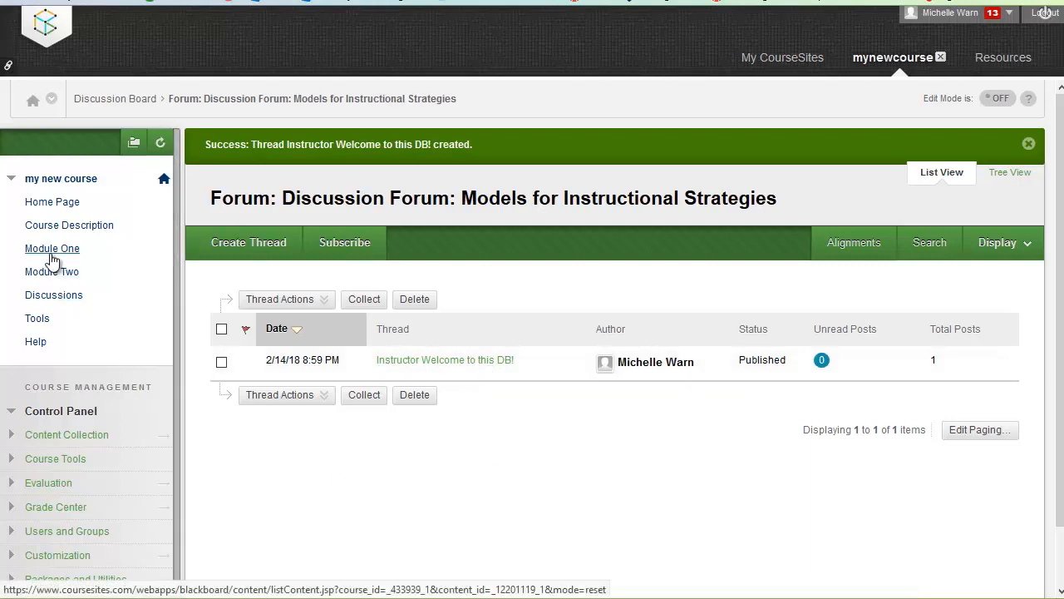
left_click(53, 248)
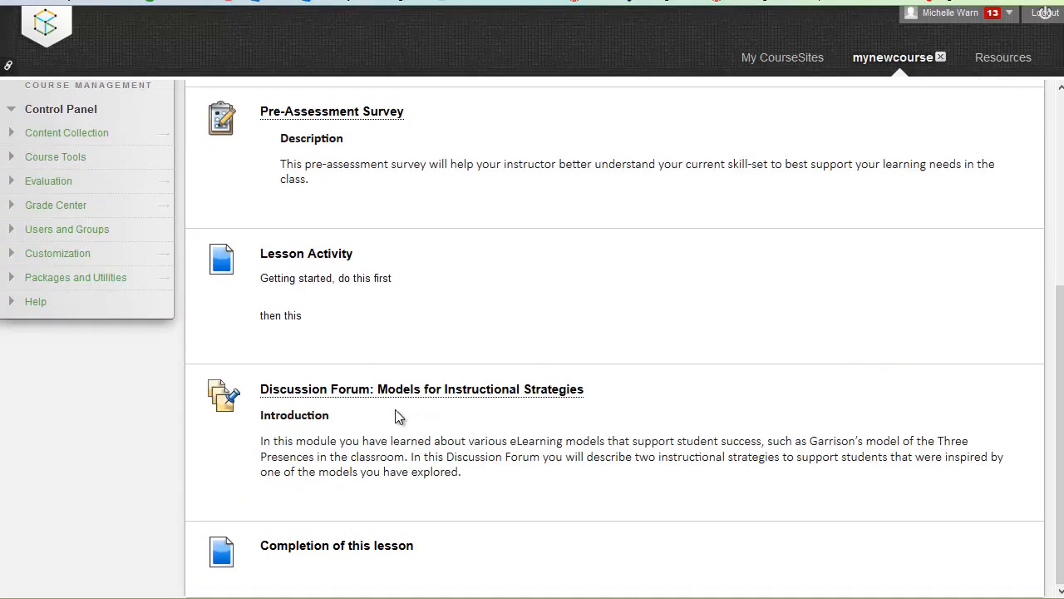